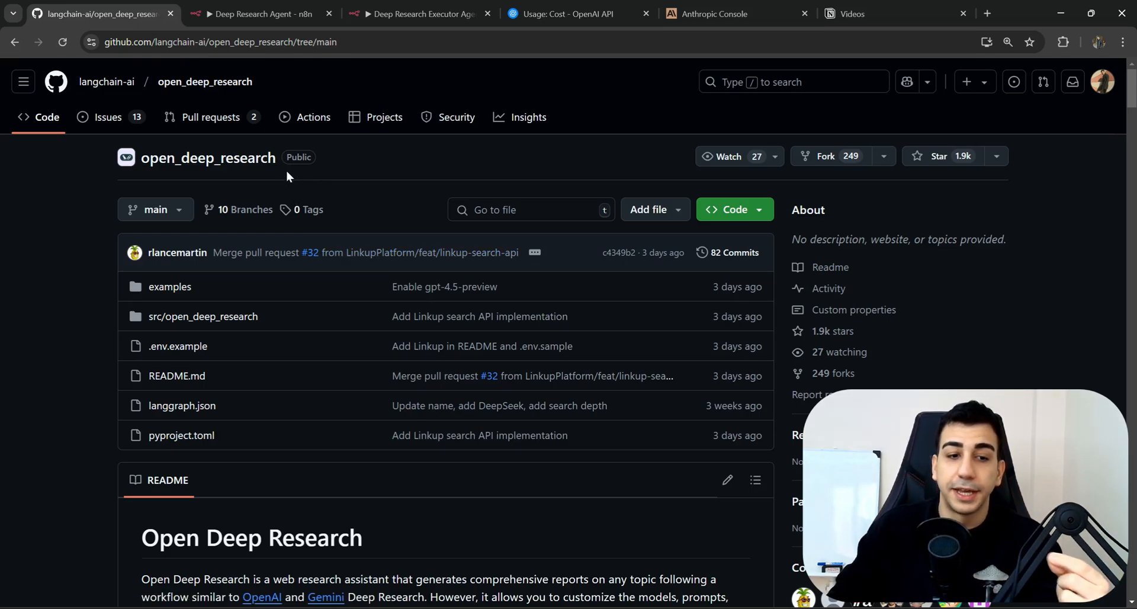
Scroll through the open_deep_research README and its diagram, then switch to the Deep Research Agent workflow
scroll(down, 3)
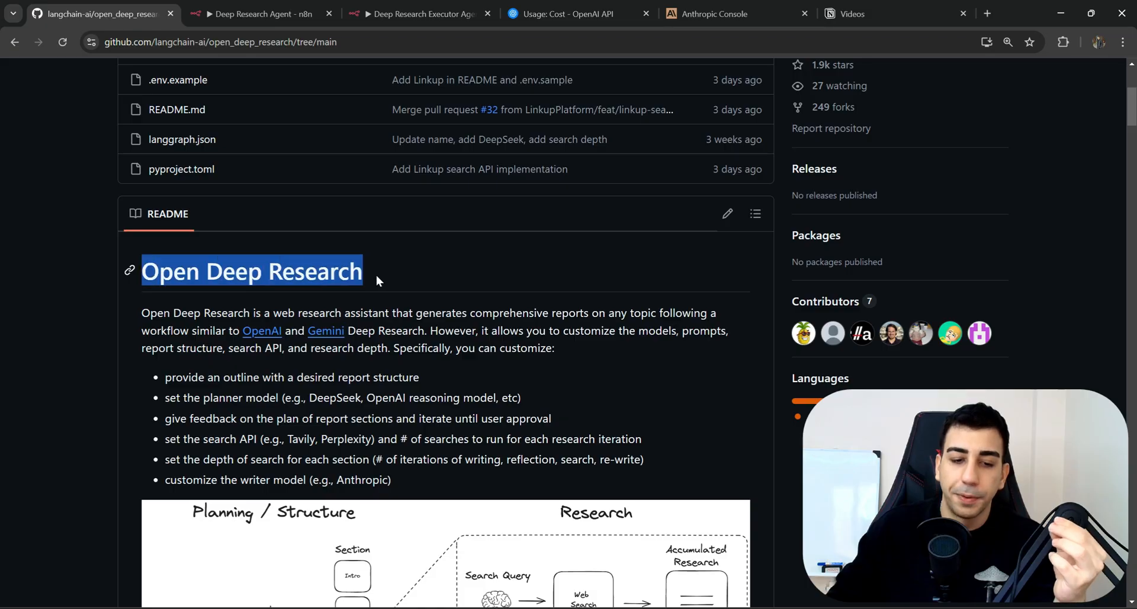
mouse_move(398, 282)
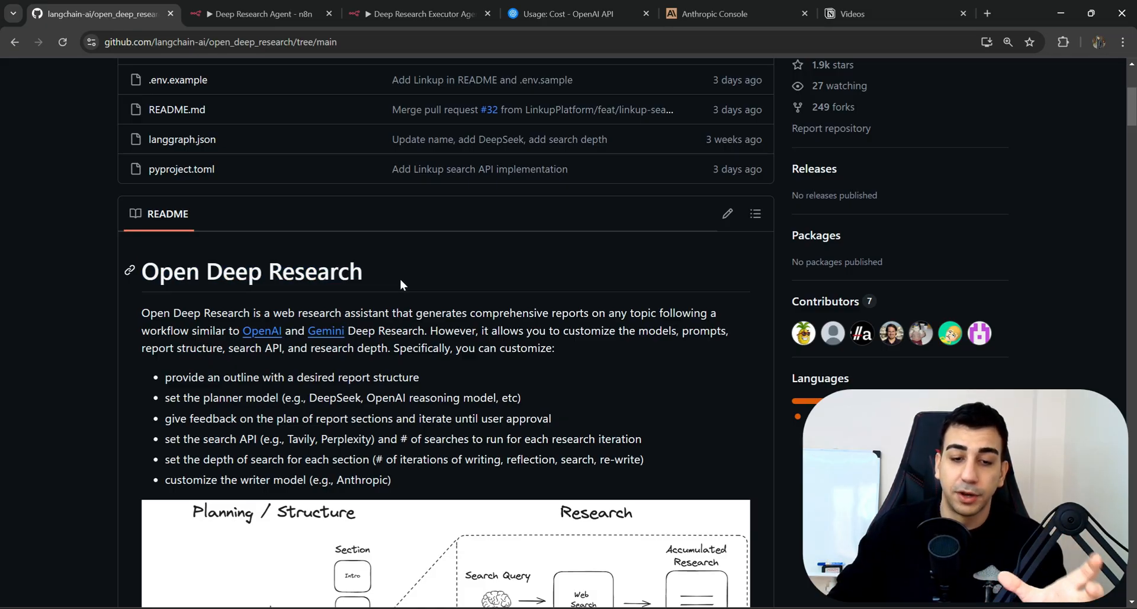
scroll(down, 3)
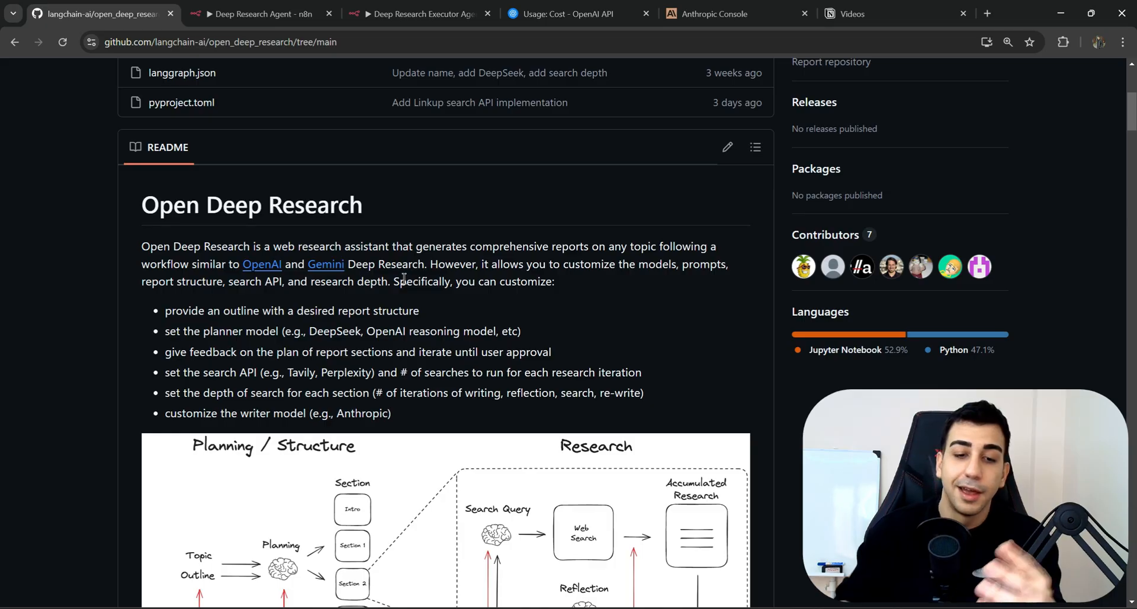
scroll(down, 3)
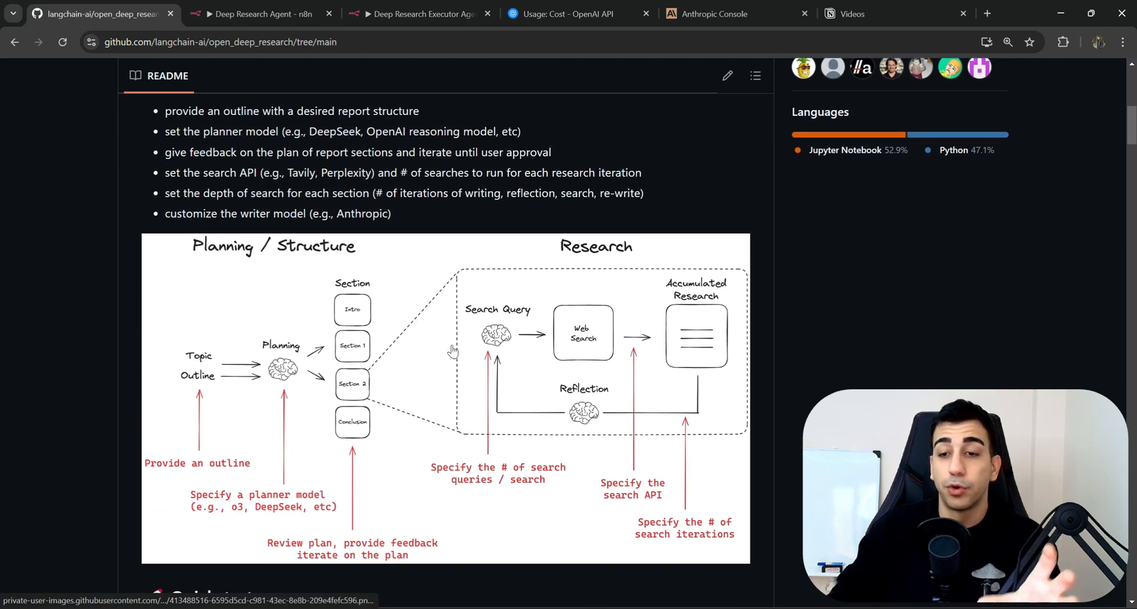
mouse_move(547, 370)
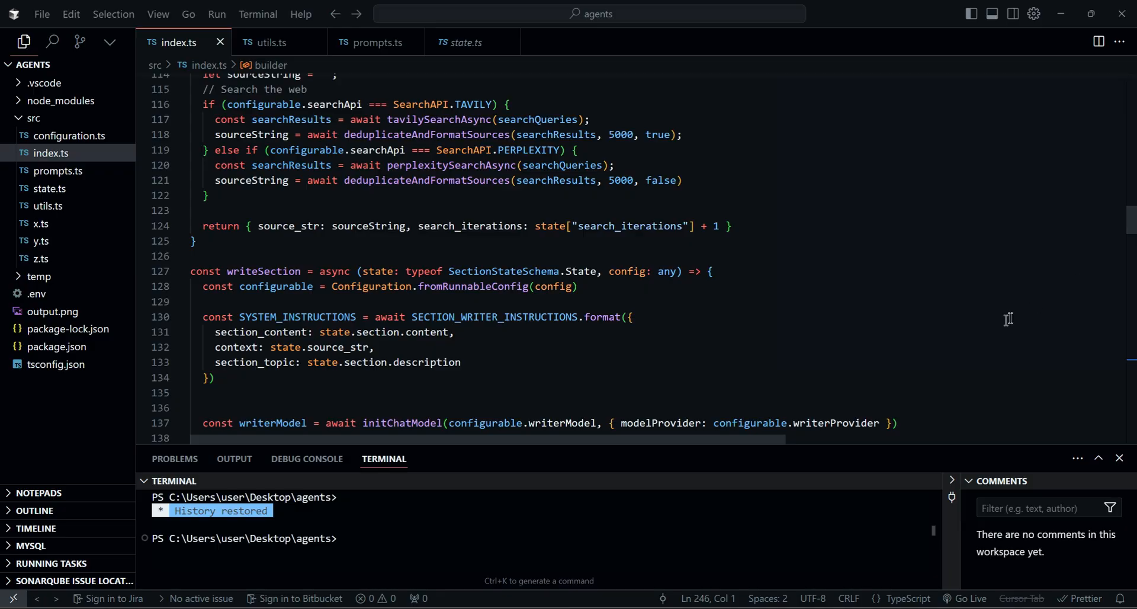
click(270, 42)
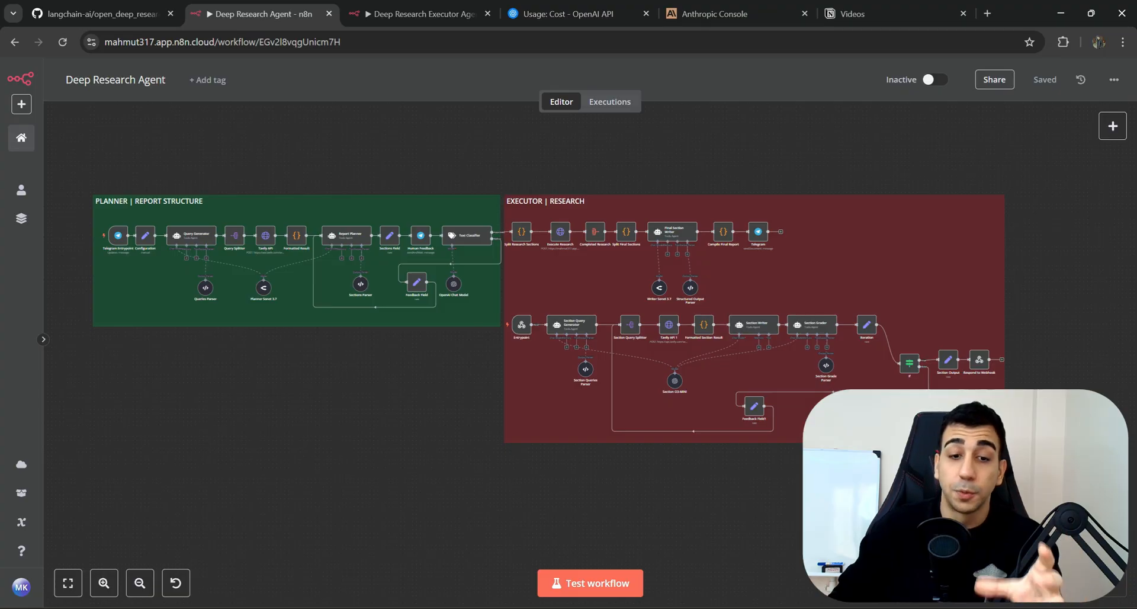
mouse_move(71, 162)
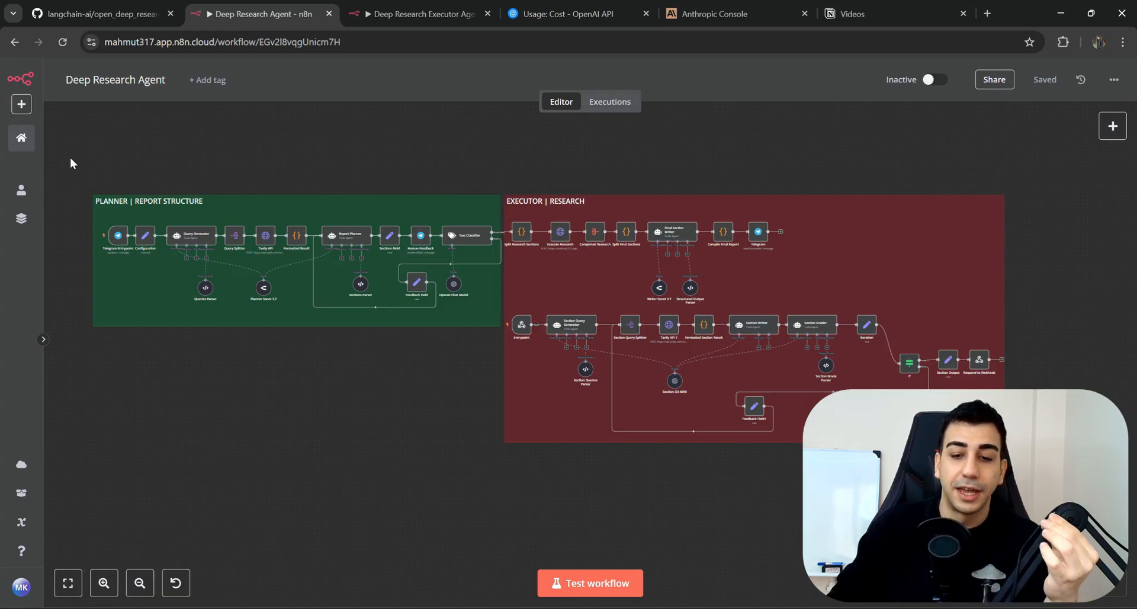
mouse_move(75, 165)
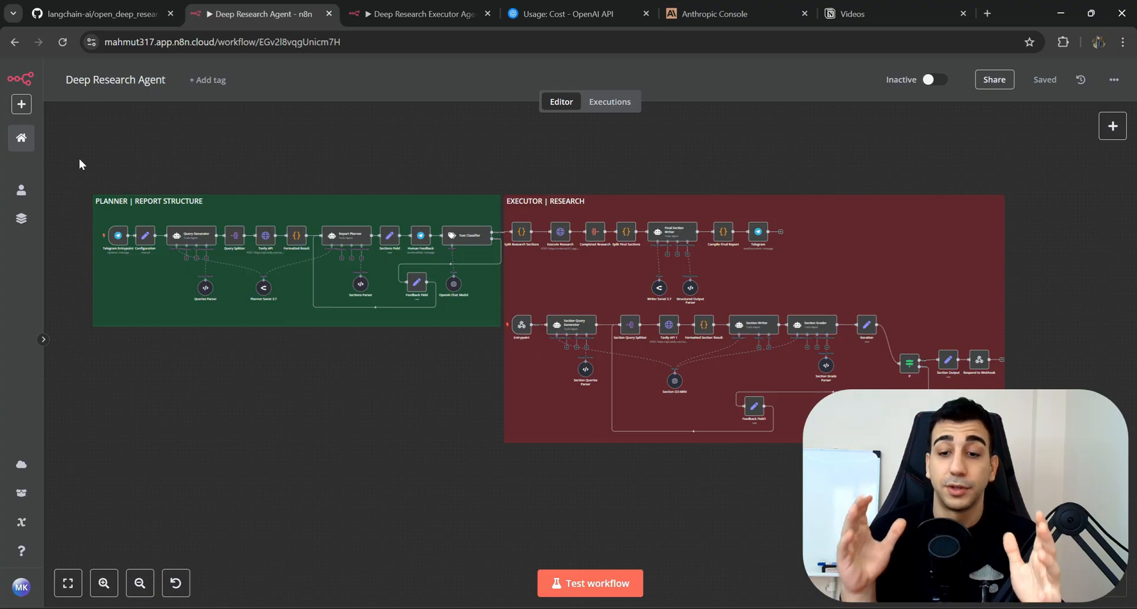
mouse_move(373, 355)
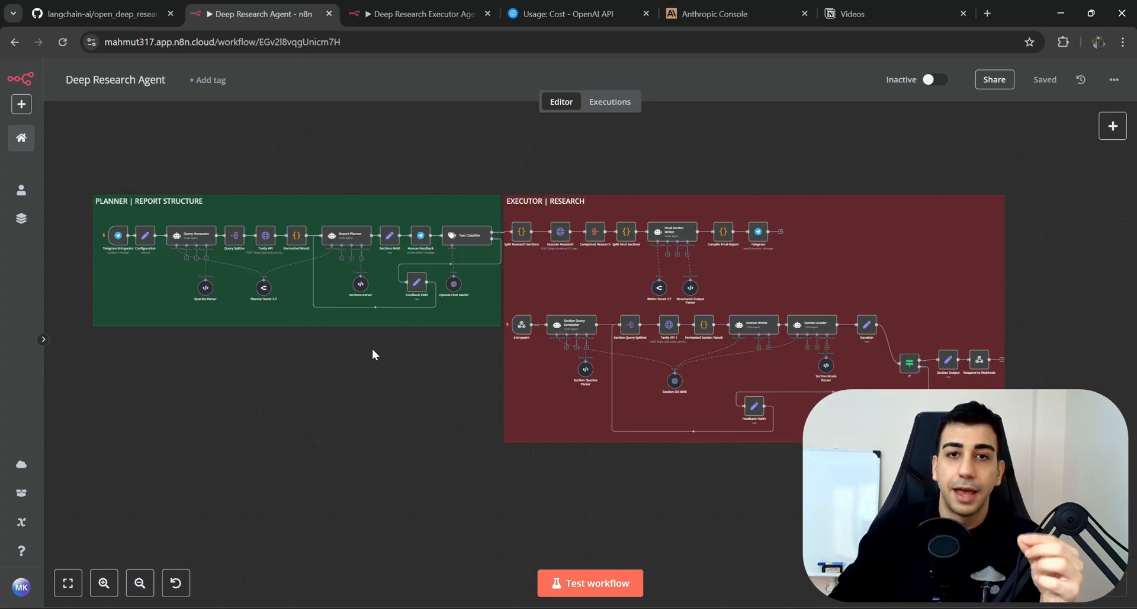
Go back to the open_deep_research repository page on GitHub
click(101, 14)
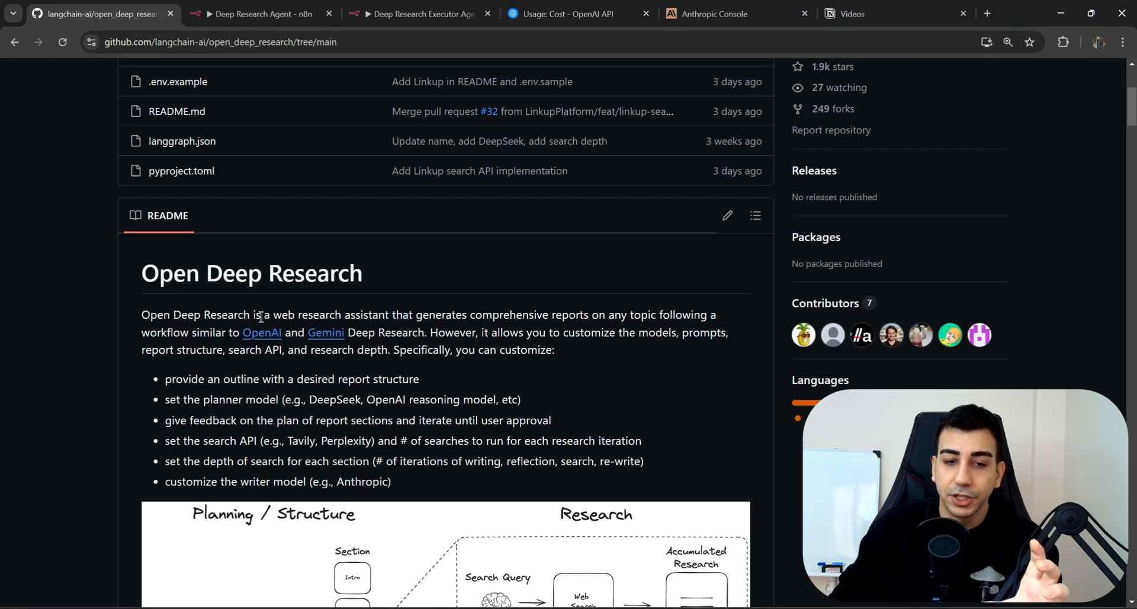
scroll(down, 3)
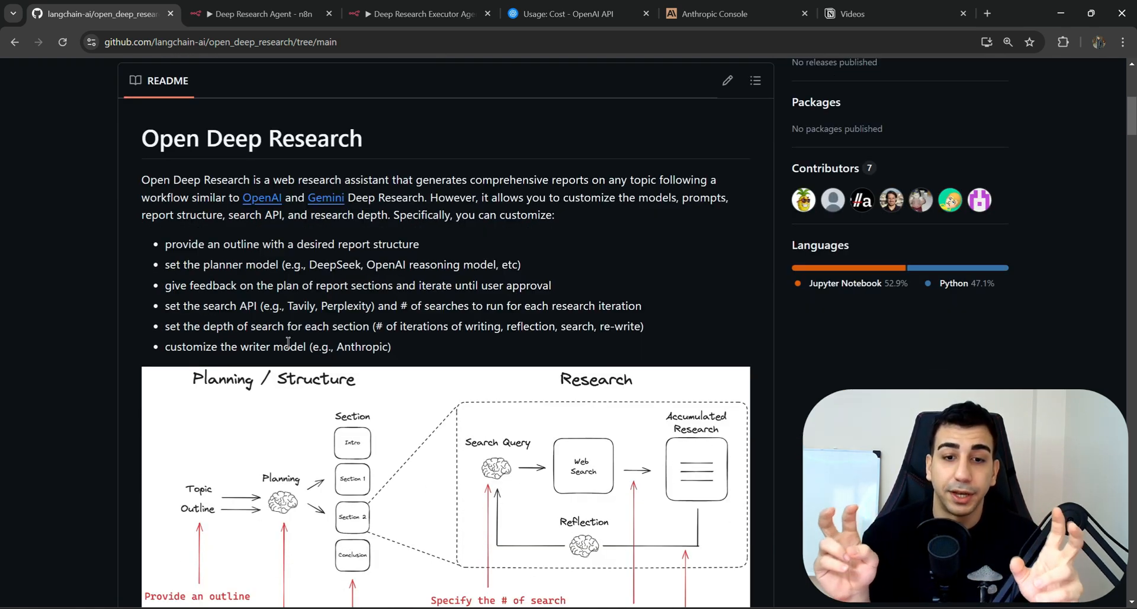
scroll(down, 3)
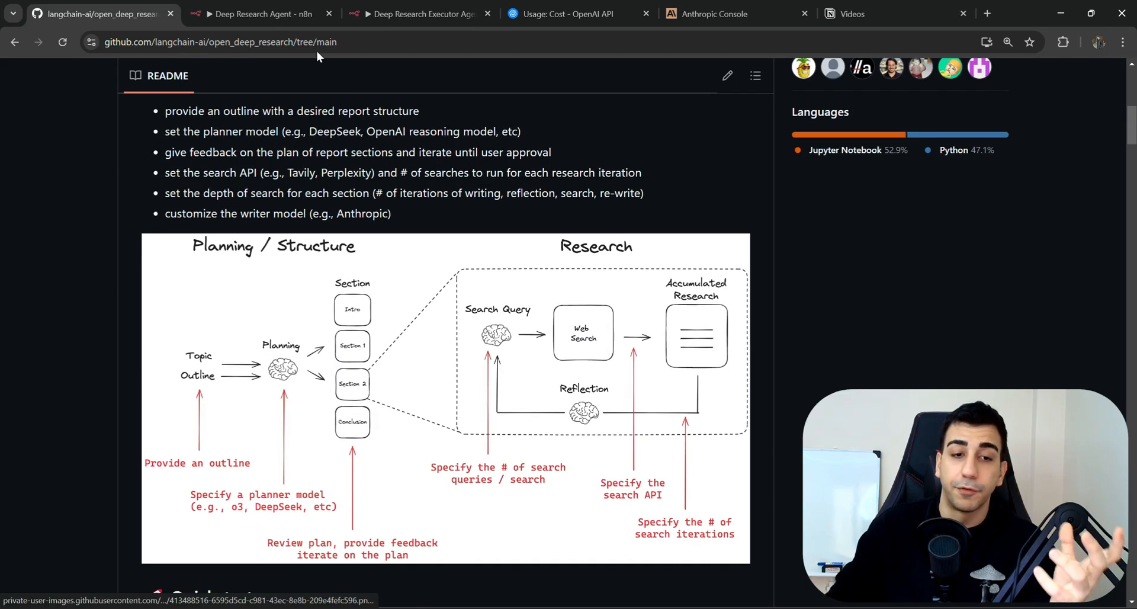
click(260, 13)
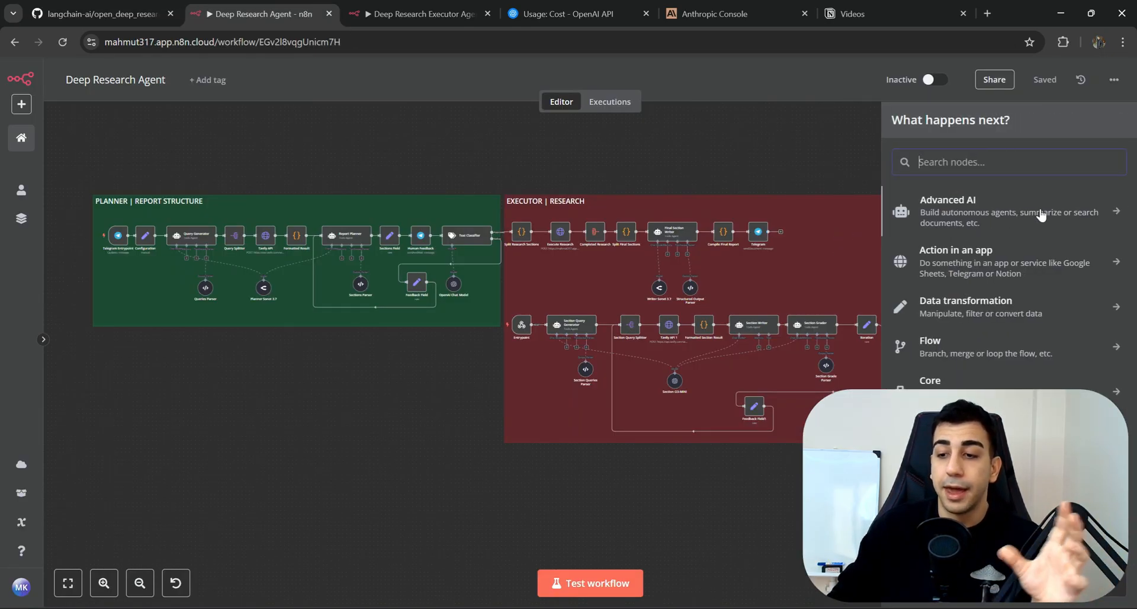
click(946, 210)
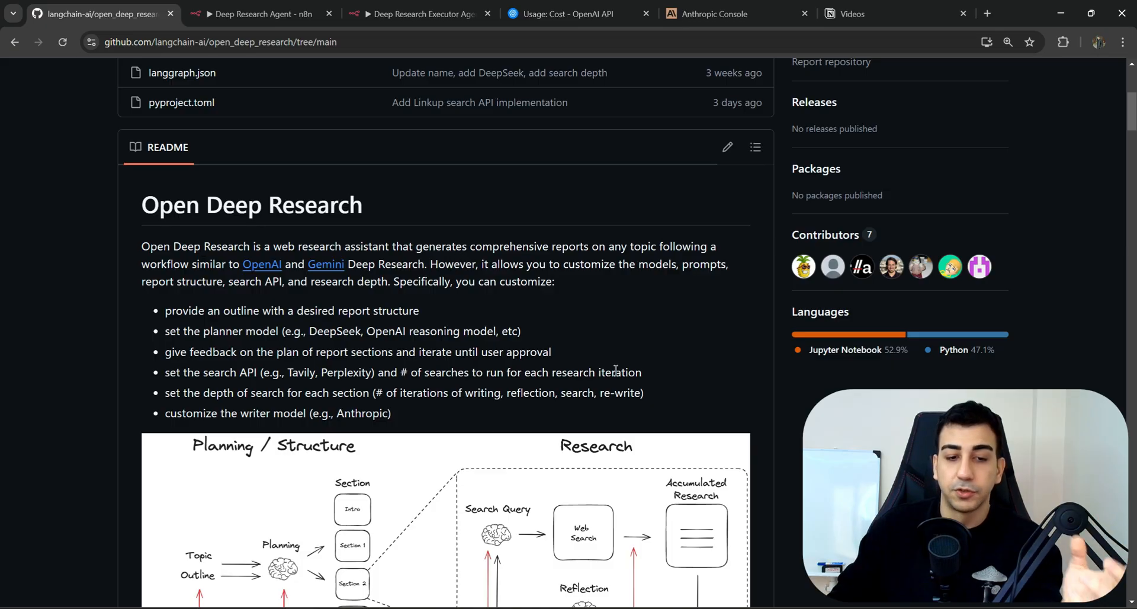
mouse_move(578, 353)
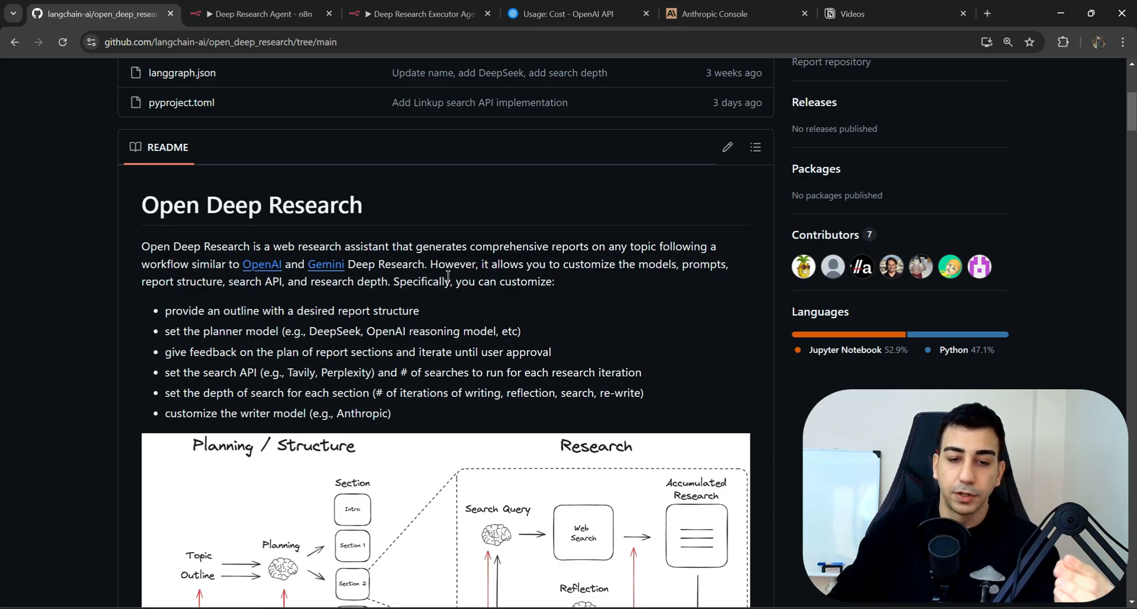
mouse_move(595, 283)
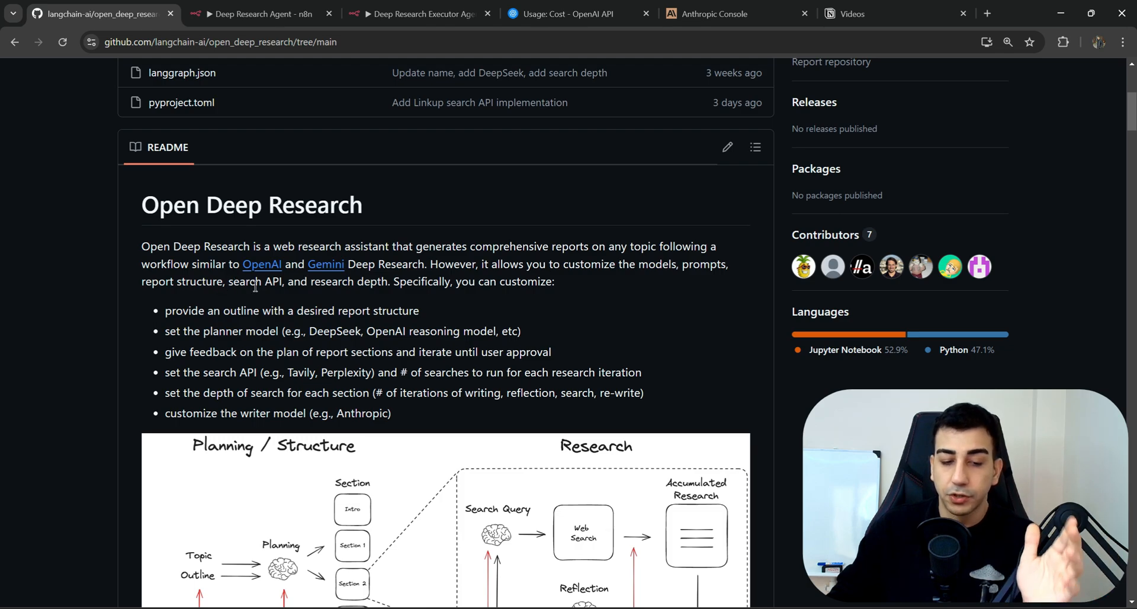
double_click(405, 281)
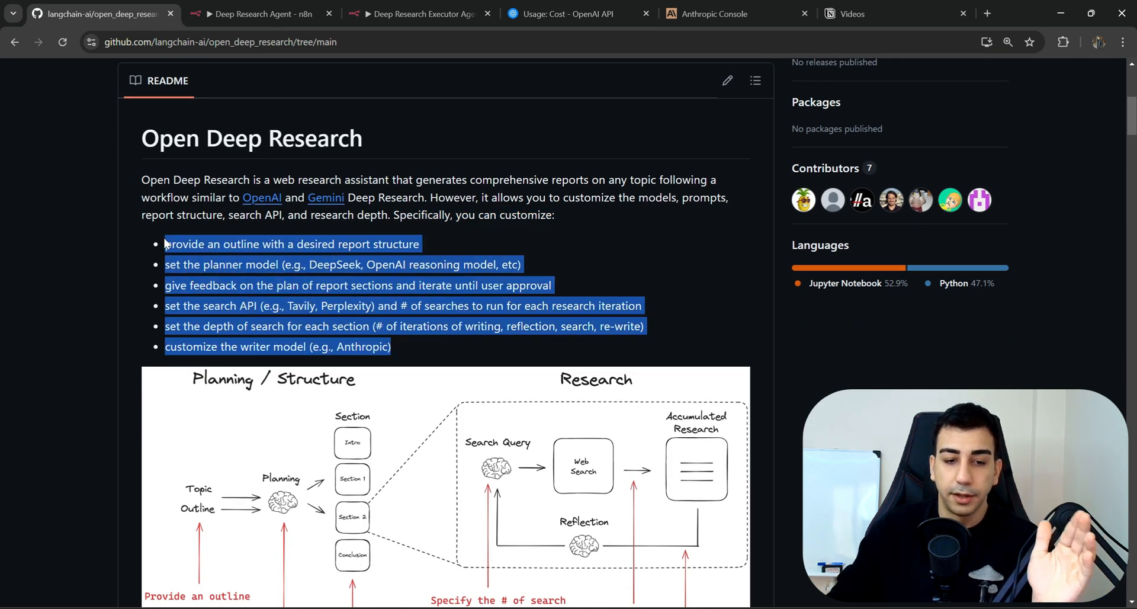
scroll(down, 3)
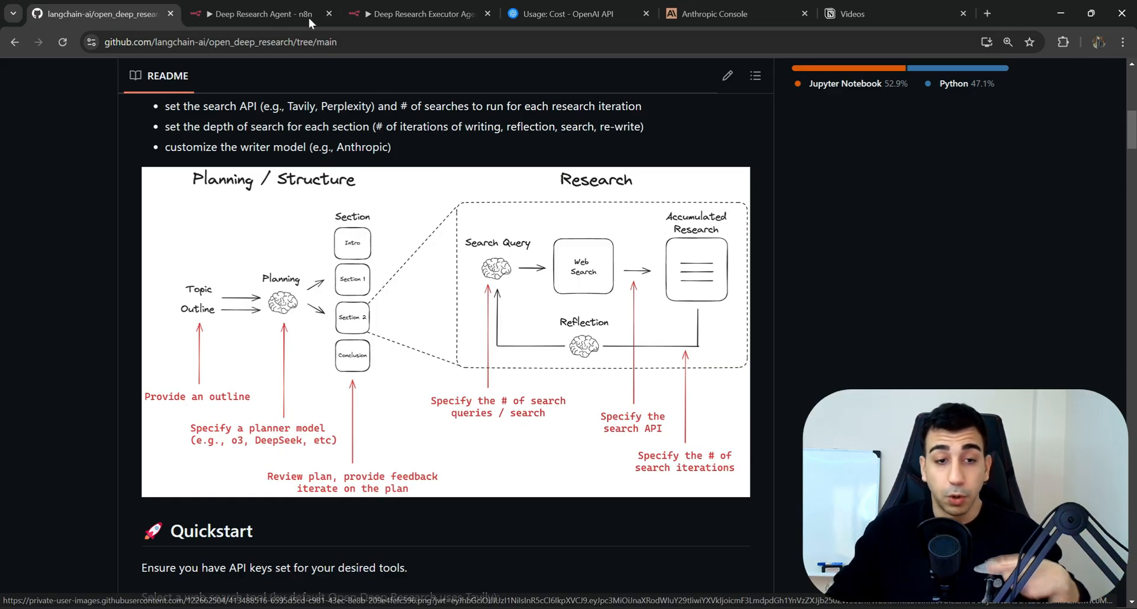
click(255, 14)
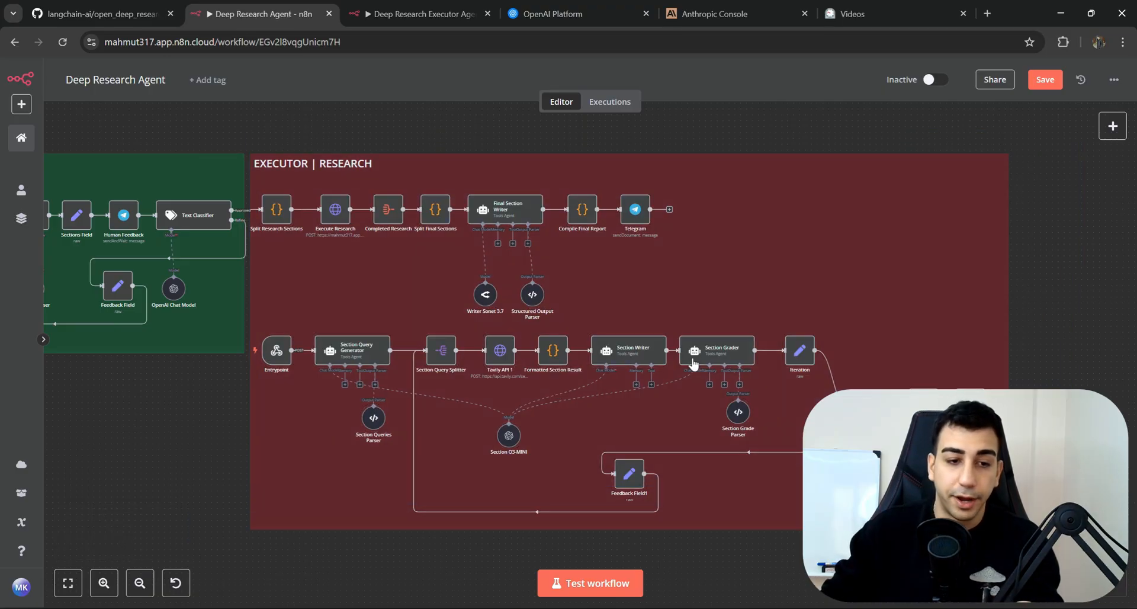
click(100, 14)
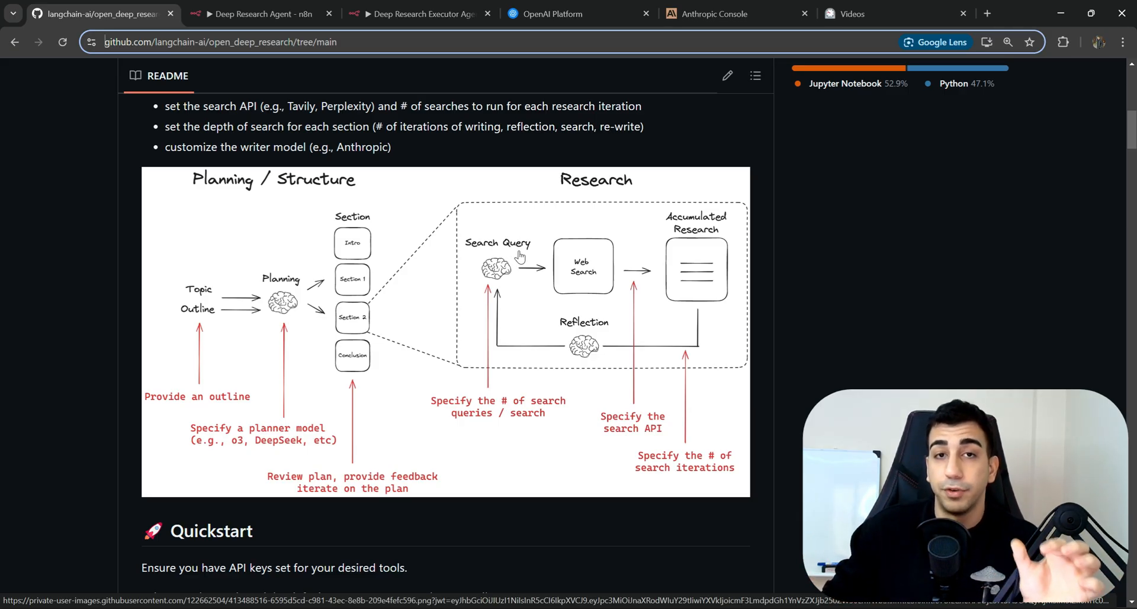
mouse_move(573, 229)
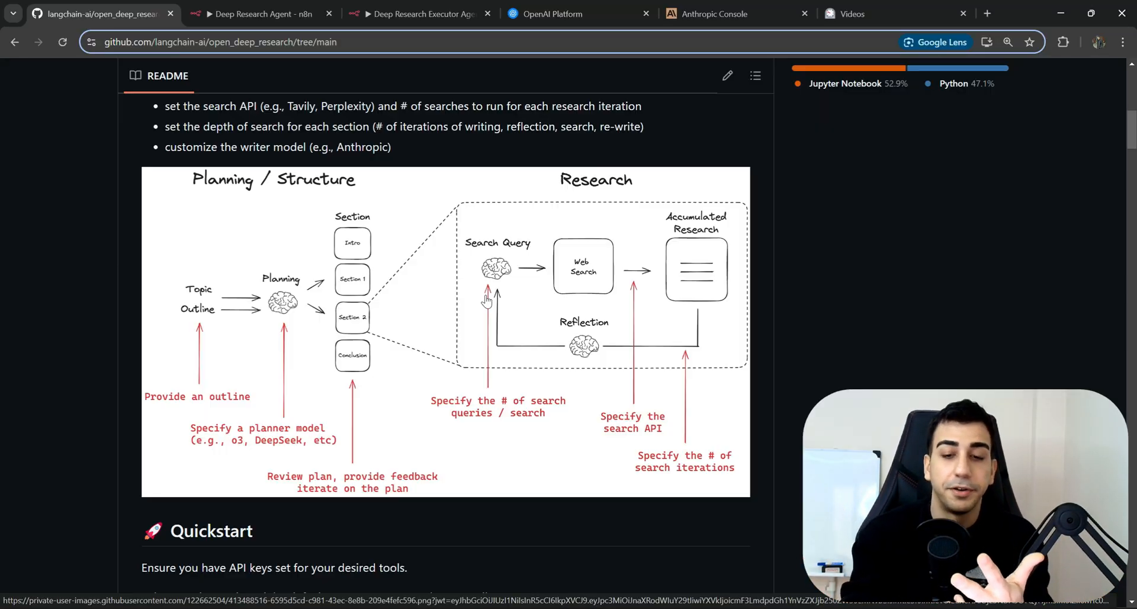
mouse_move(458, 319)
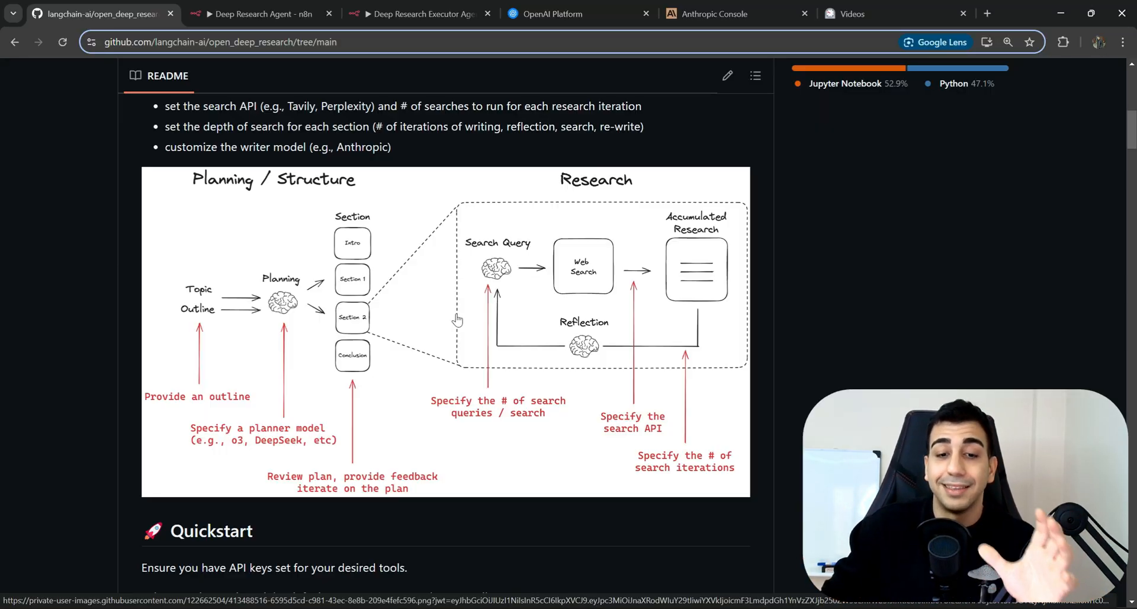
mouse_move(438, 297)
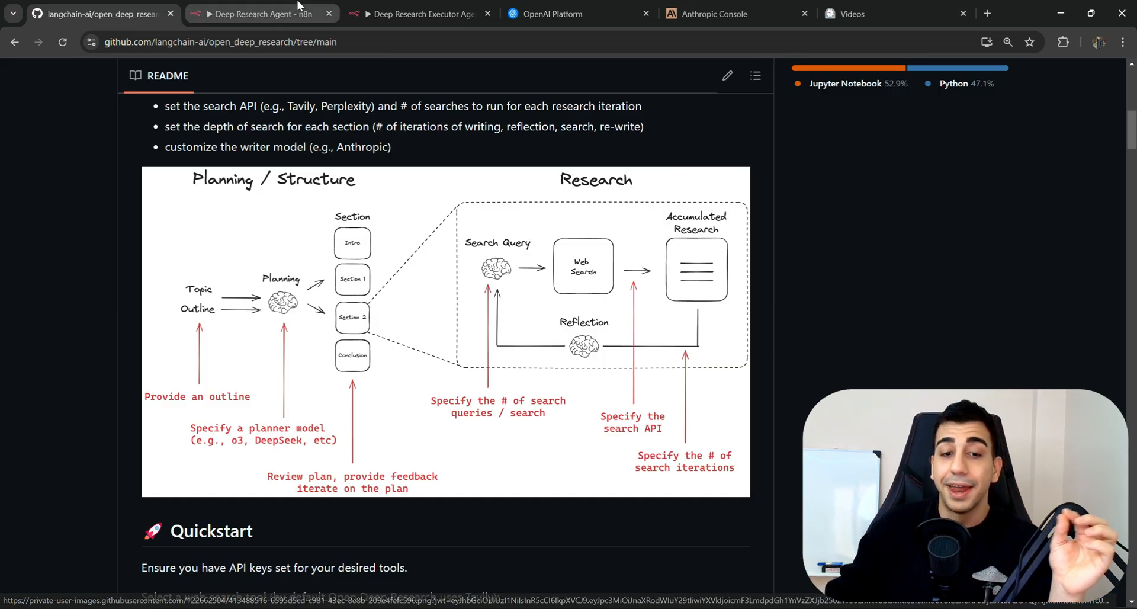
Zoom into the workflow's executor research nodes, then back out to the whole canvas
click(257, 13)
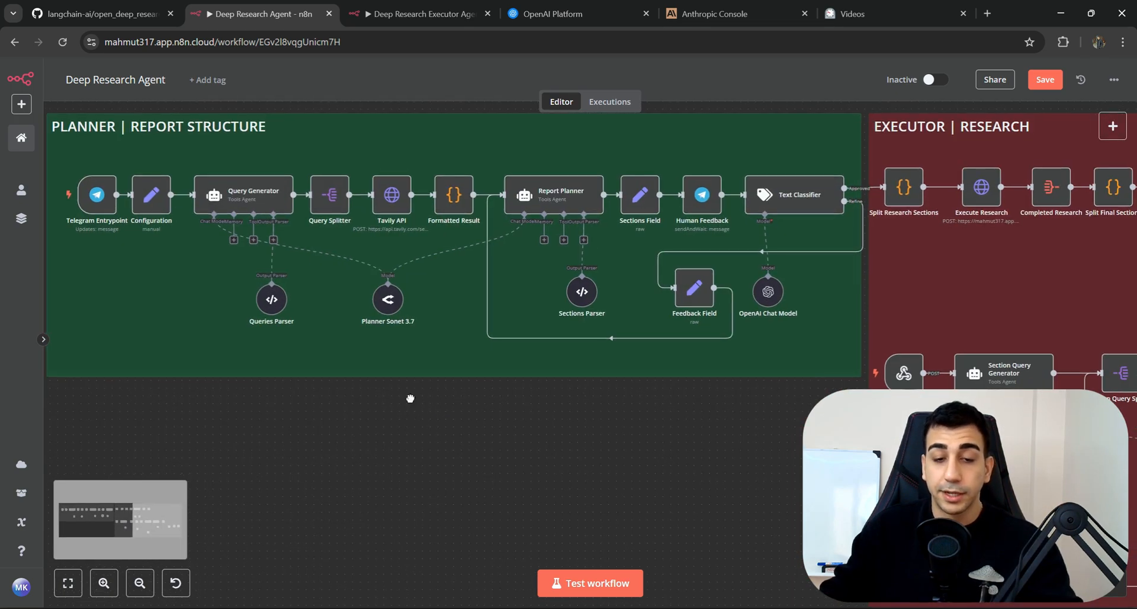
double_click(387, 298)
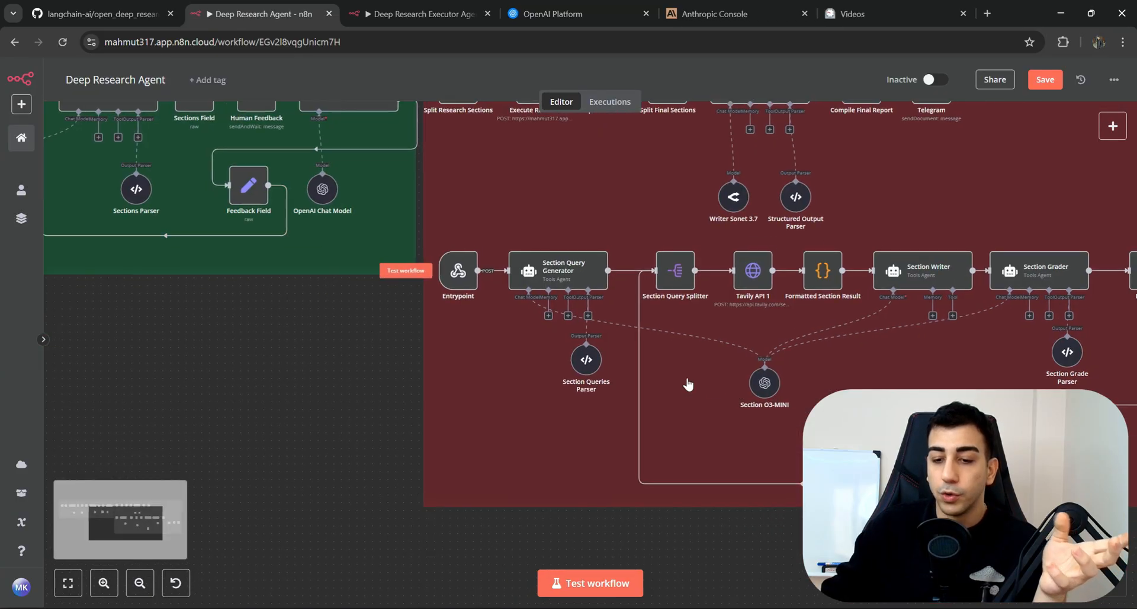
double_click(763, 382)
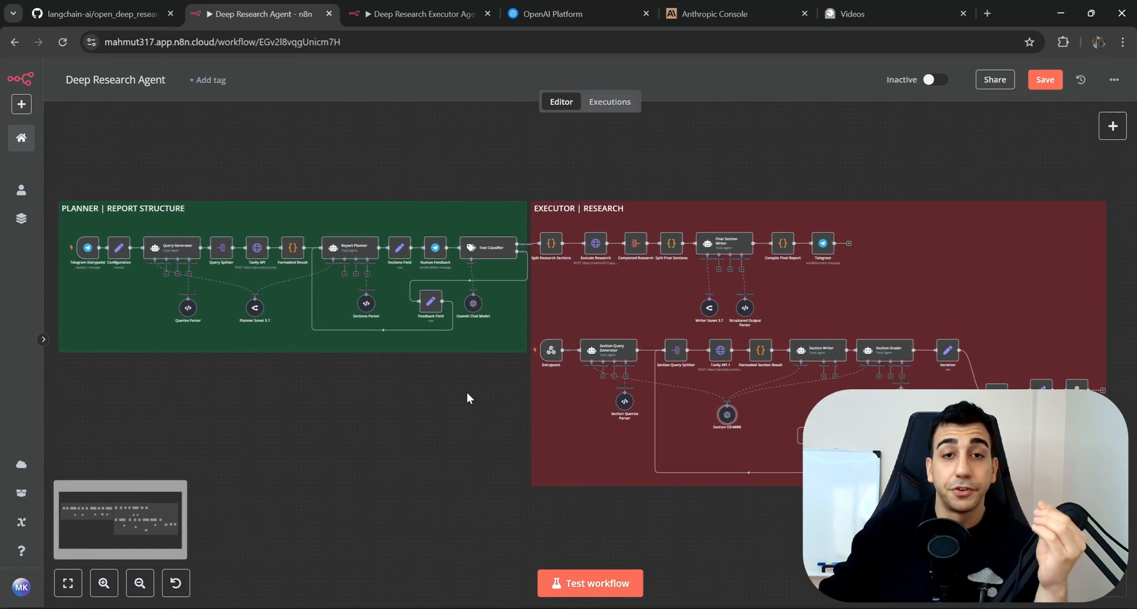
Check OpenAI API spend and remaining Anthropic credit, then return to the workflow
click(566, 13)
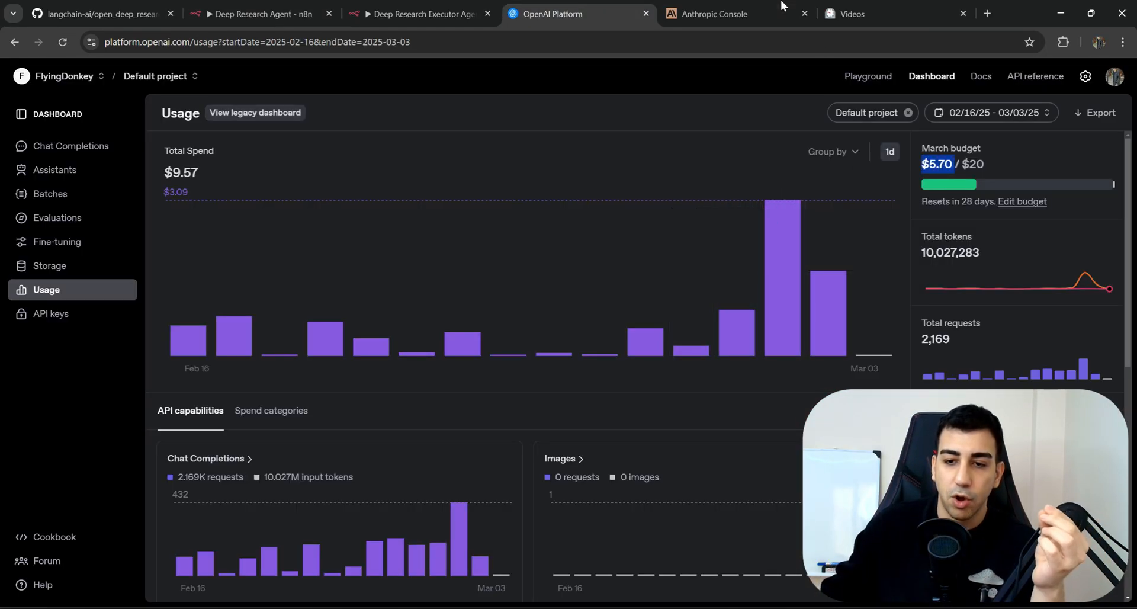
click(729, 14)
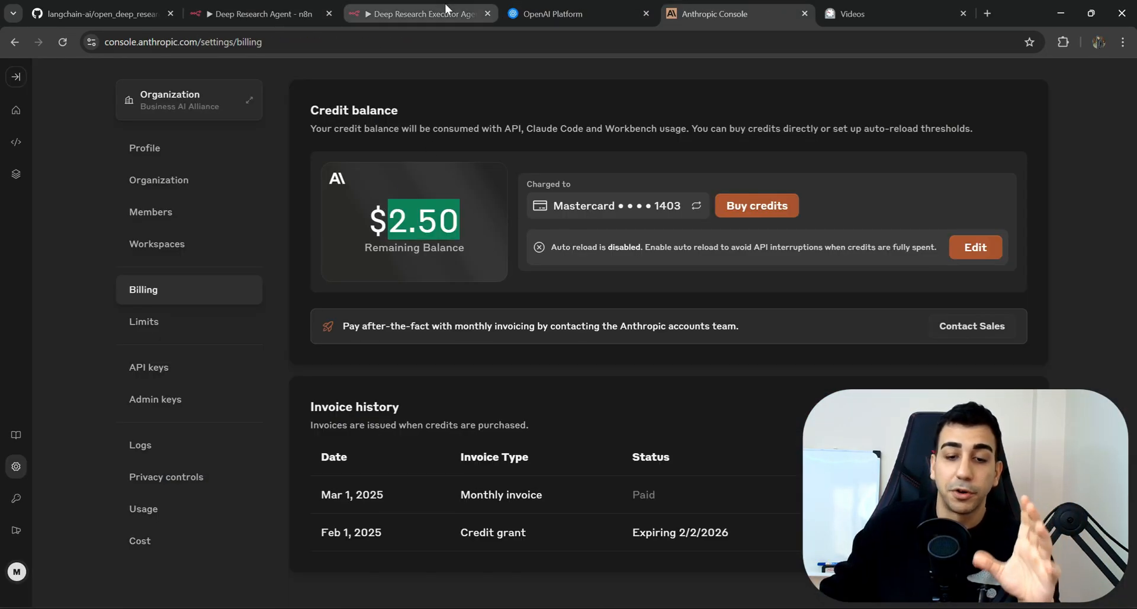
click(258, 13)
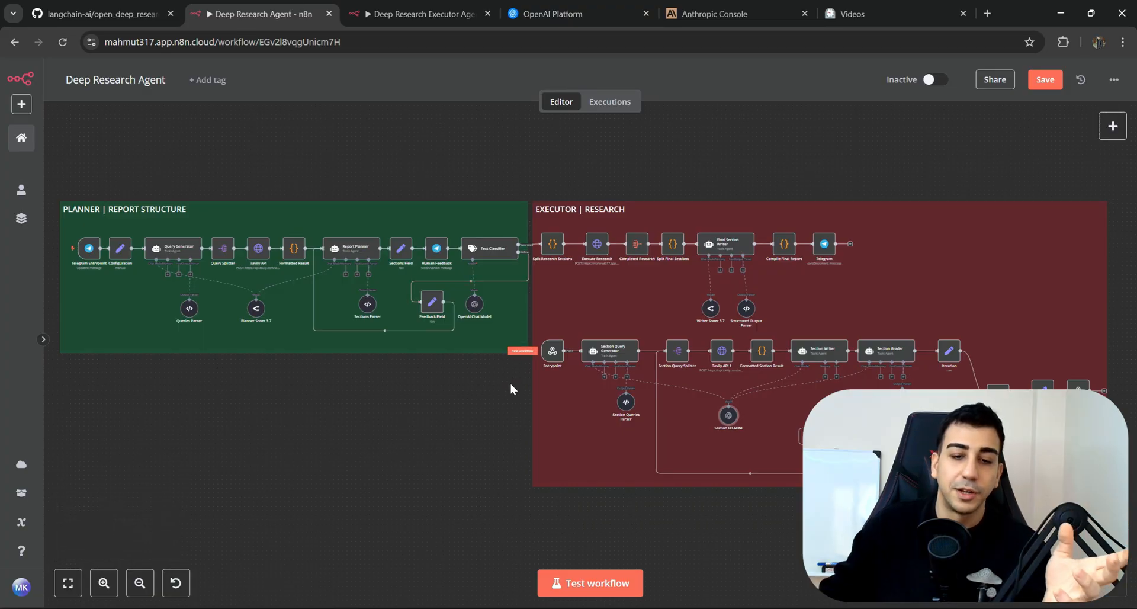
mouse_move(498, 379)
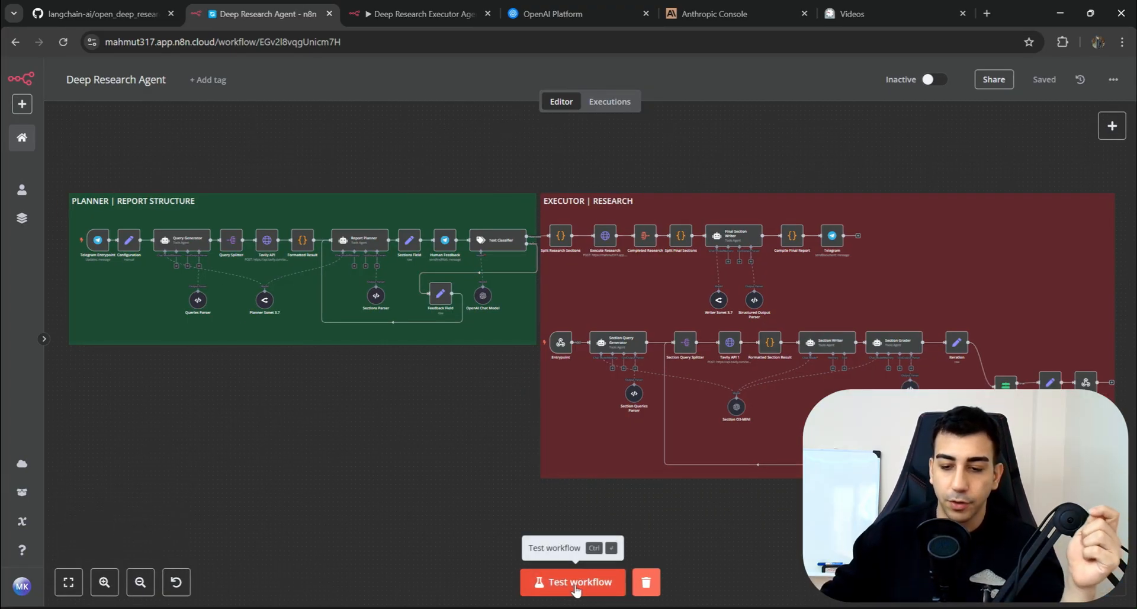
click(572, 581)
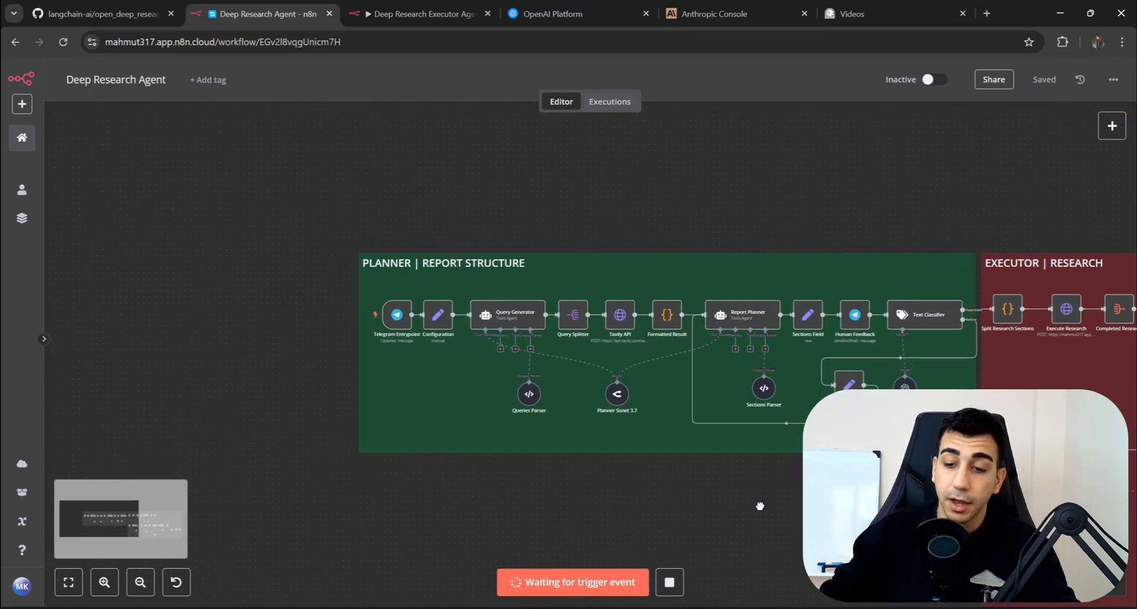
drag(759, 506, 539, 451)
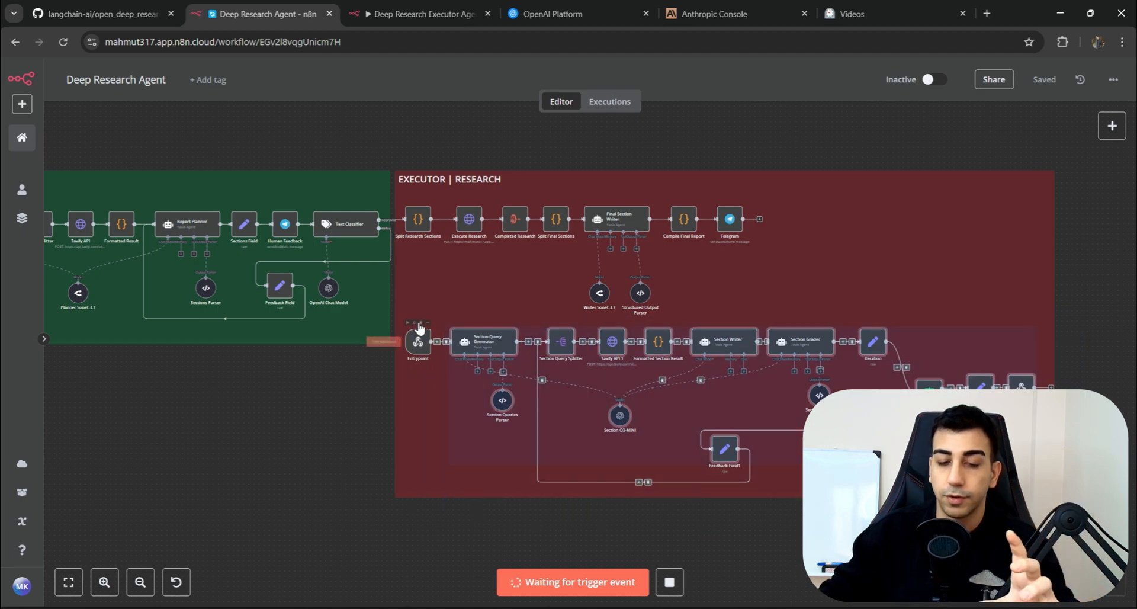
click(419, 14)
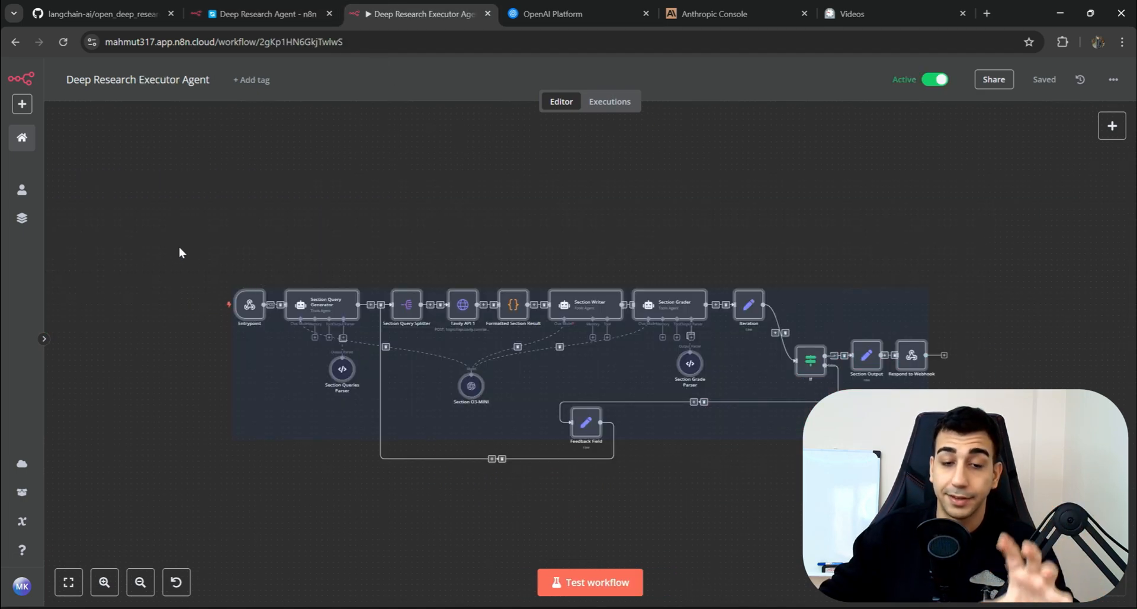
click(261, 13)
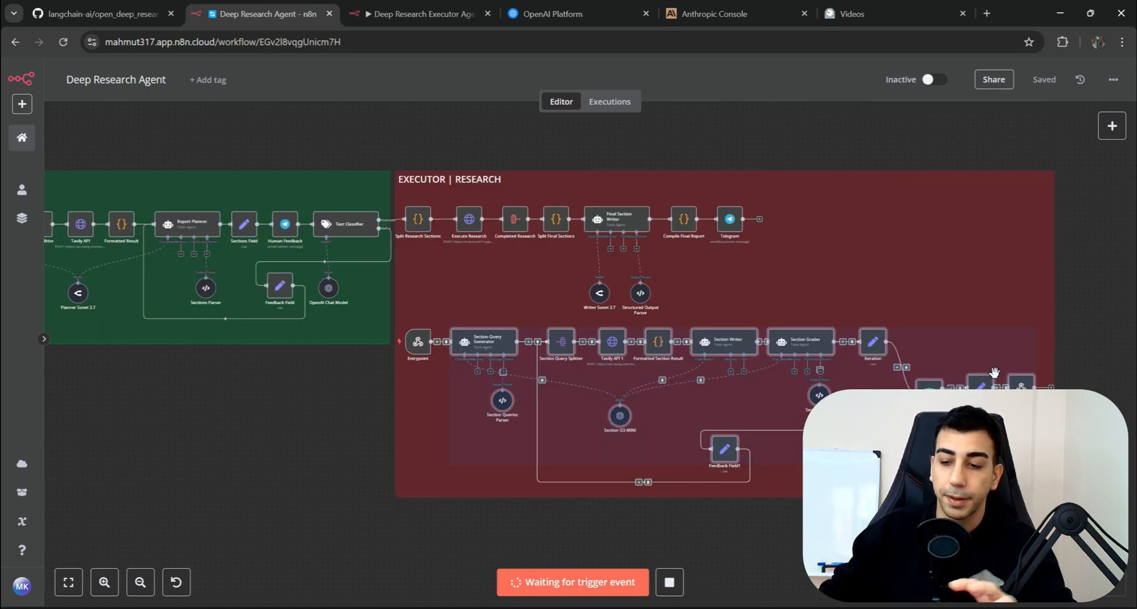
right_click(294, 396)
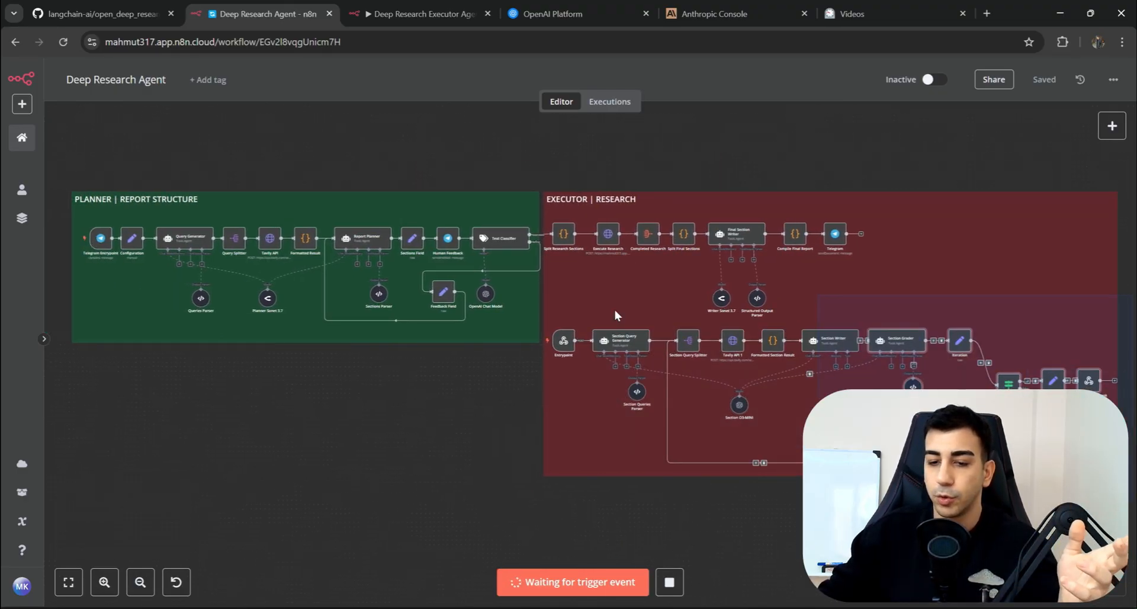
click(421, 13)
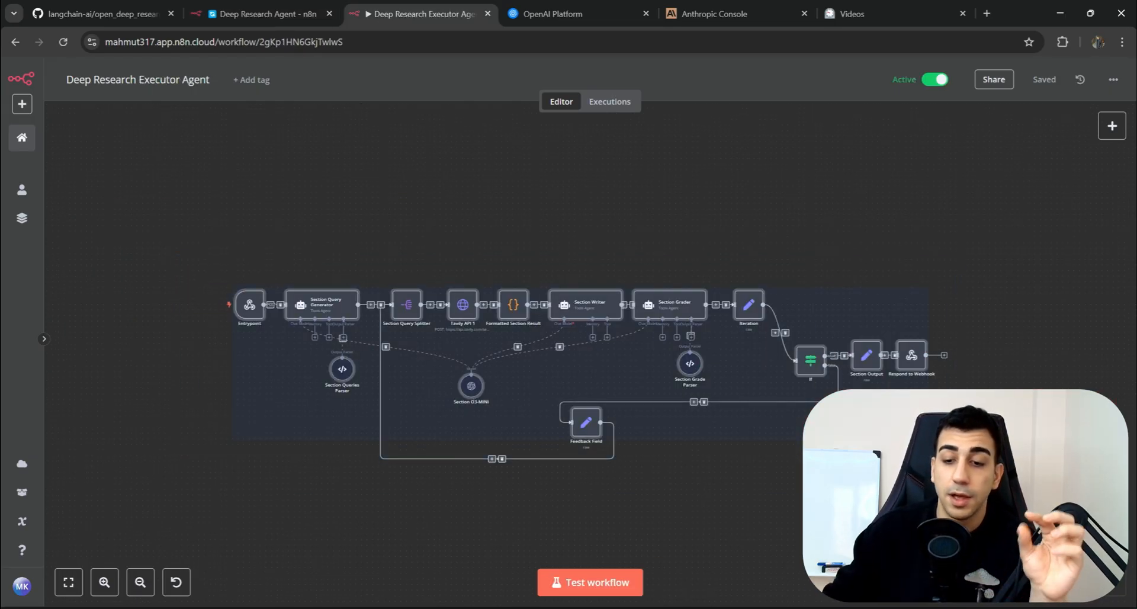
mouse_move(549, 240)
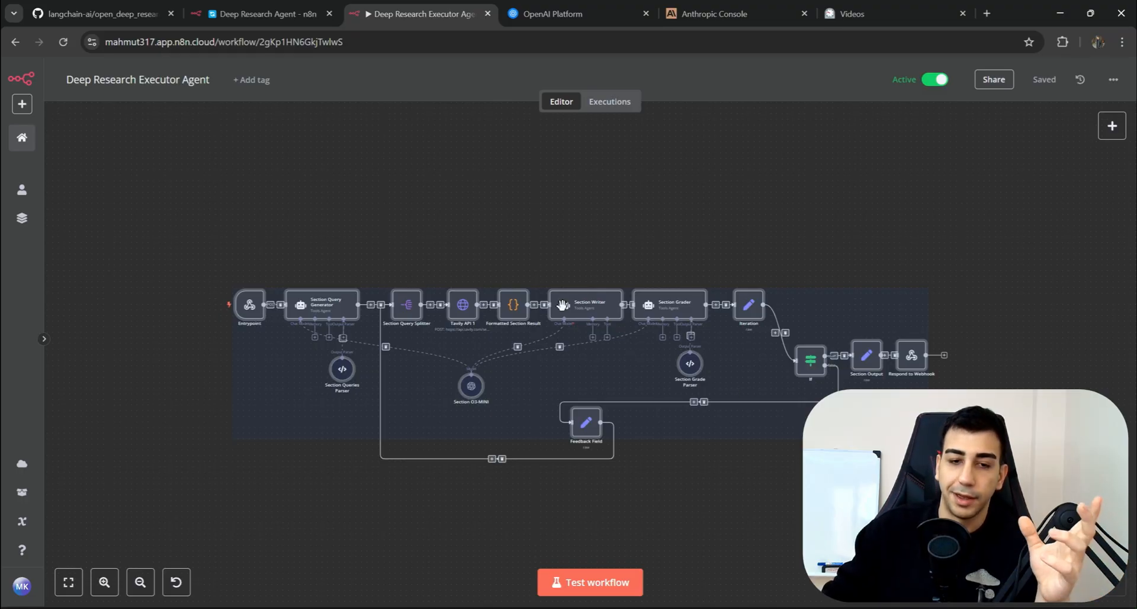
click(261, 14)
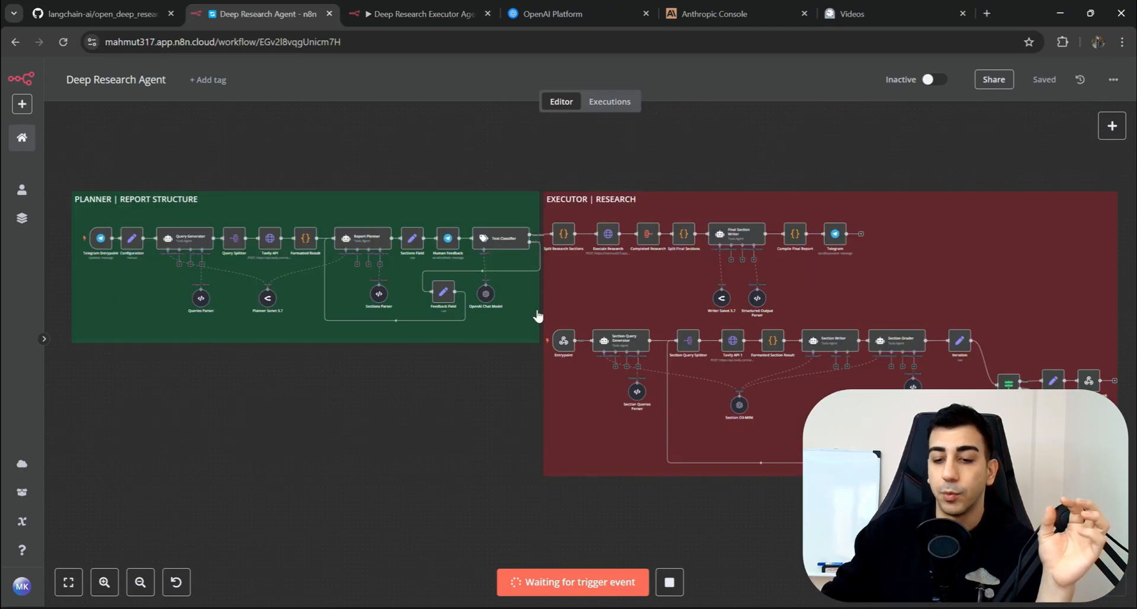
mouse_move(325, 319)
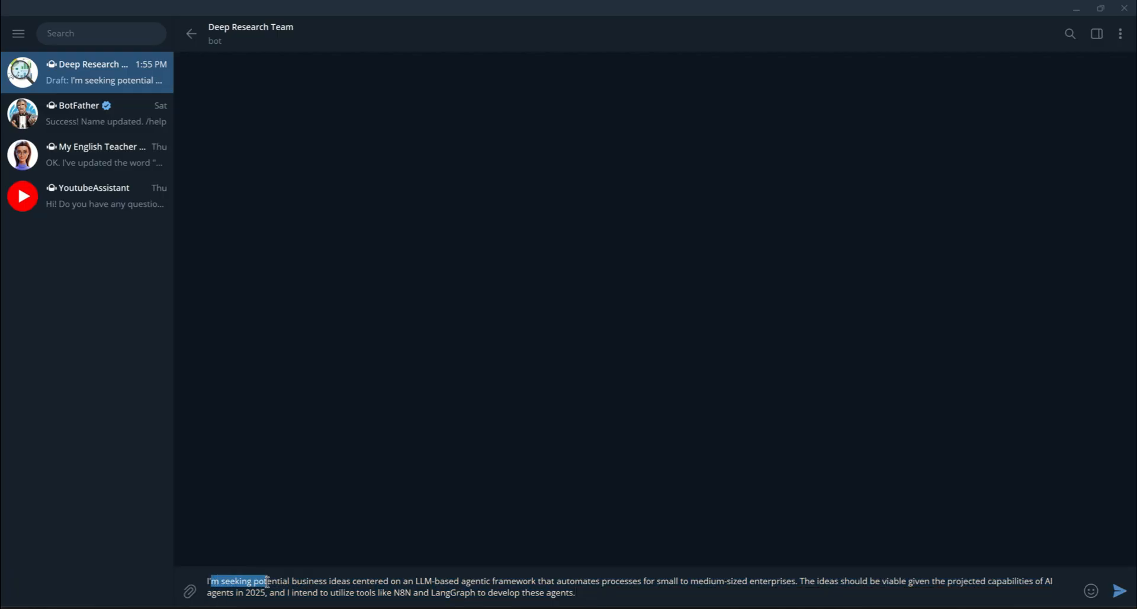
Highlight the drafted LLM agent business-ideas request in the Deep Research Team chat
drag(268, 580, 423, 580)
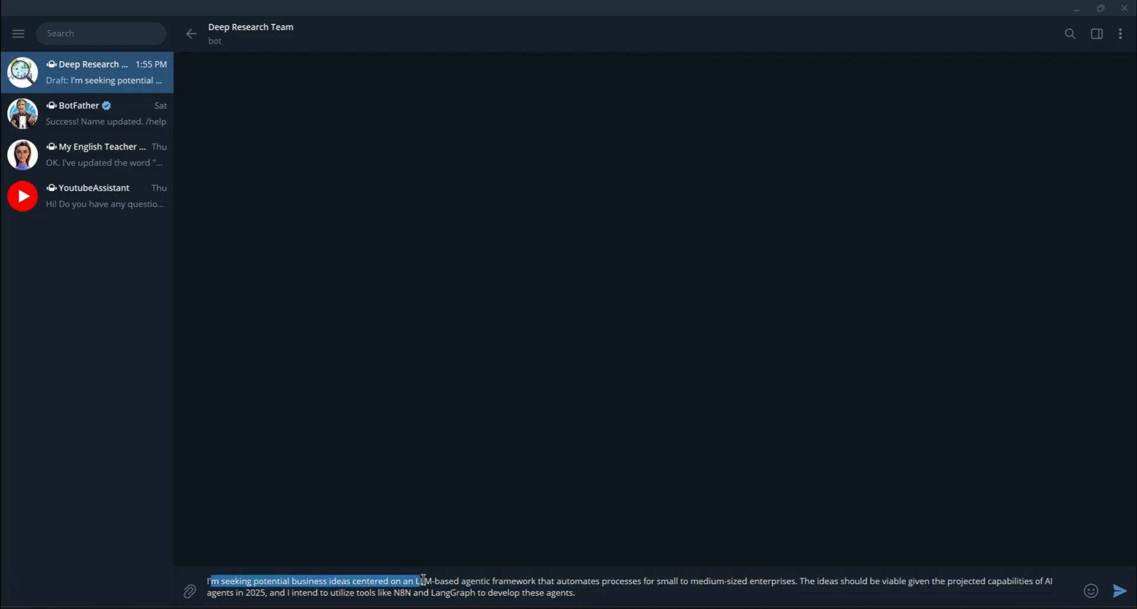
drag(424, 581, 547, 580)
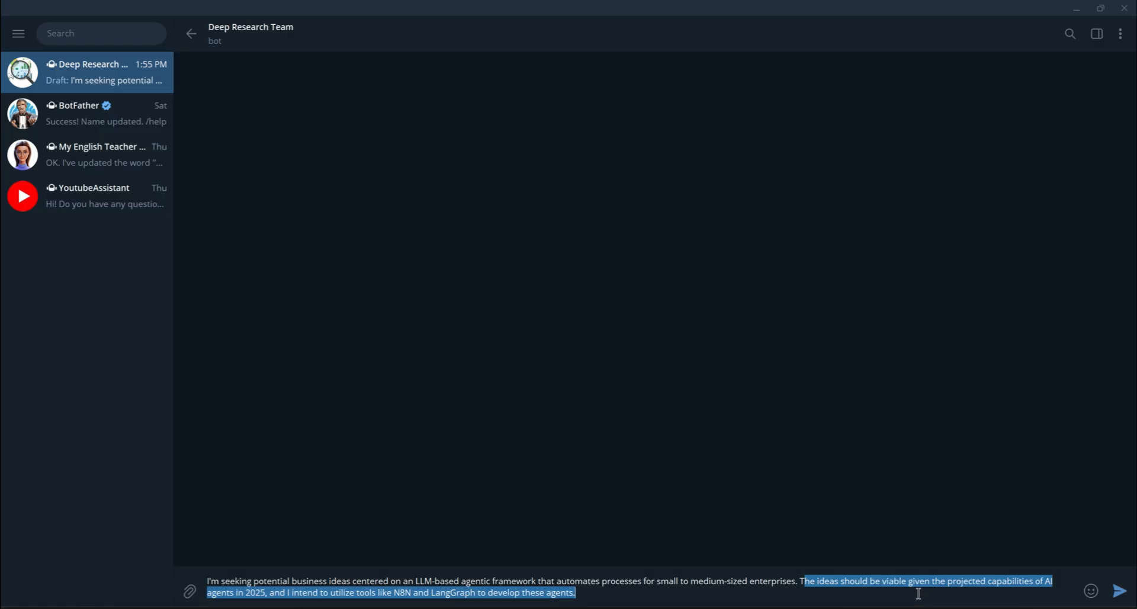
mouse_move(646, 544)
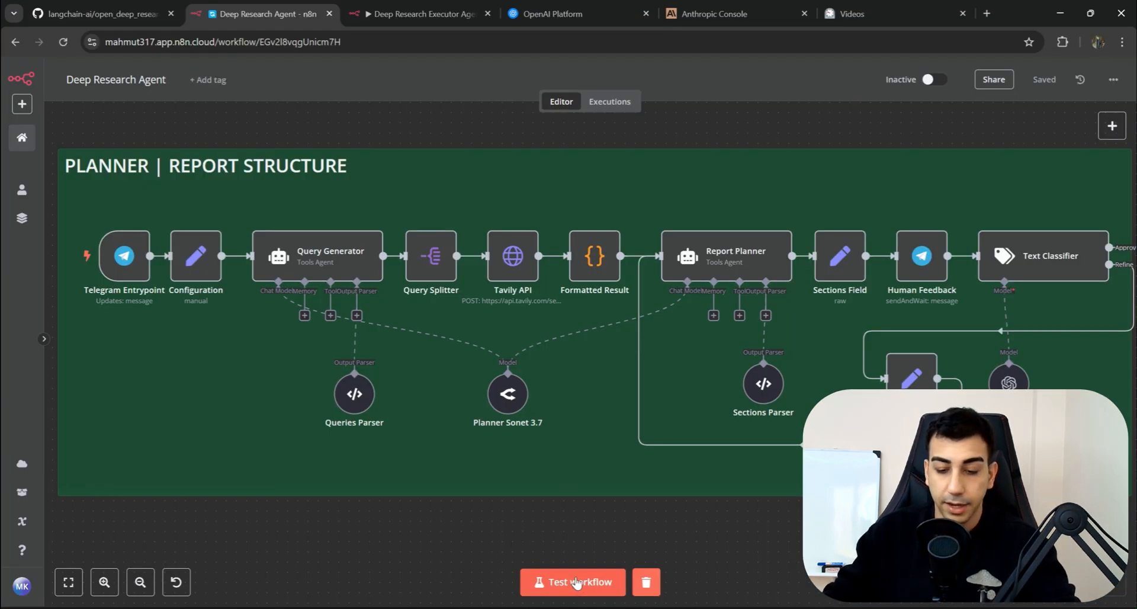
Start a test run of the Deep Research Agent workflow
click(572, 580)
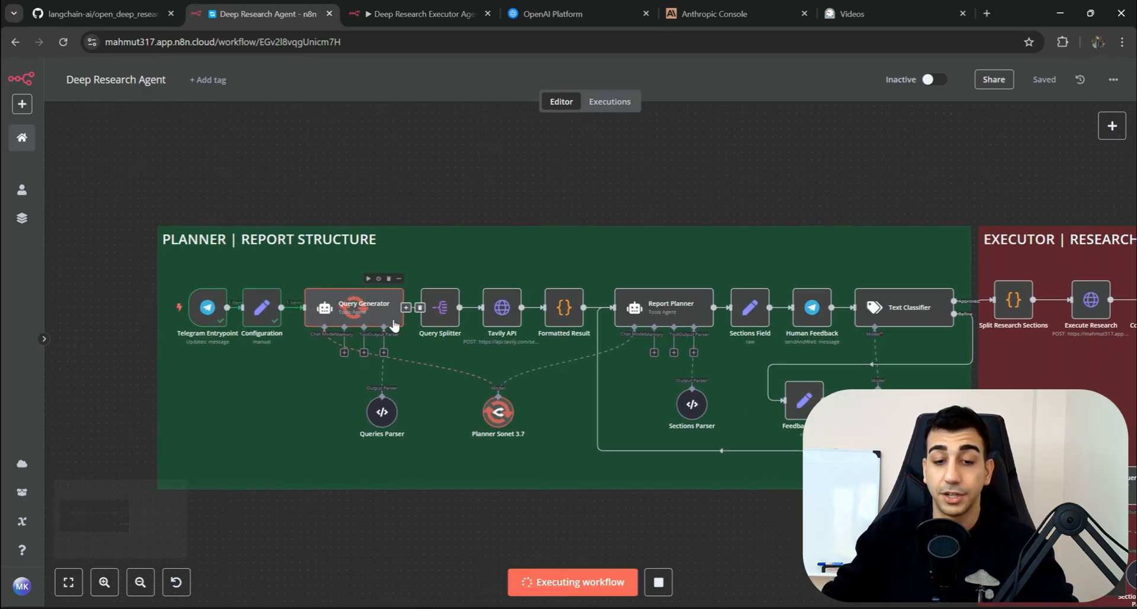
mouse_move(567, 419)
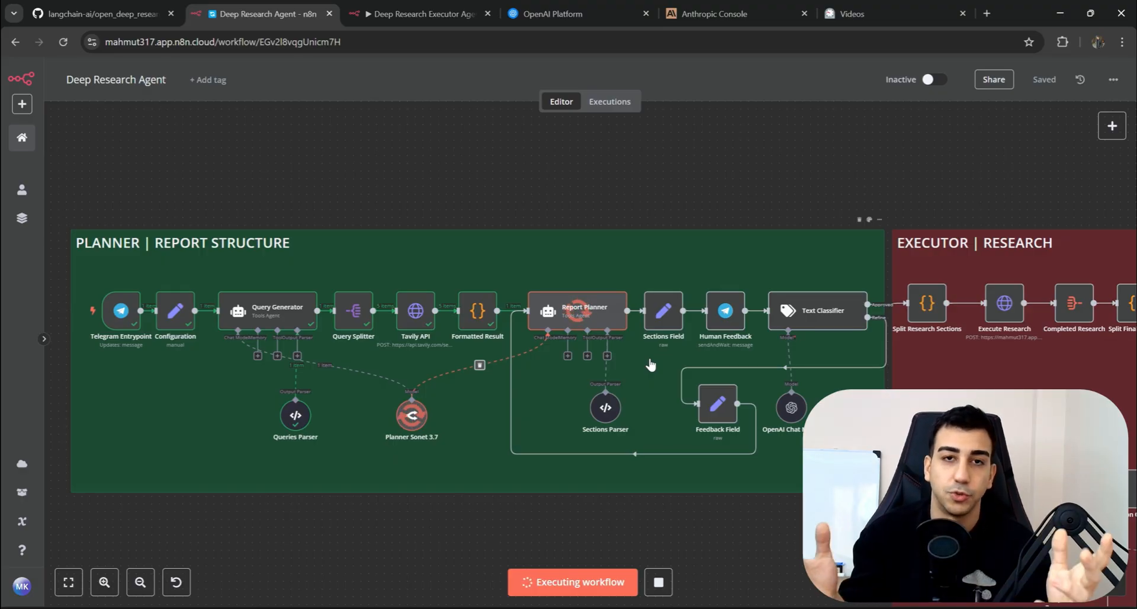
mouse_move(598, 335)
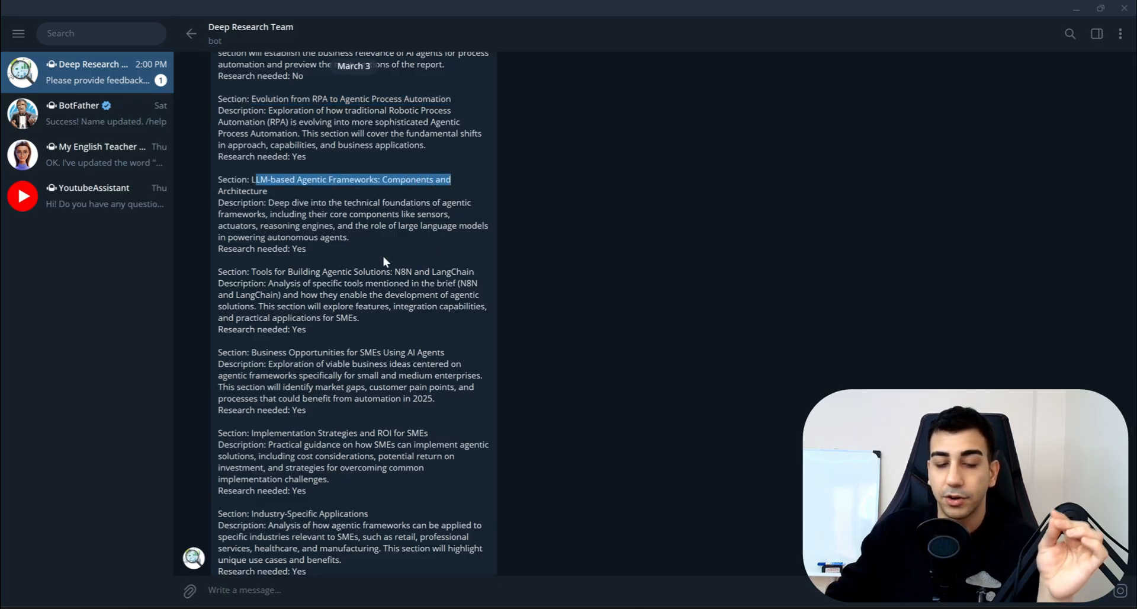
scroll(down, 3)
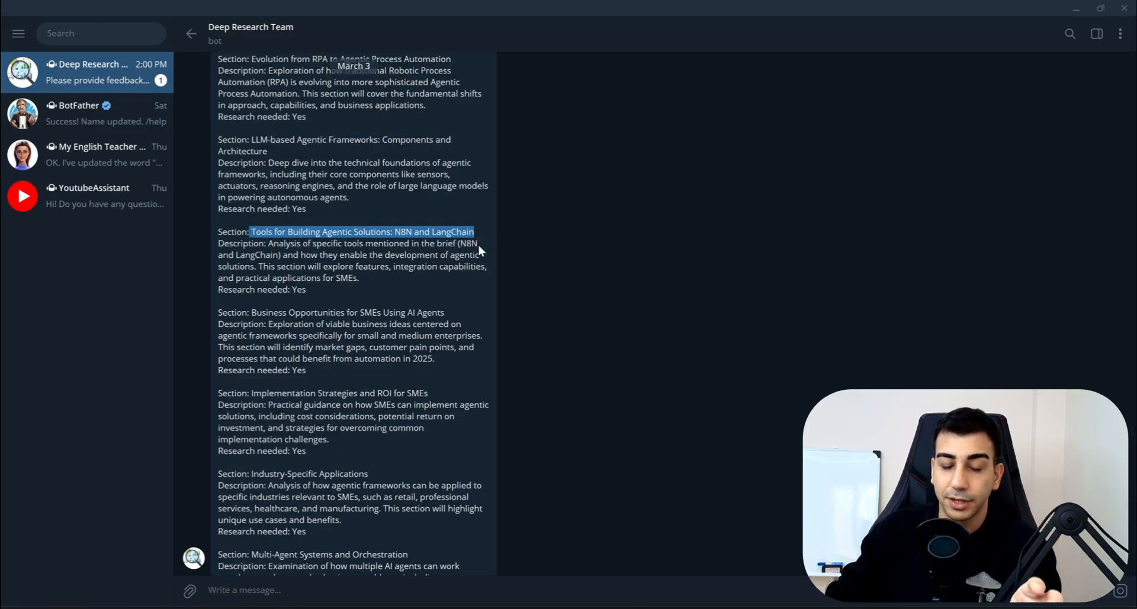
scroll(down, 3)
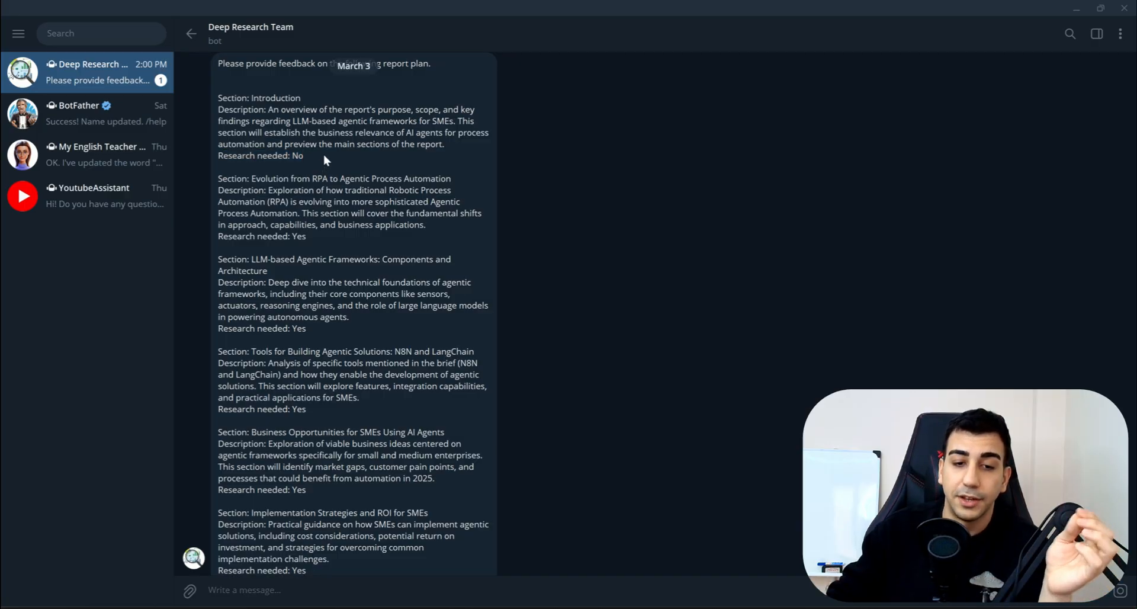
mouse_move(296, 173)
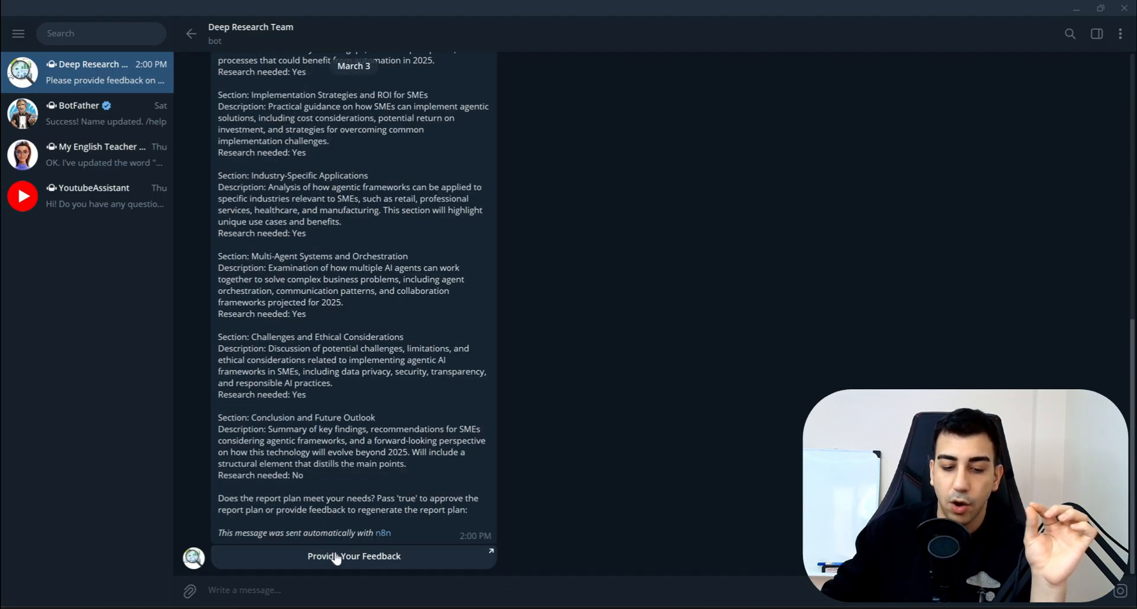
Submit plan feedback asking to remove the Challenges and Ethical Considerations section
click(354, 556)
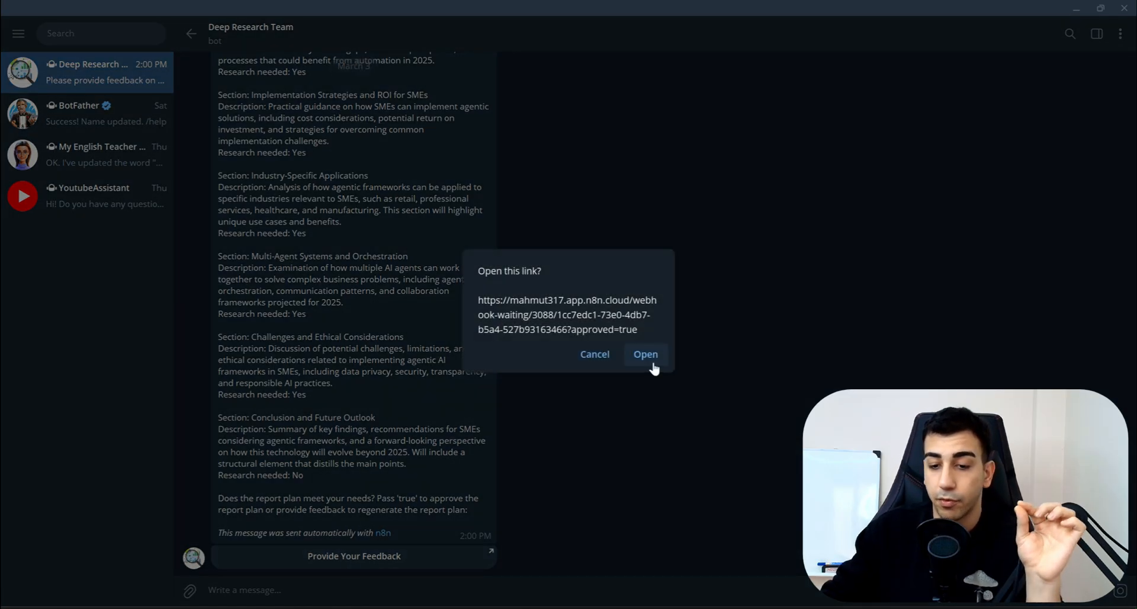
click(644, 354)
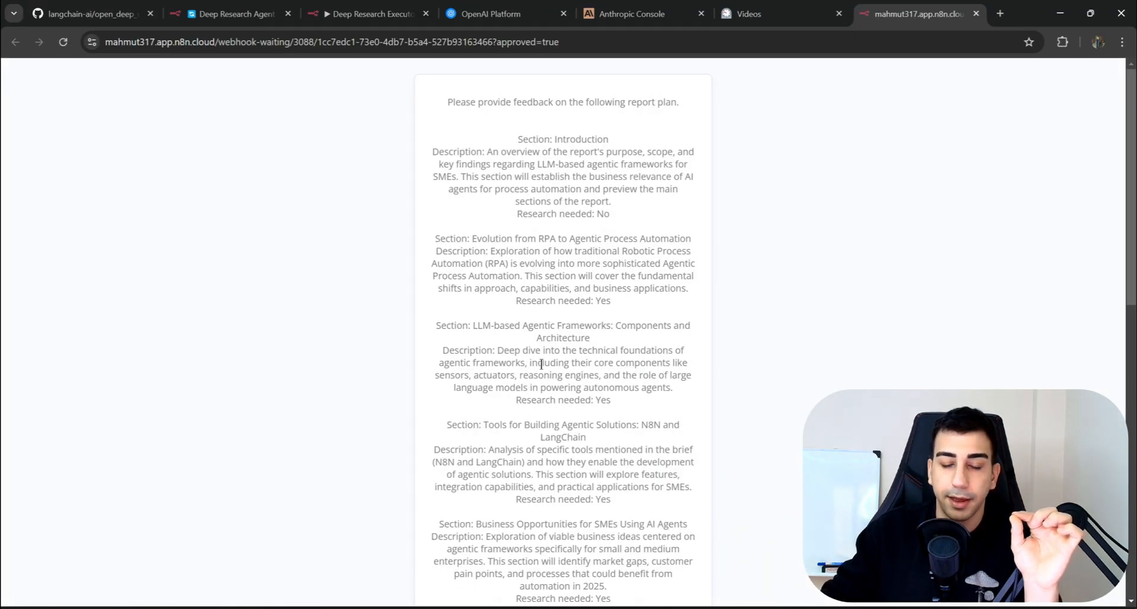
scroll(down, 3)
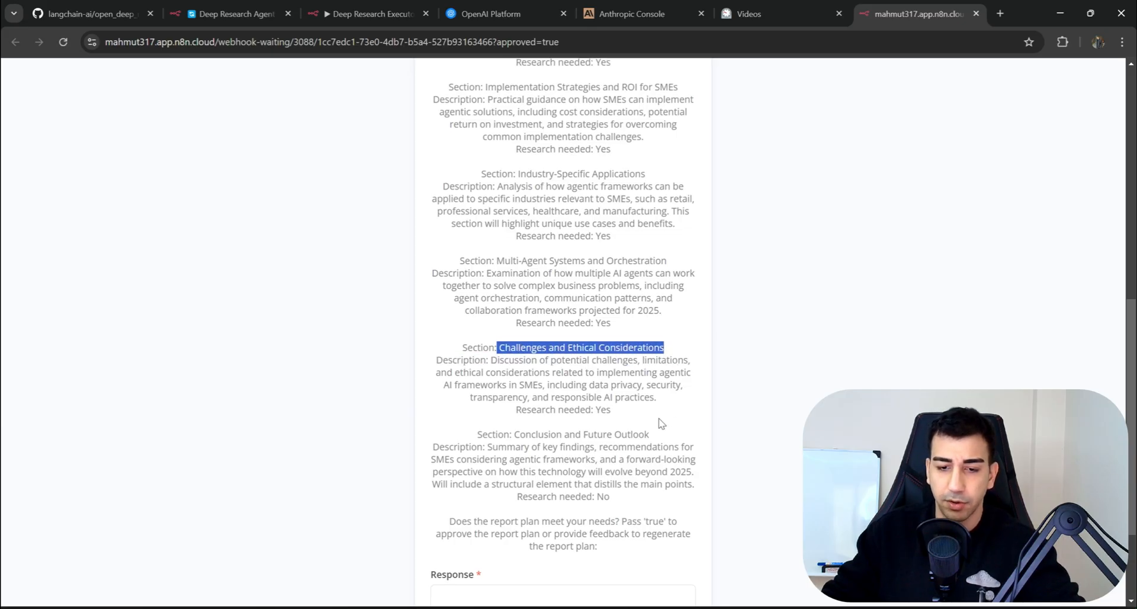
scroll(down, 3)
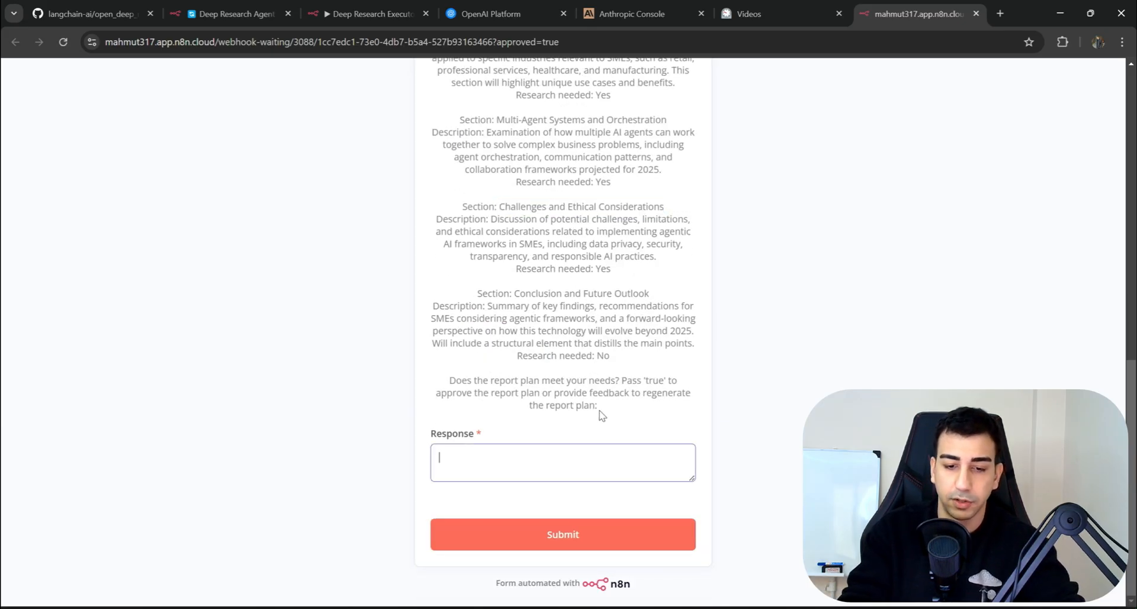
text(Ple)
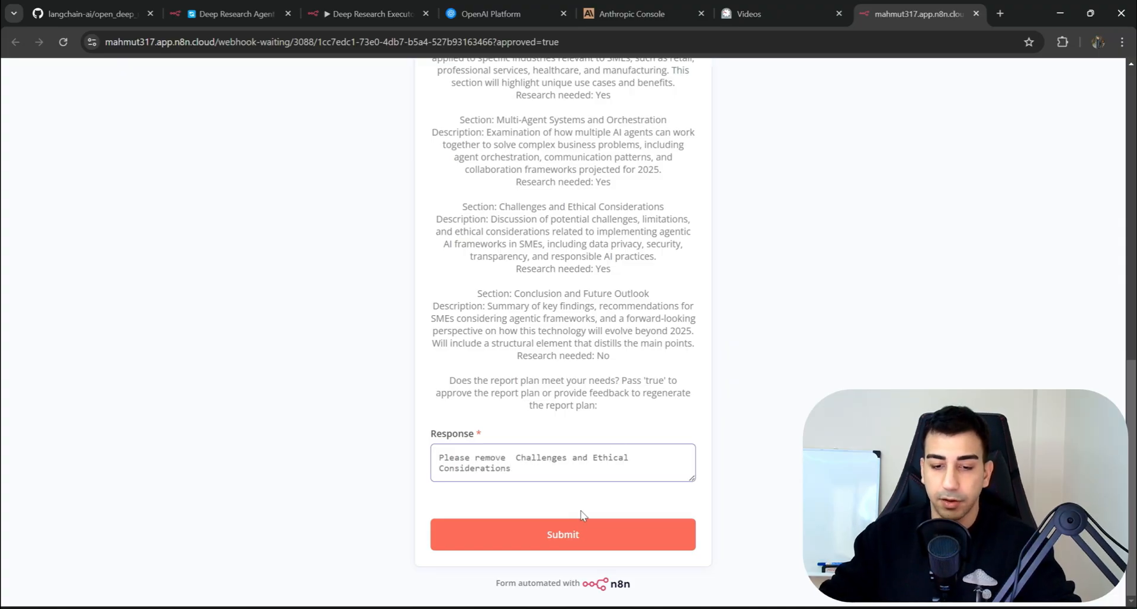
key(alt+tab)
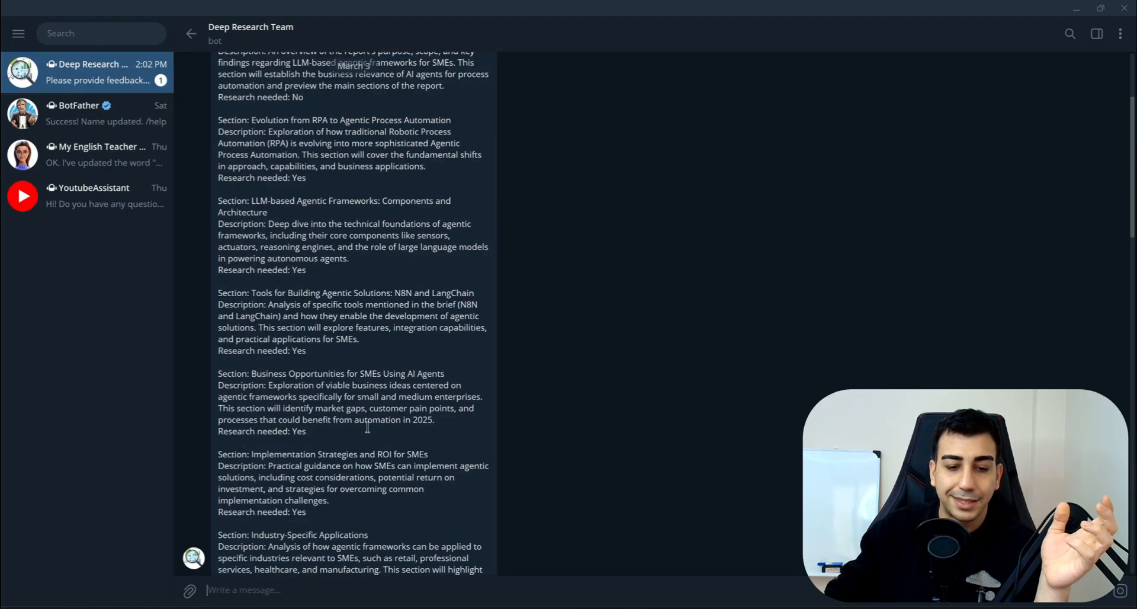
Scroll through the revised plan, now going from Multi-Agent Systems straight to Conclusion
scroll(down, 3)
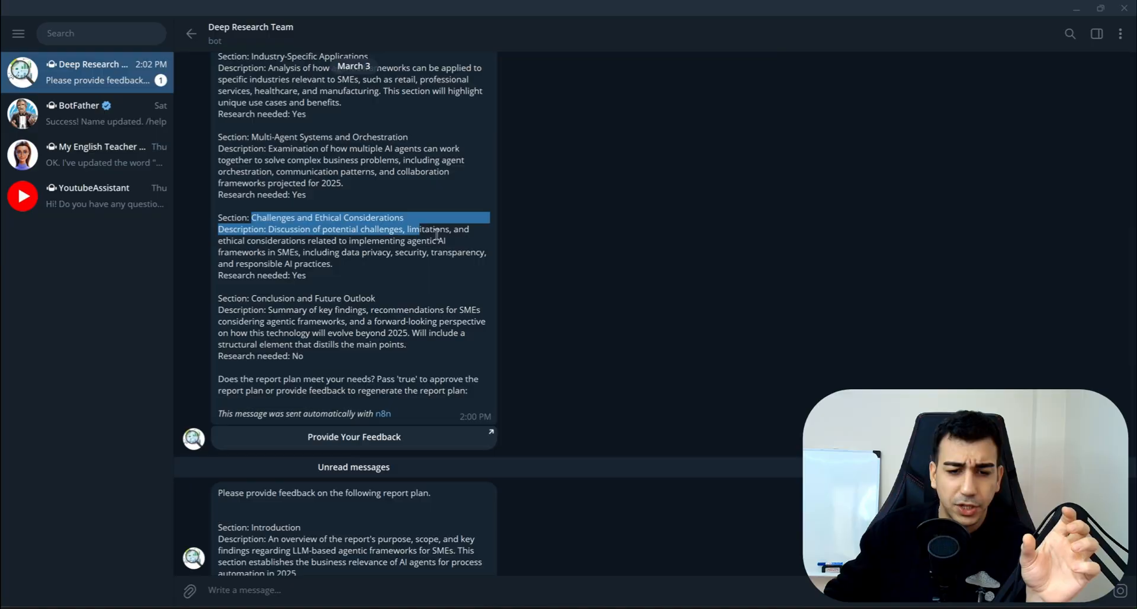
scroll(down, 3)
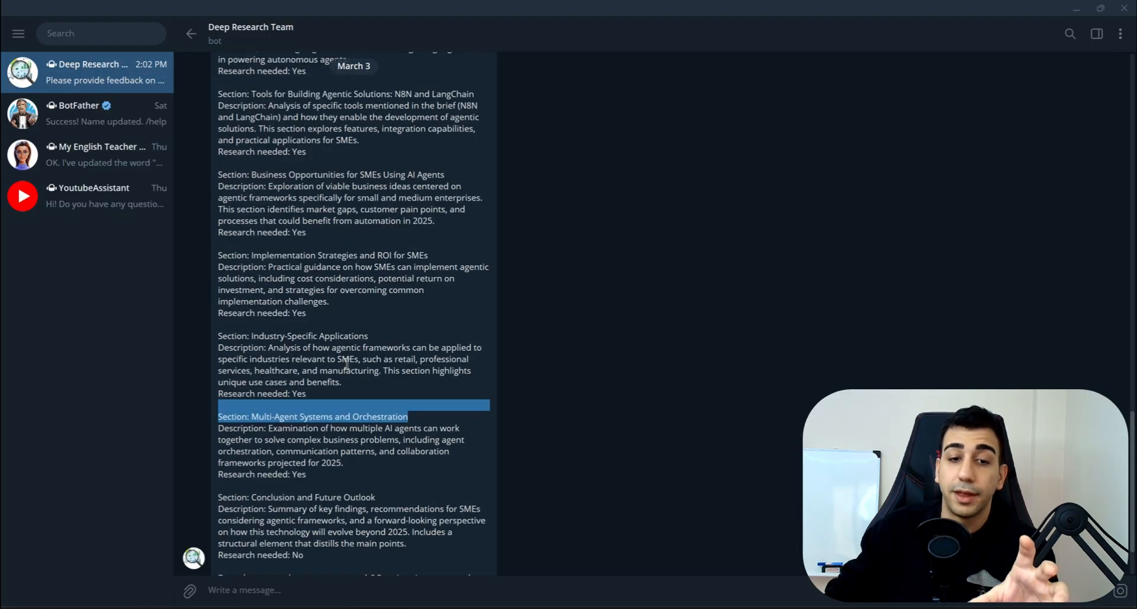
scroll(down, 3)
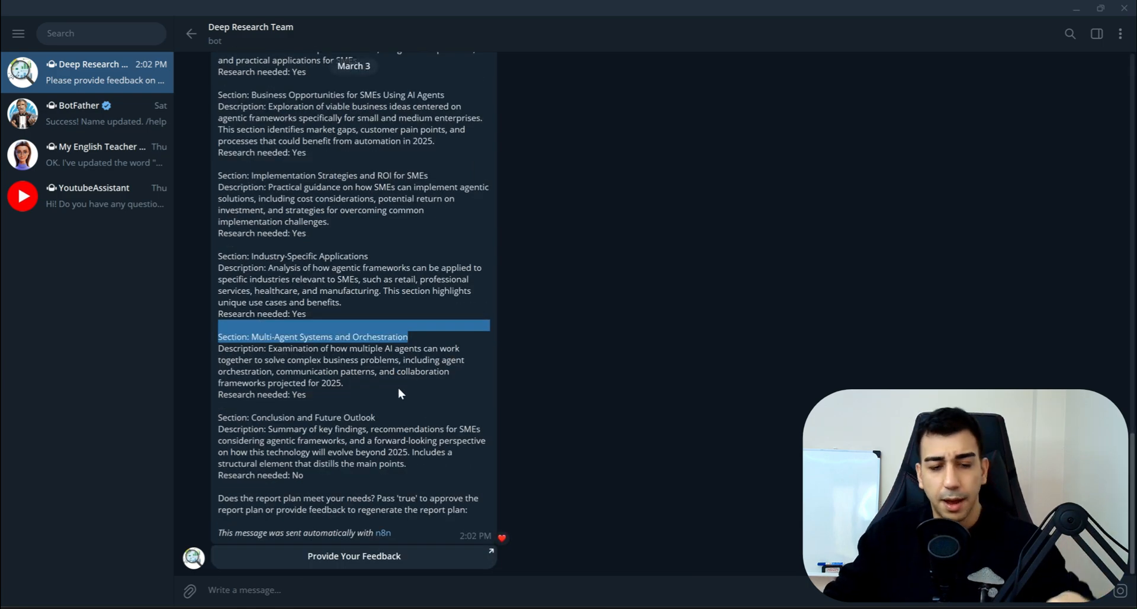
scroll(down, 3)
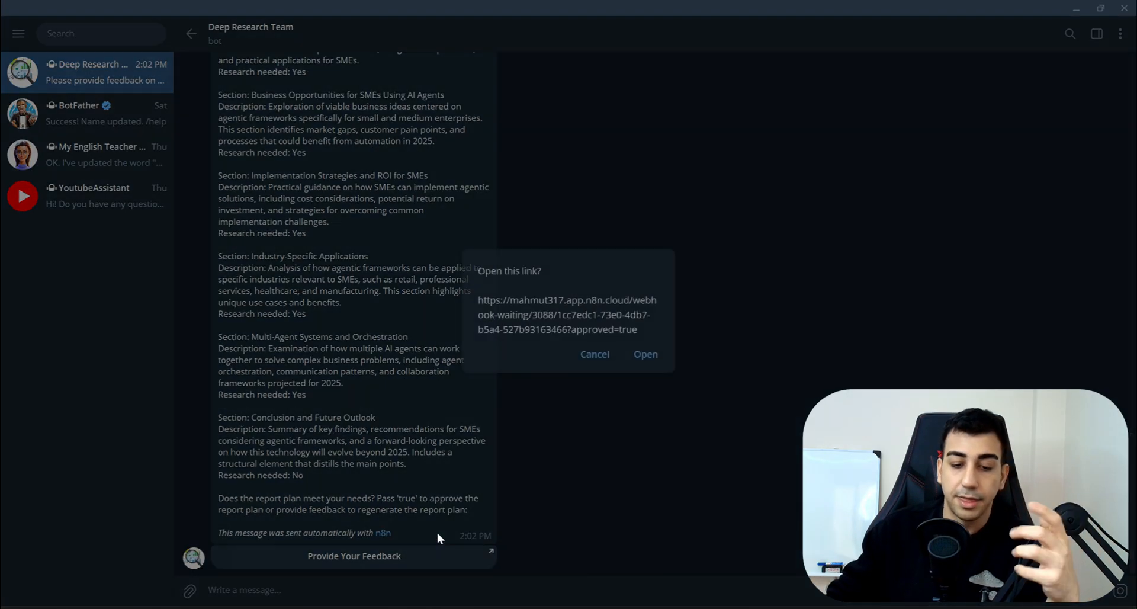
Open the revised plan's feedback form and highlight the Evolution from RPA section
click(643, 354)
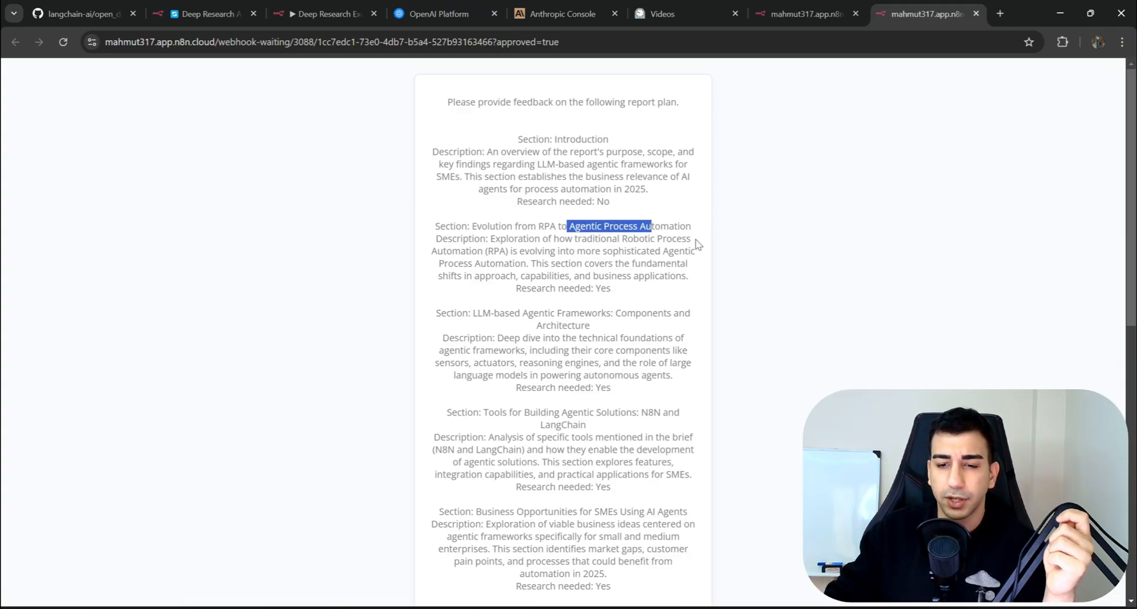
click(476, 258)
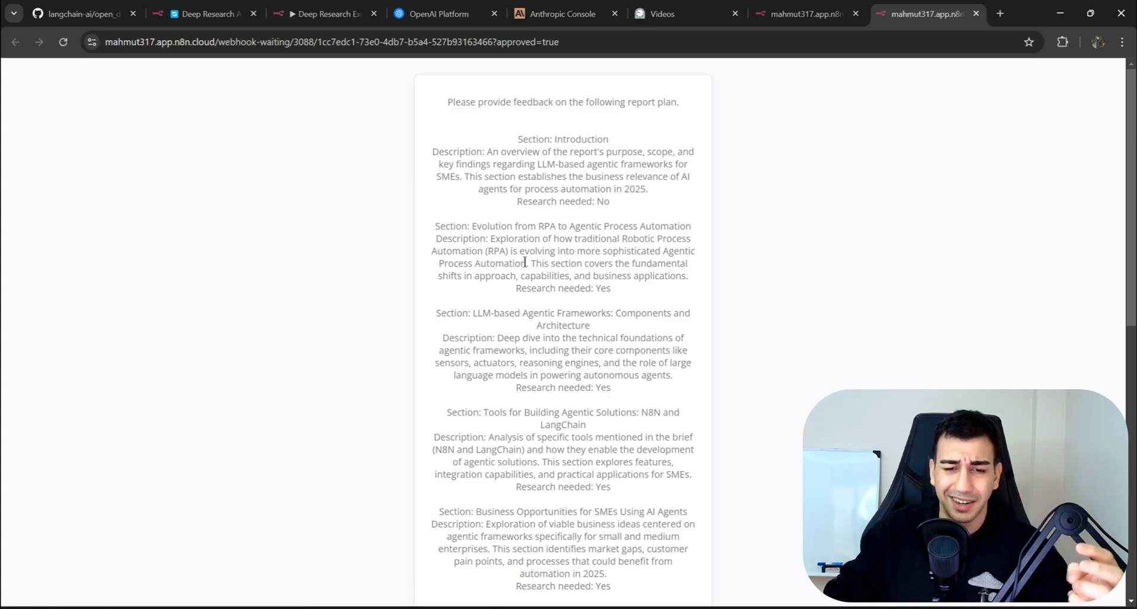
drag(531, 262, 661, 275)
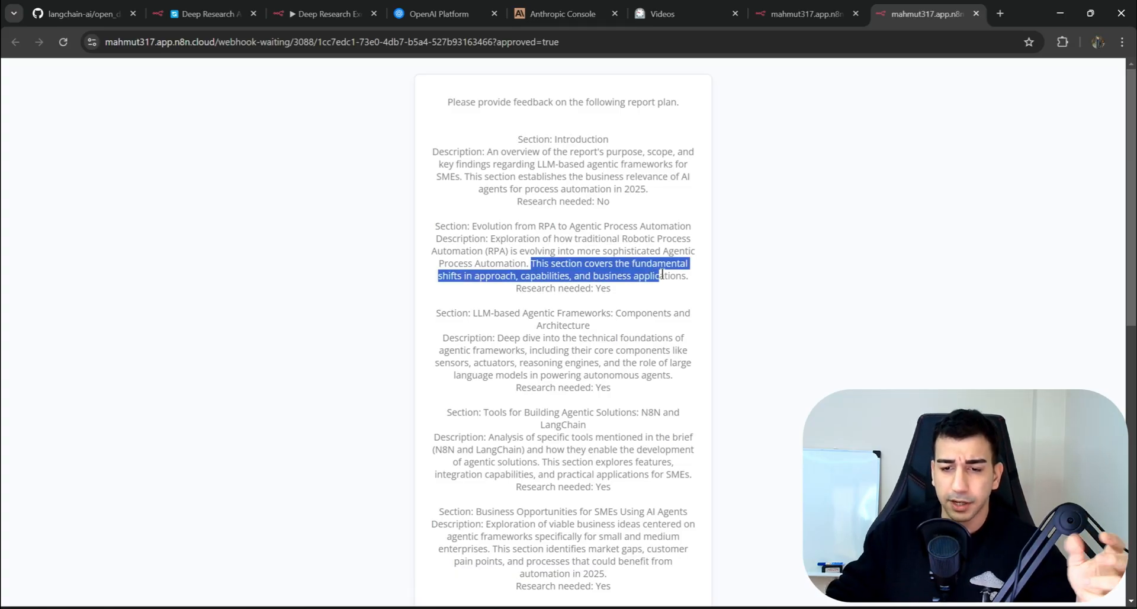
click(659, 299)
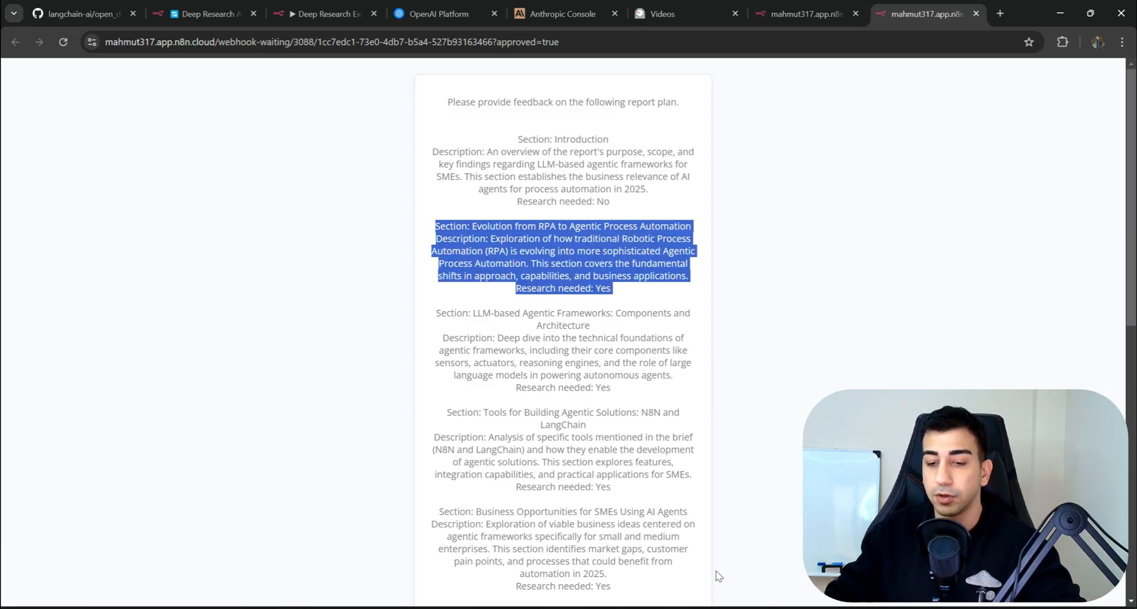
scroll(down, 3)
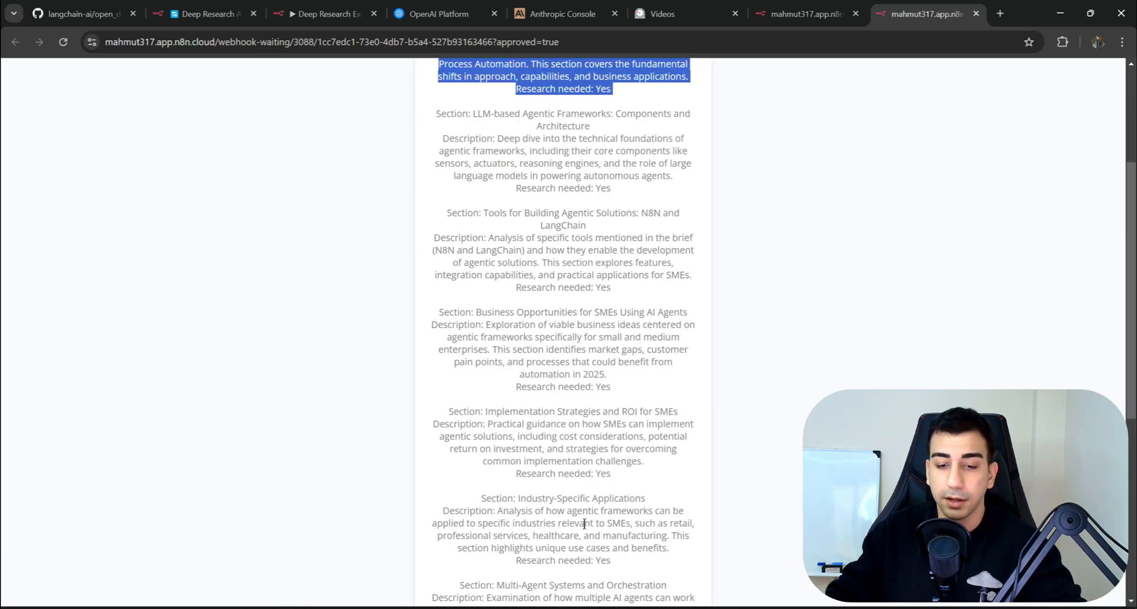
scroll(down, 3)
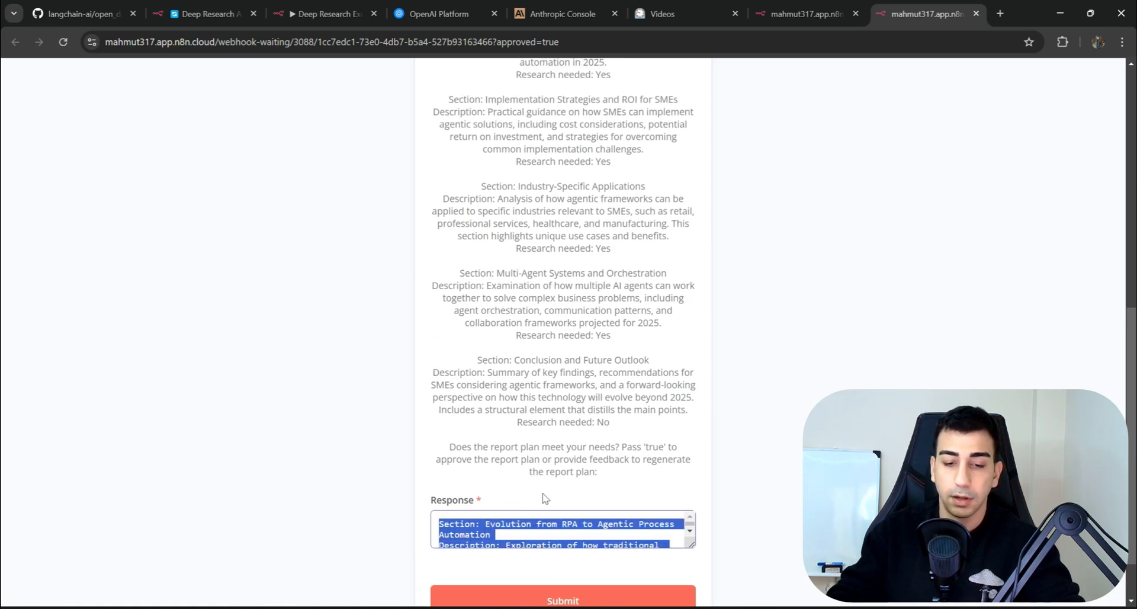
Write feedback to remove the RPA section and focus on LLM agent business applications
text(Please remov)
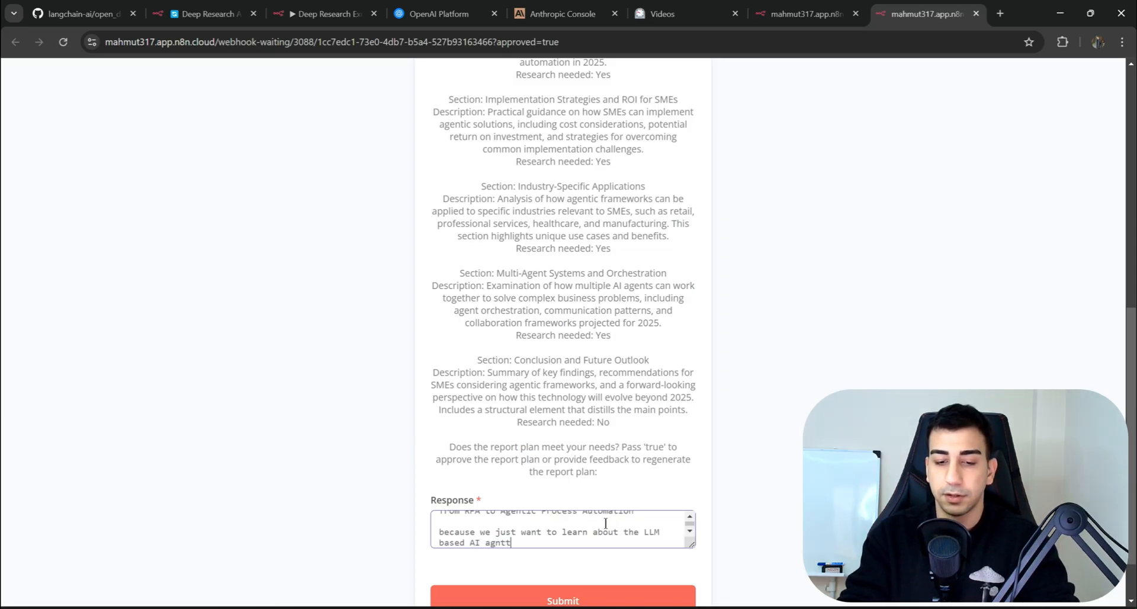
key(Backspace)
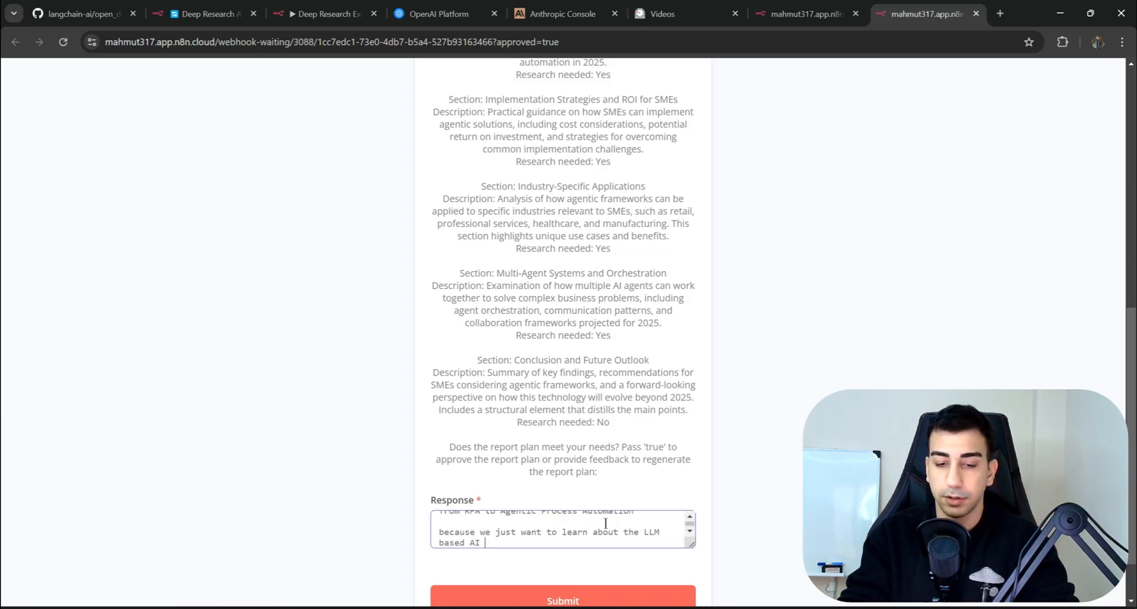
text(agent business aplications,)
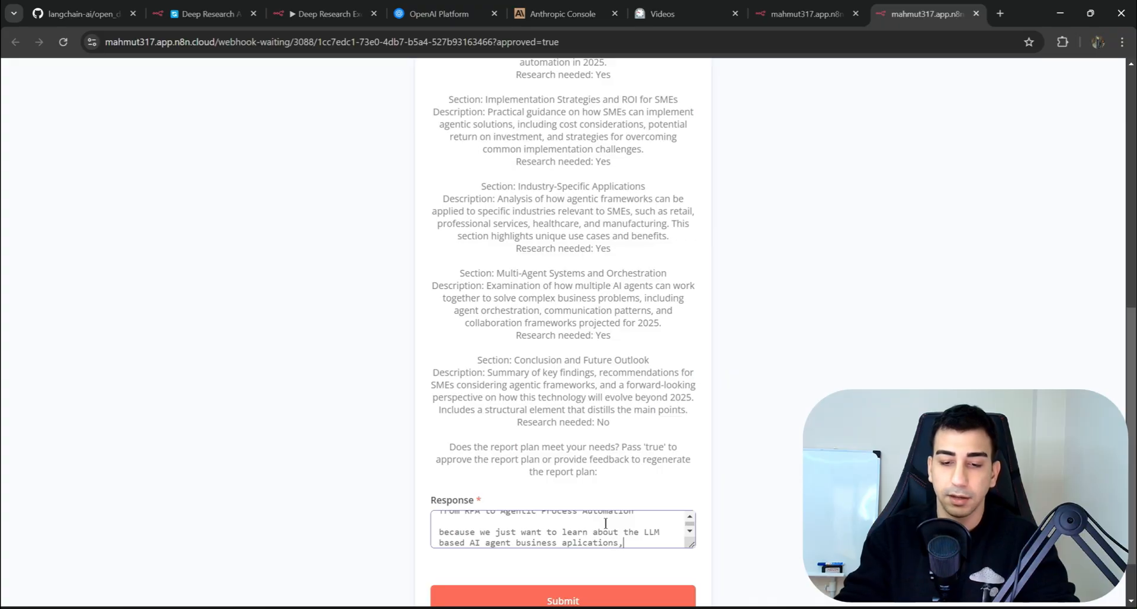
scroll(down, 3)
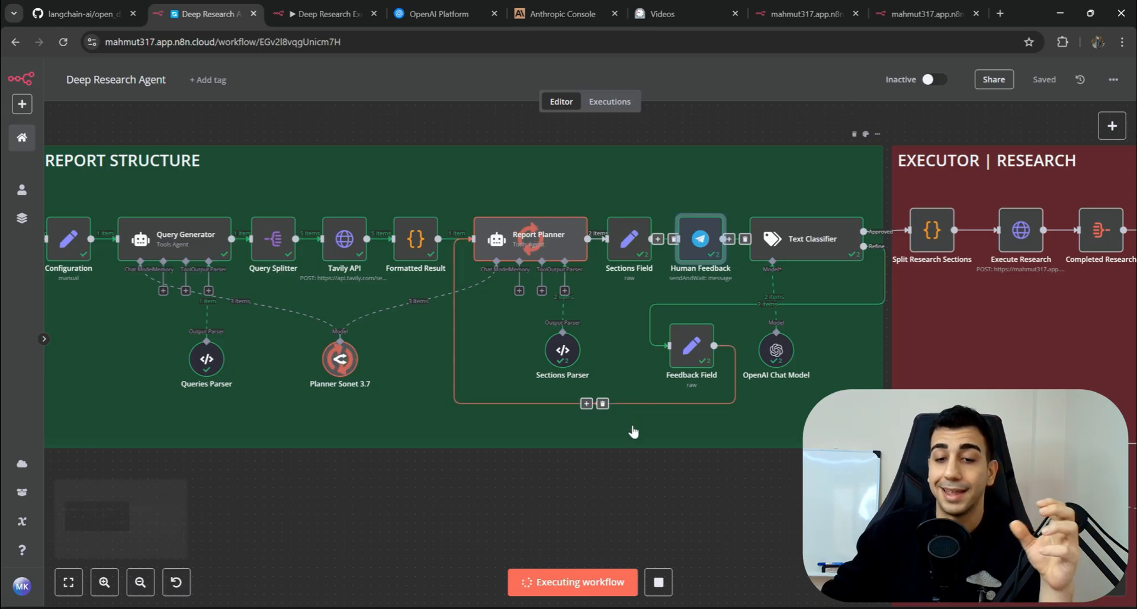
mouse_move(481, 369)
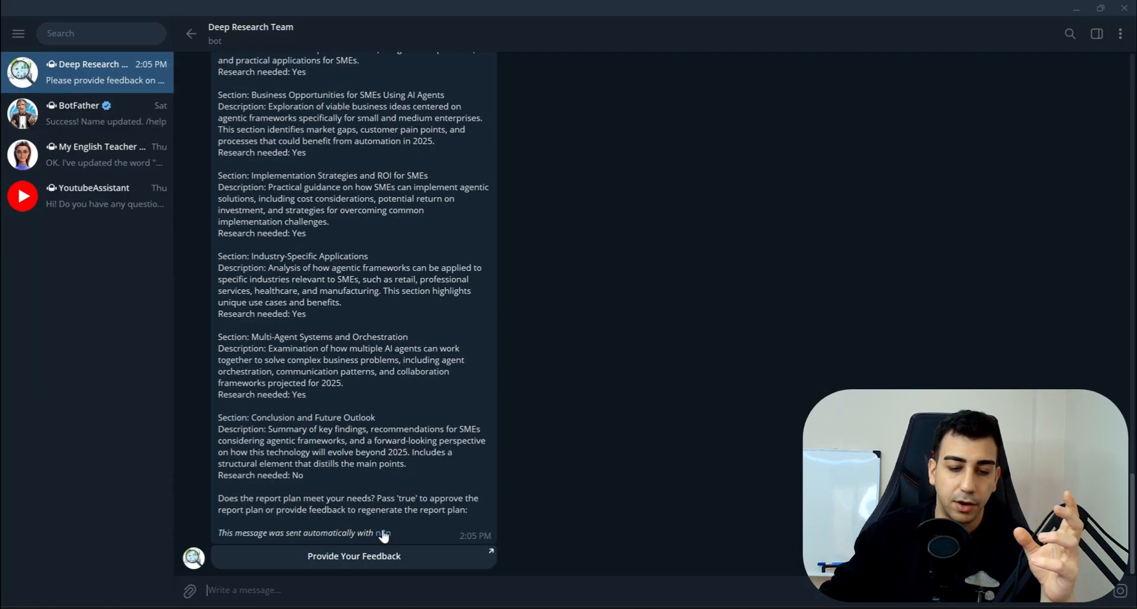
Review the plan in the feedback form and submit 'This is great, lets proceed'
click(384, 533)
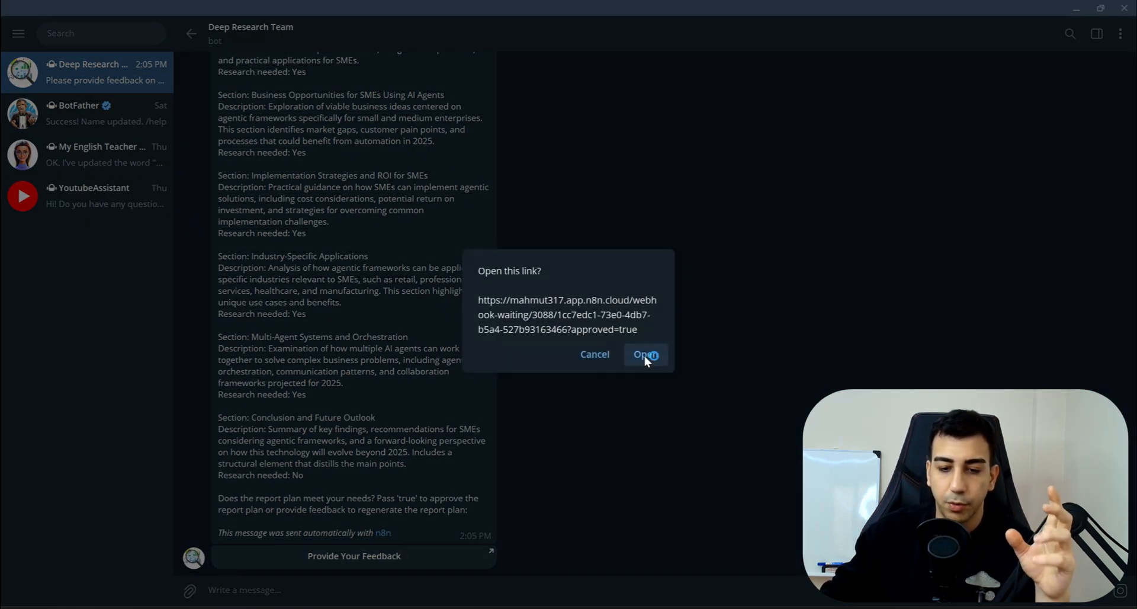
click(645, 354)
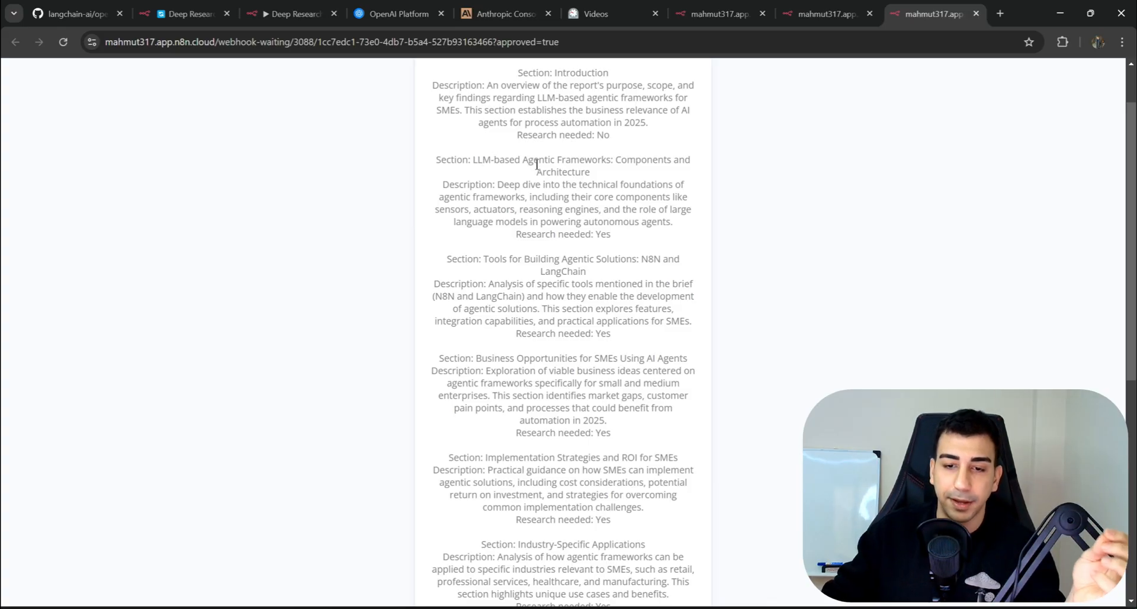
drag(483, 192, 660, 192)
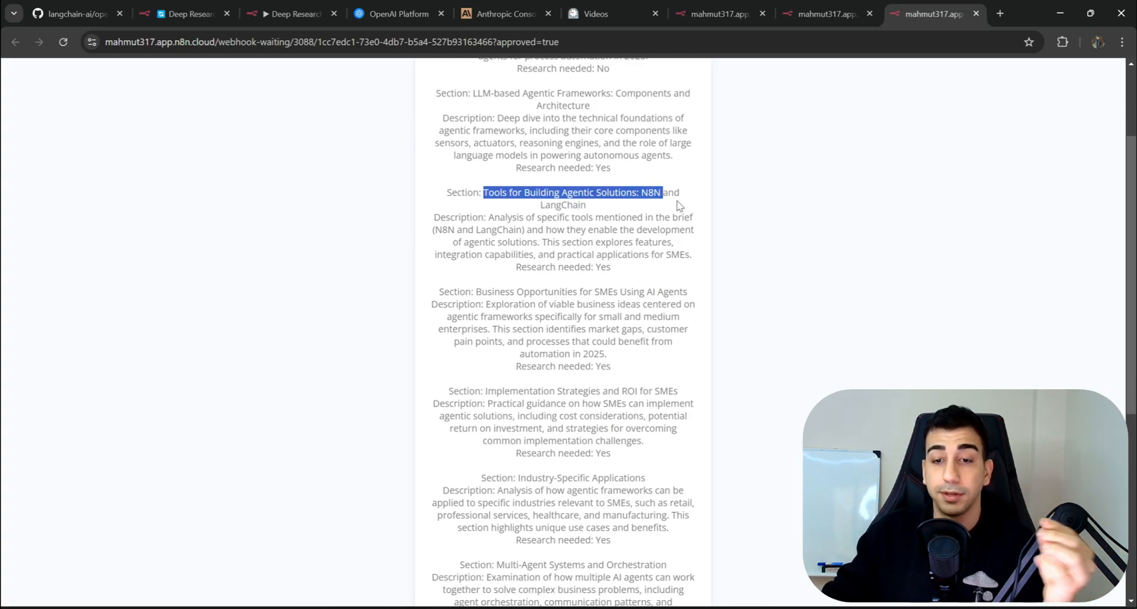
scroll(down, 3)
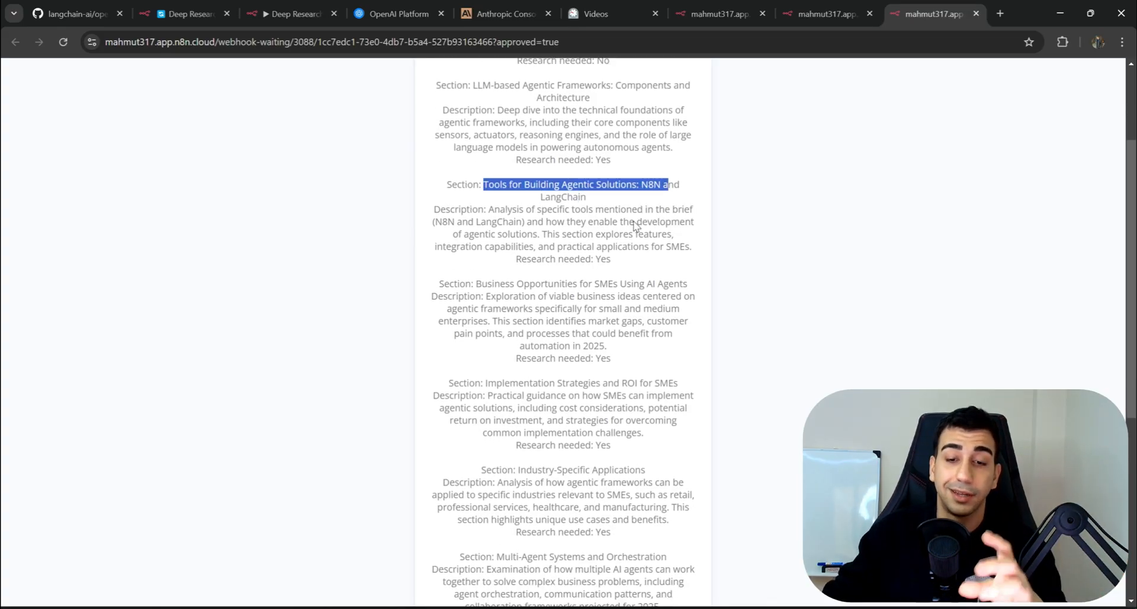
scroll(down, 3)
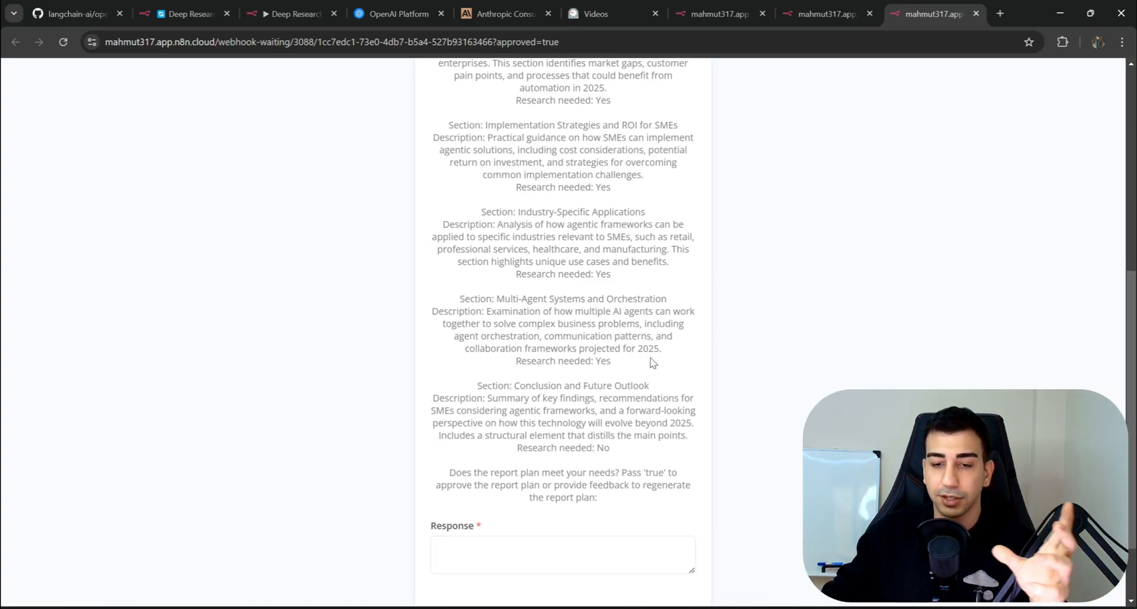
scroll(down, 3)
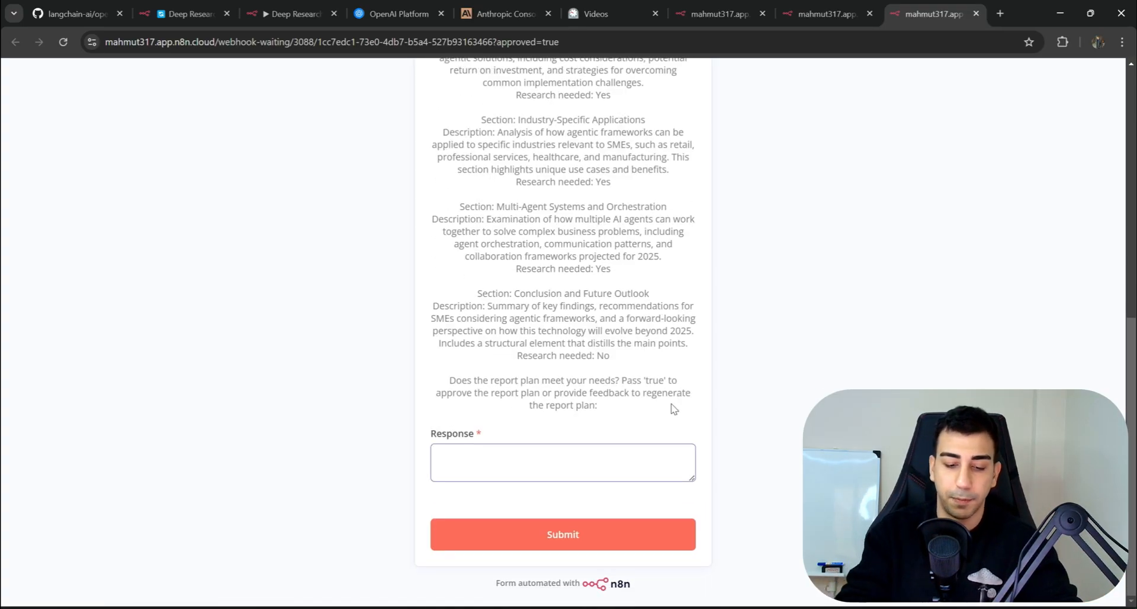
text(This is great, lets proc)
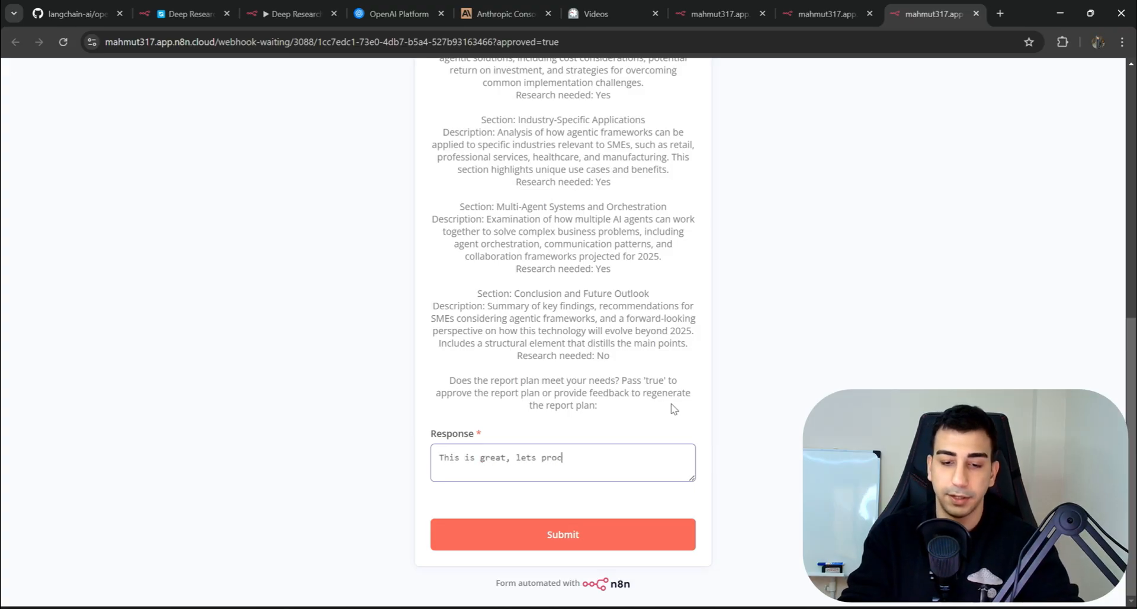
click(561, 534)
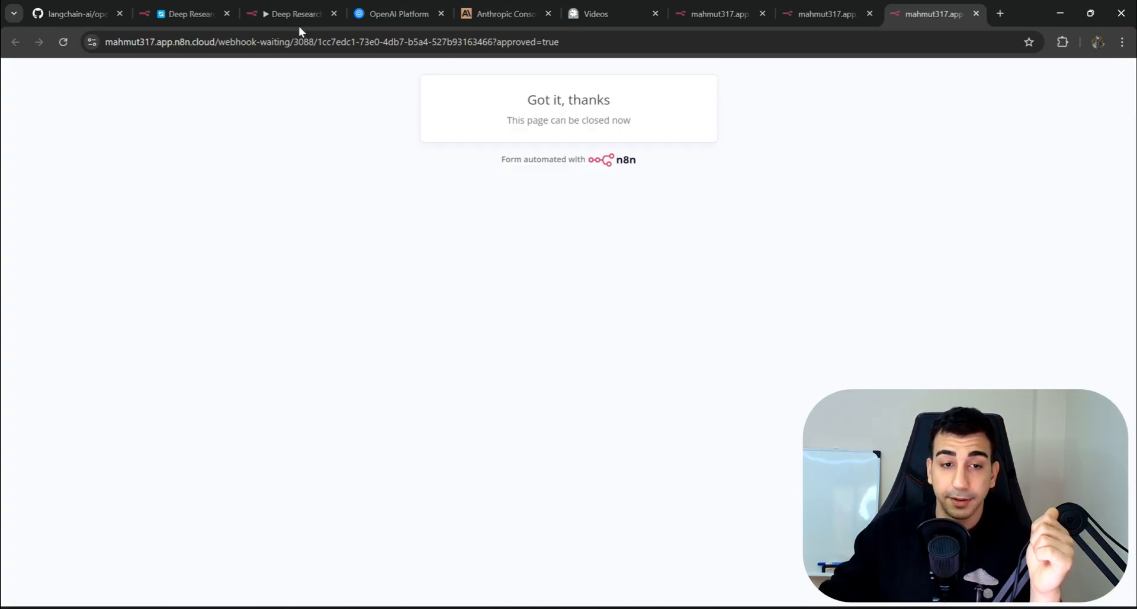
Return to the workflow and inspect the six sections output by Split Research Sections
click(185, 14)
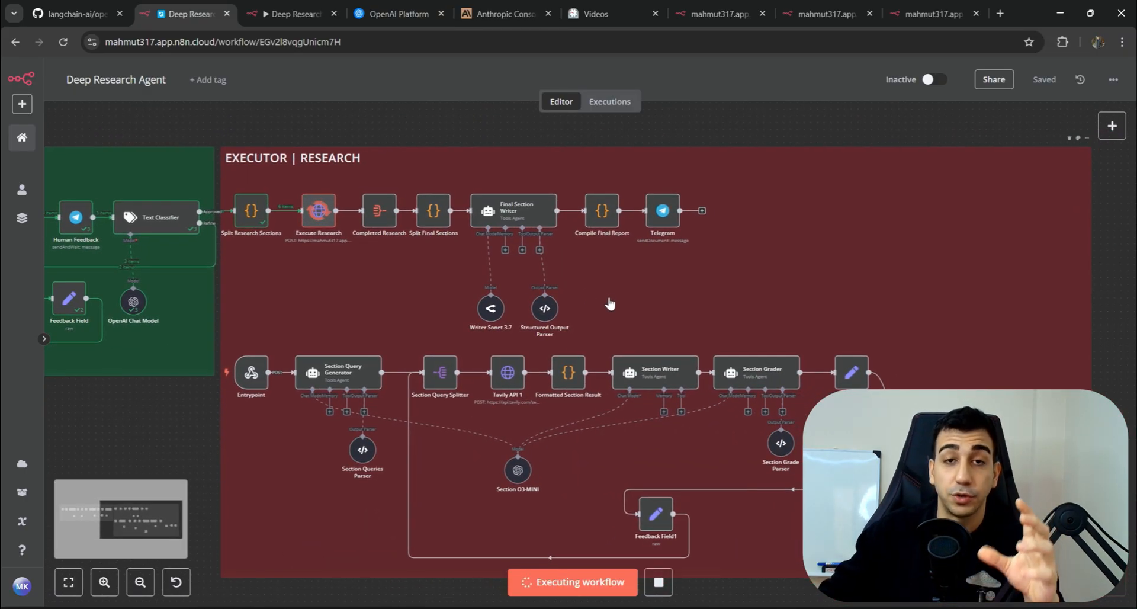
mouse_move(323, 168)
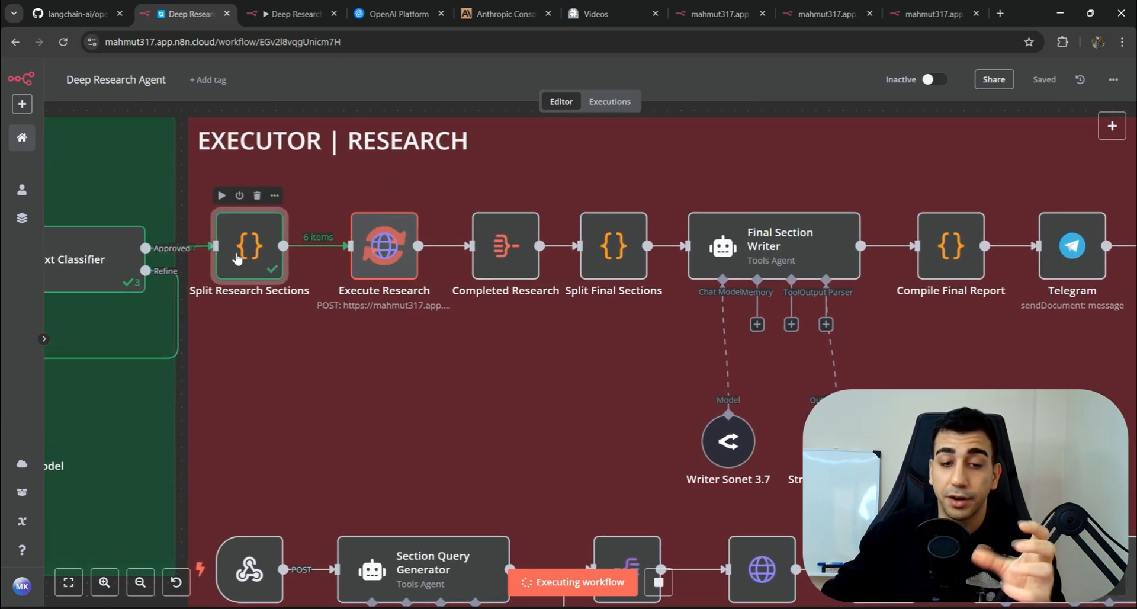
double_click(249, 245)
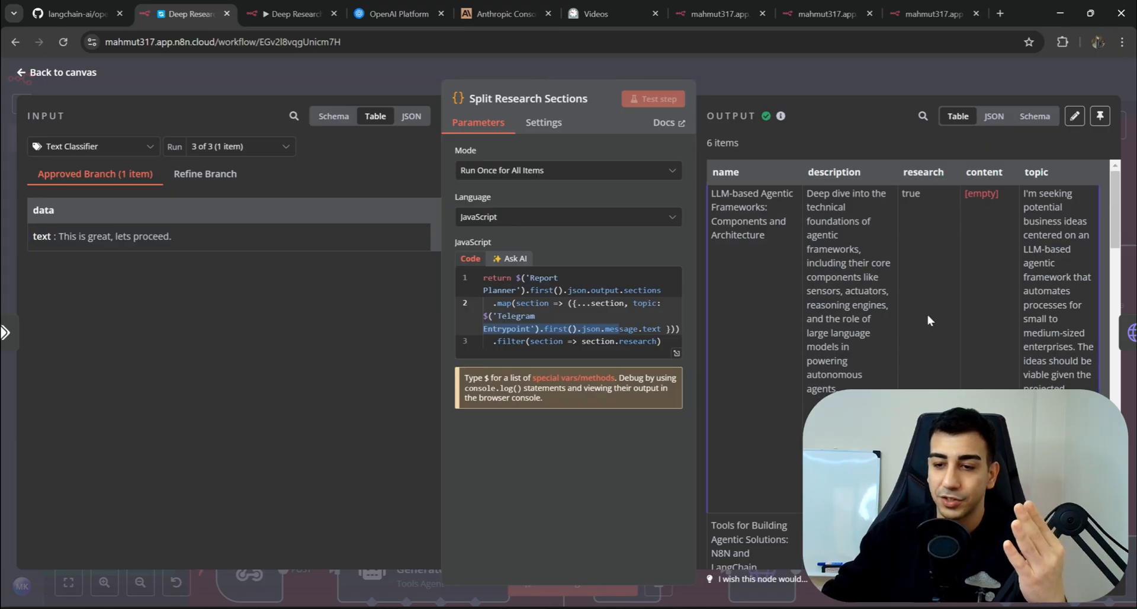
scroll(down, 3)
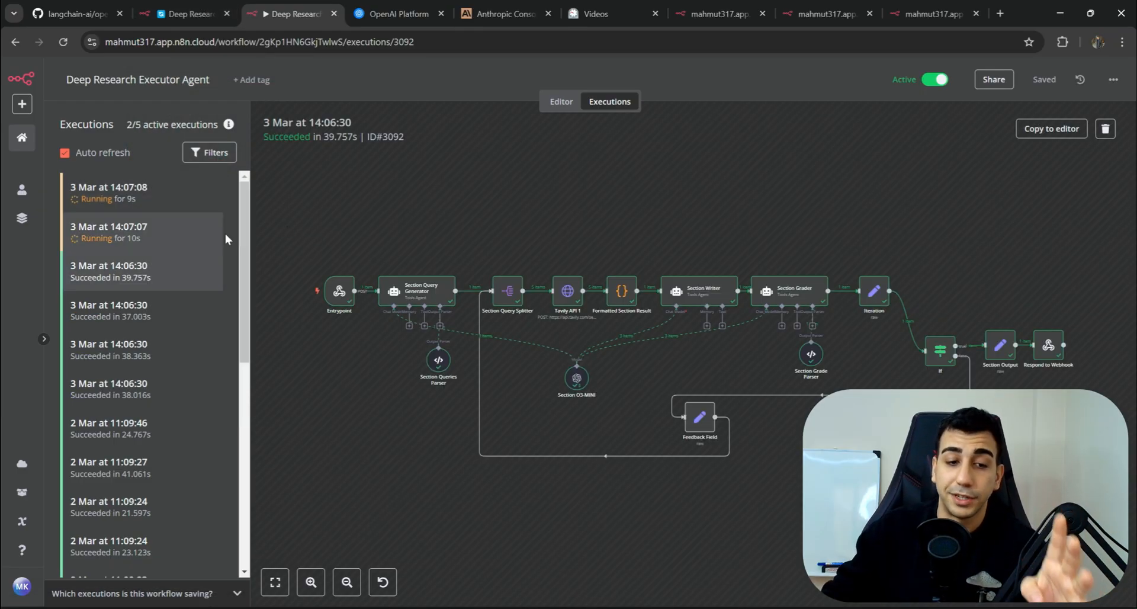
Review the executor's executions, then return to the Deep Research Agent workflow halted at Final Section Writer
click(141, 271)
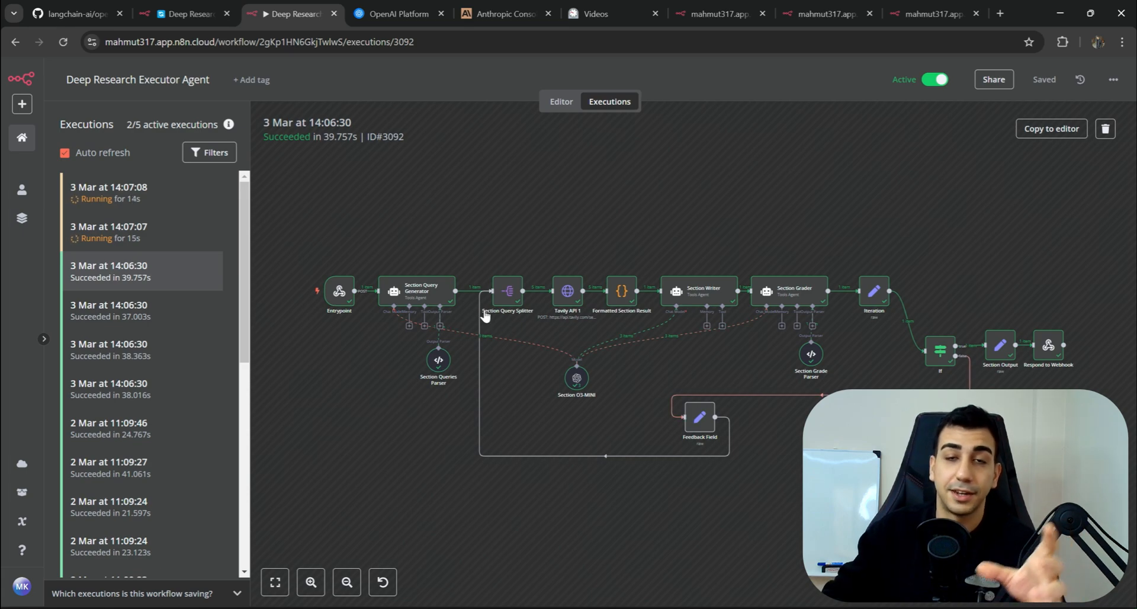
click(184, 14)
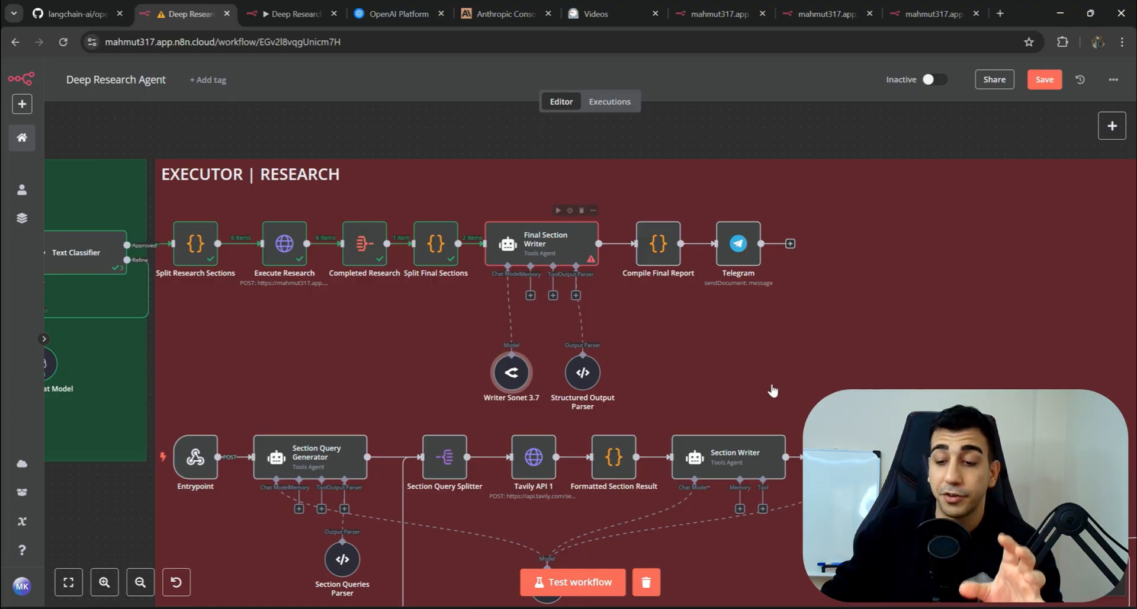
mouse_move(511, 372)
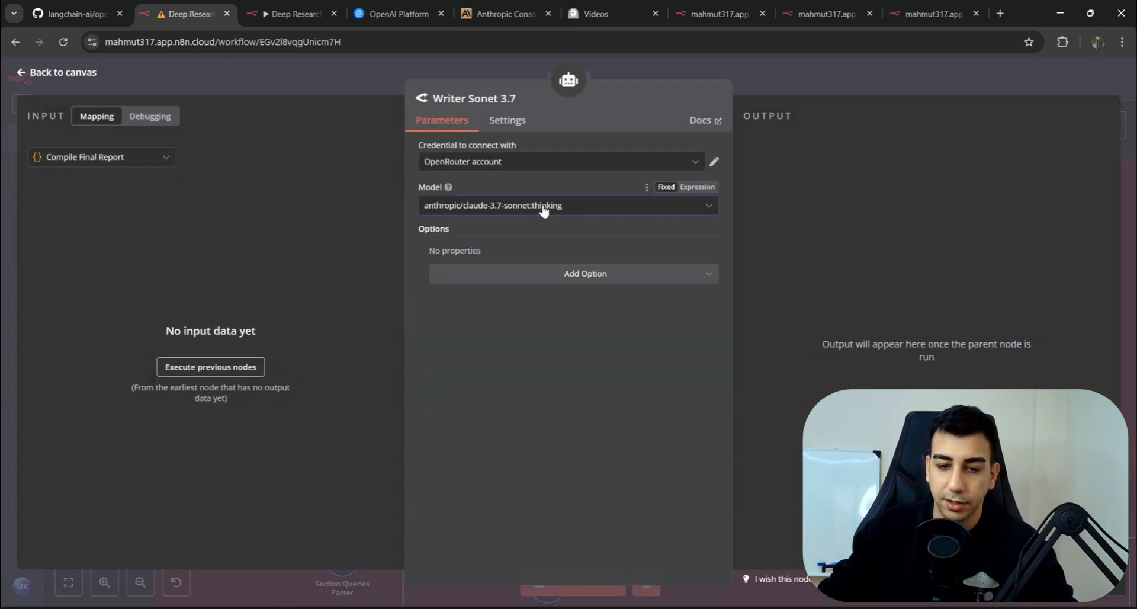
Confirm Writer Sonnet 3.7 uses Claude 3.7 Sonnet thinking, then view the executor's successful runs
text(o3)
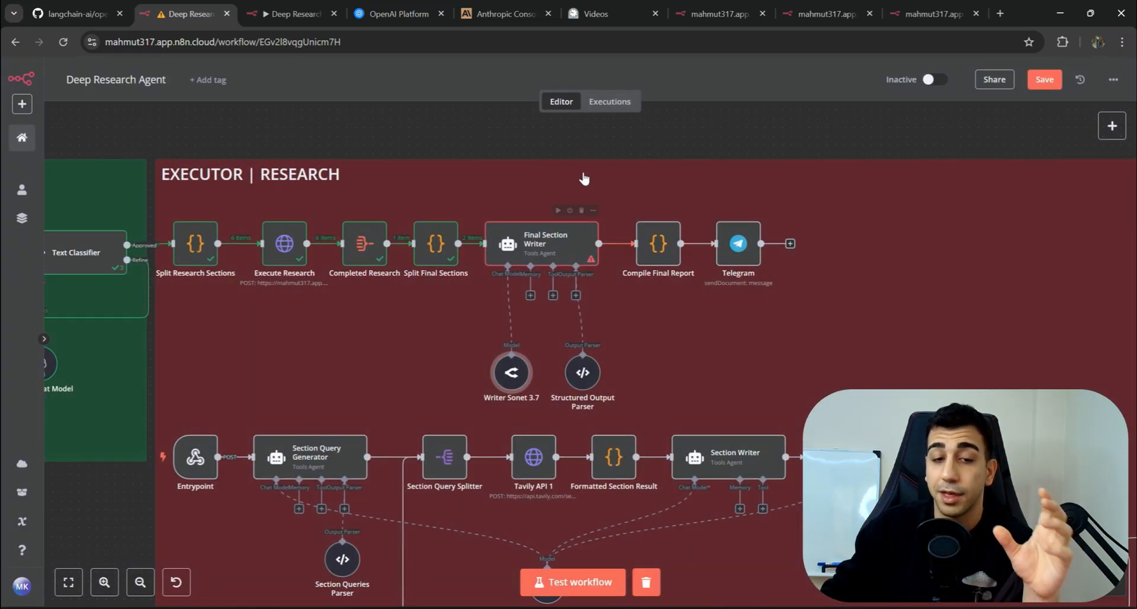
click(572, 580)
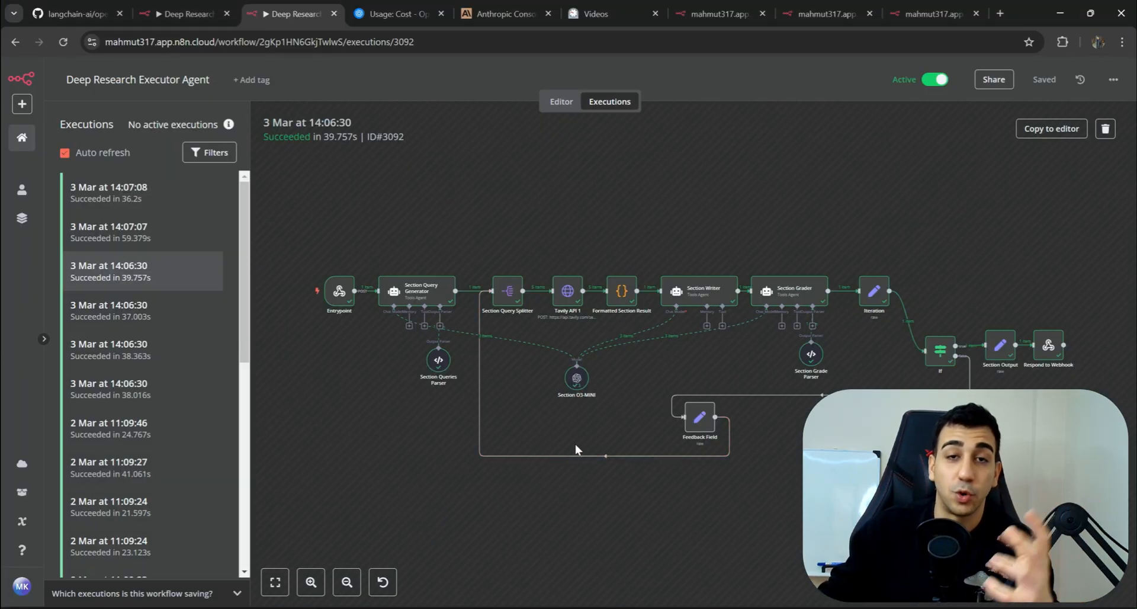
Compare OpenAI's $6.22 March usage spend against the Anthropic credit balance
click(393, 13)
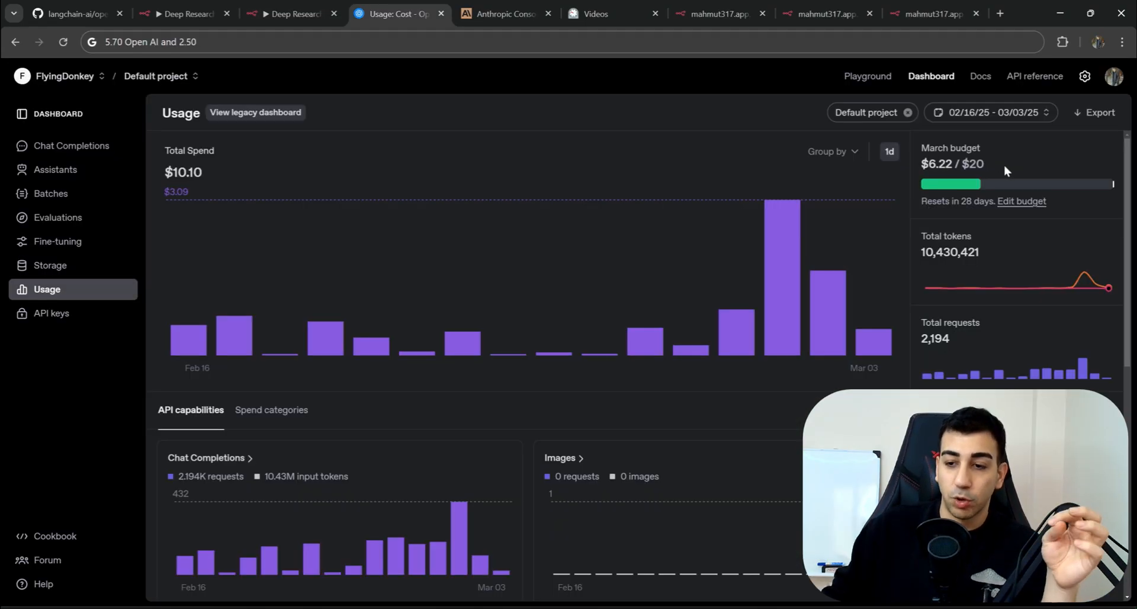
click(500, 14)
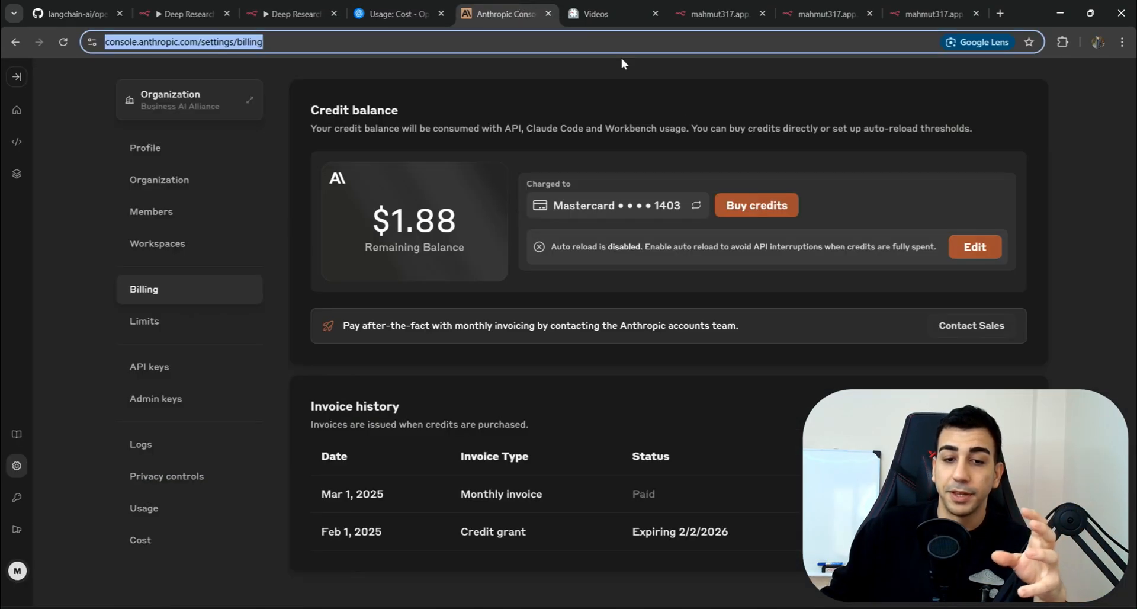
click(394, 13)
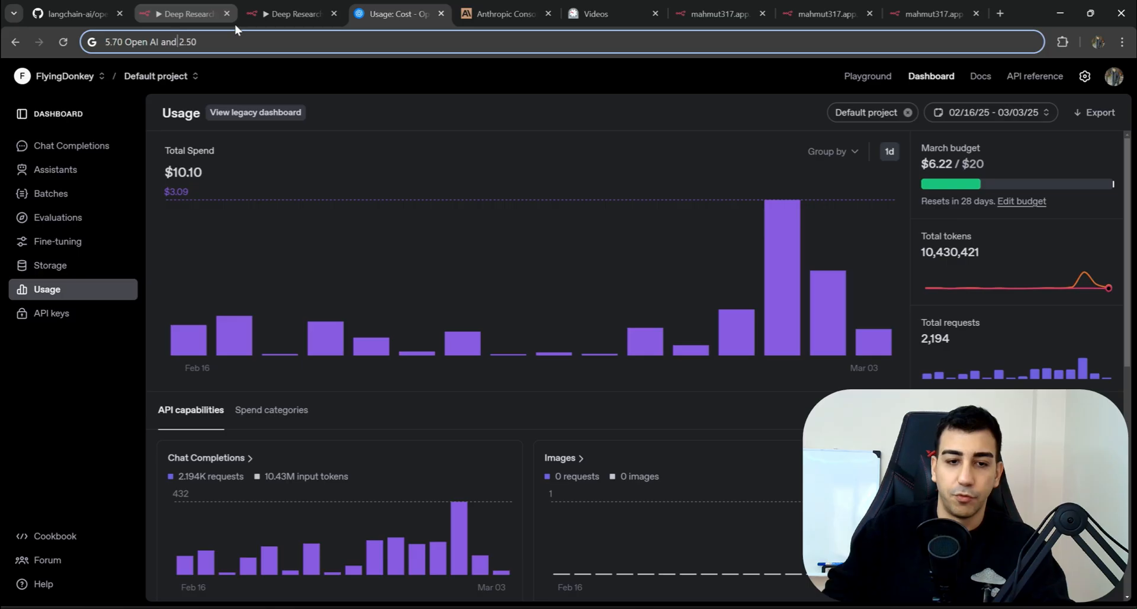
click(501, 13)
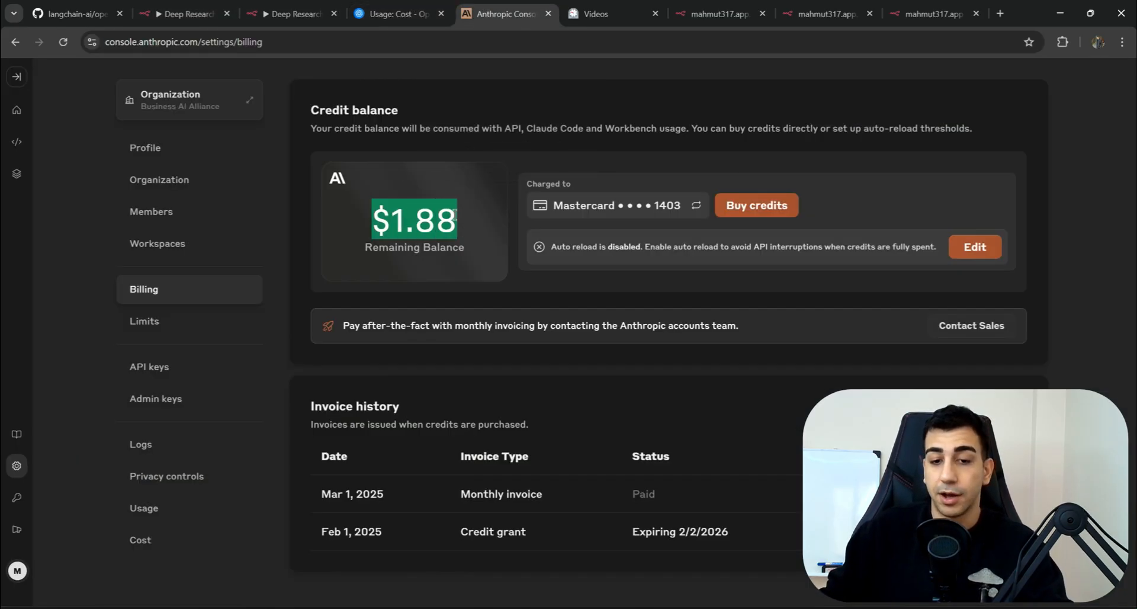
click(394, 13)
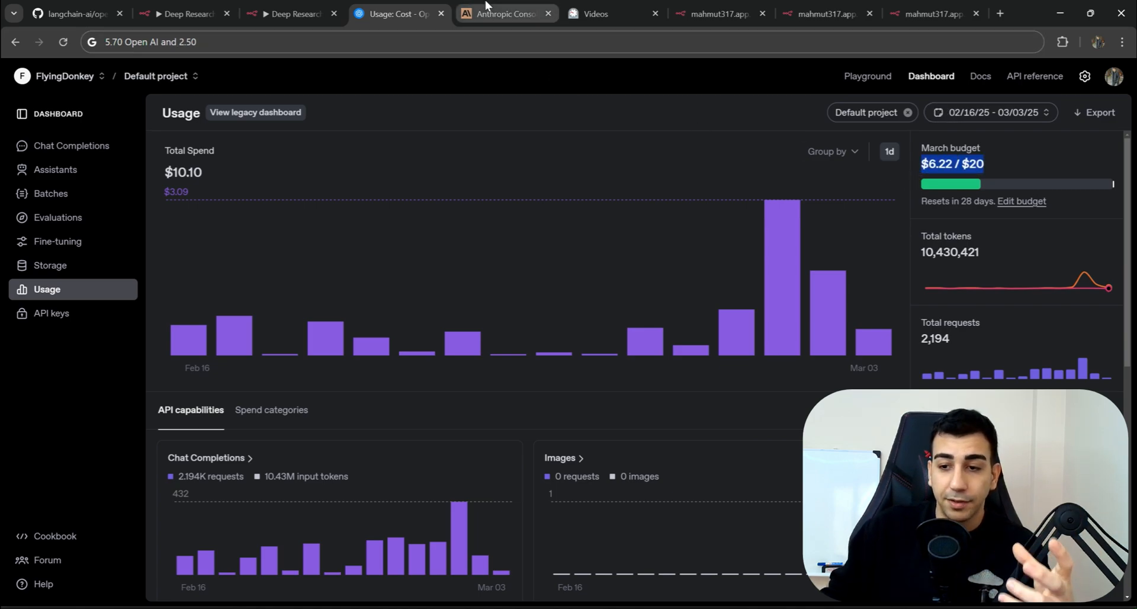
click(501, 13)
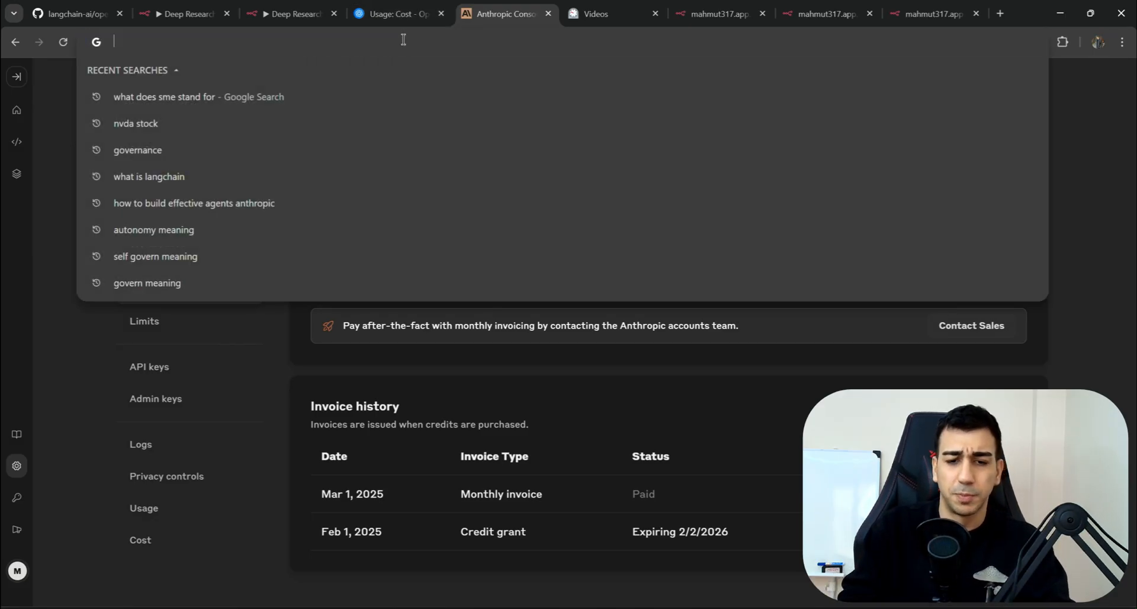
Estimate the run cost at about $1.14 and return to the Deep Research Agent workflow
text(6)
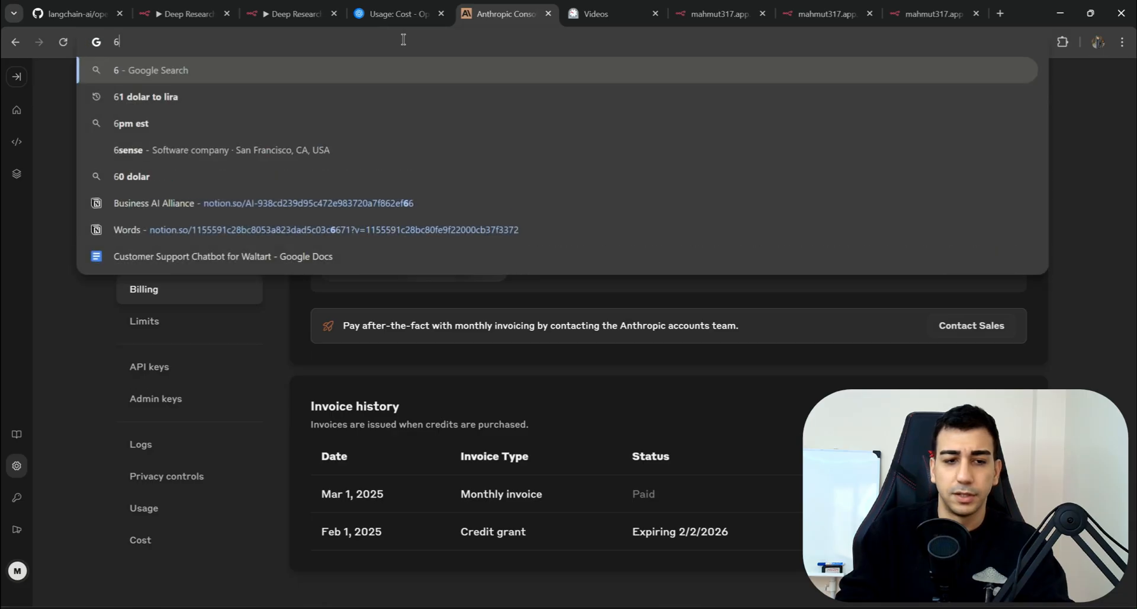
click(391, 14)
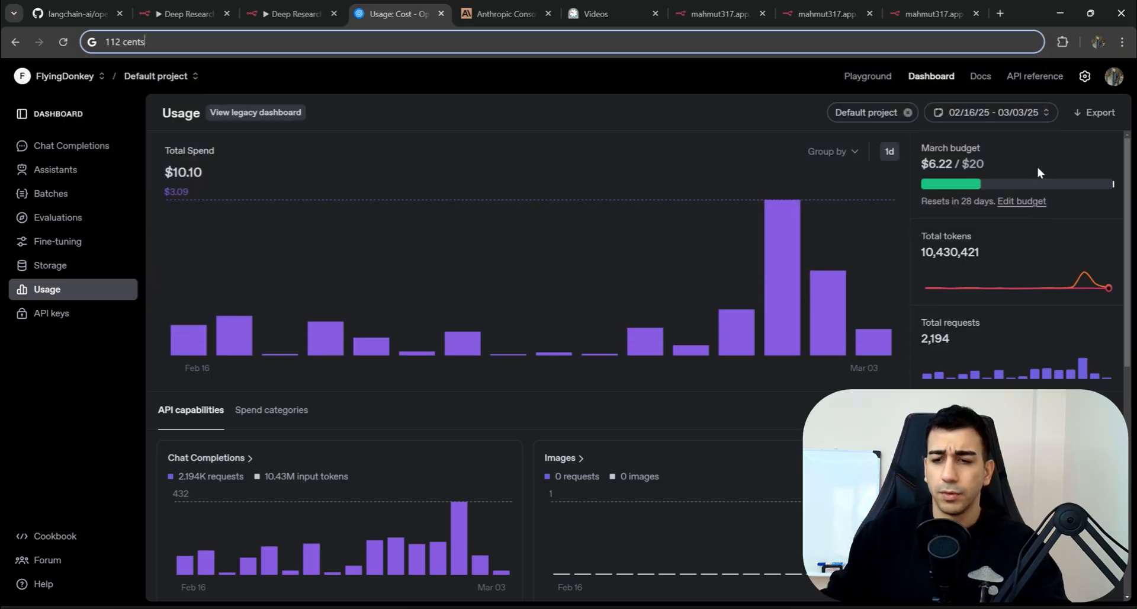
text(114 cents)
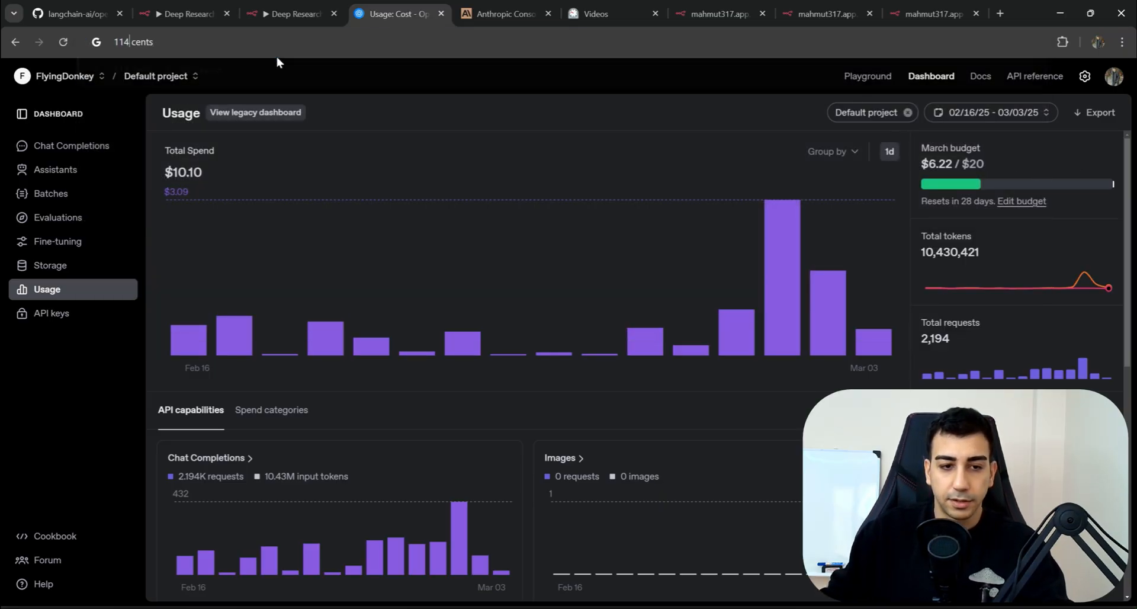
text(1.14$)
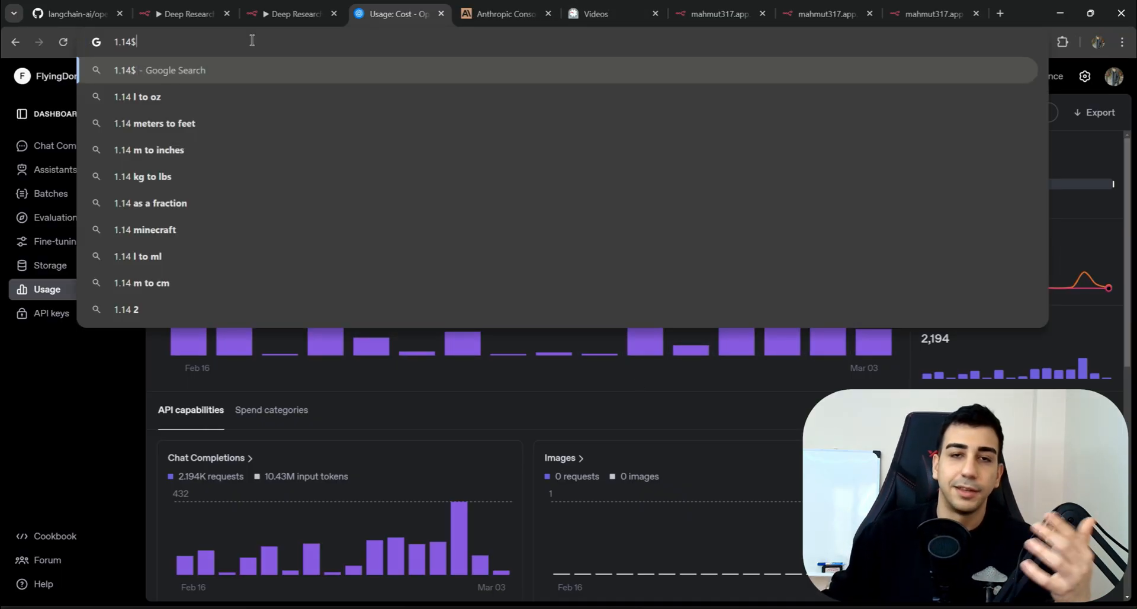
mouse_move(333, 71)
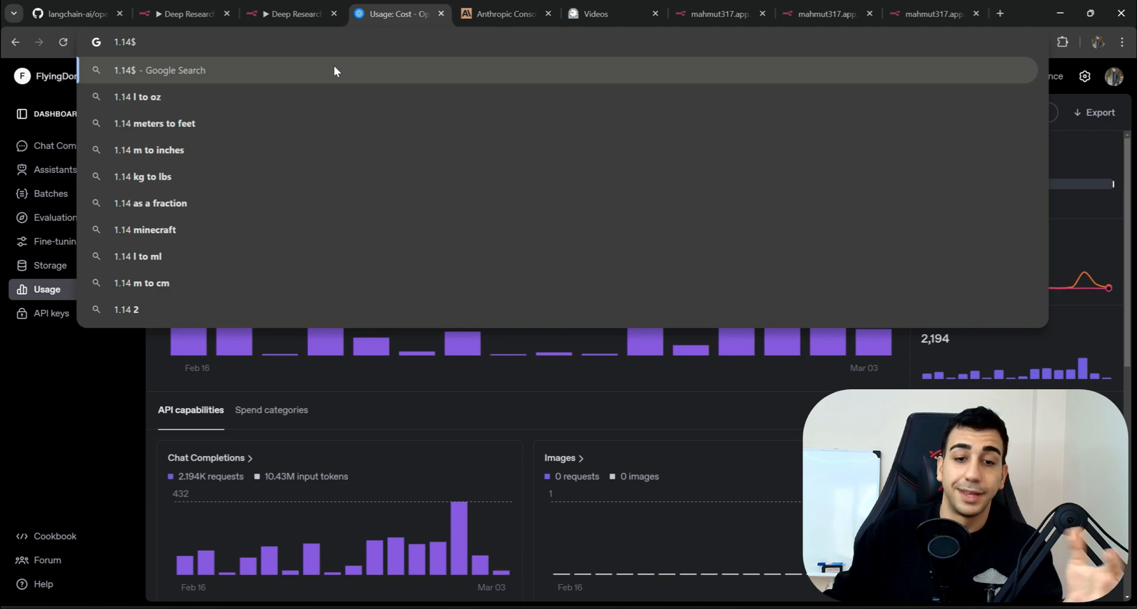
click(181, 14)
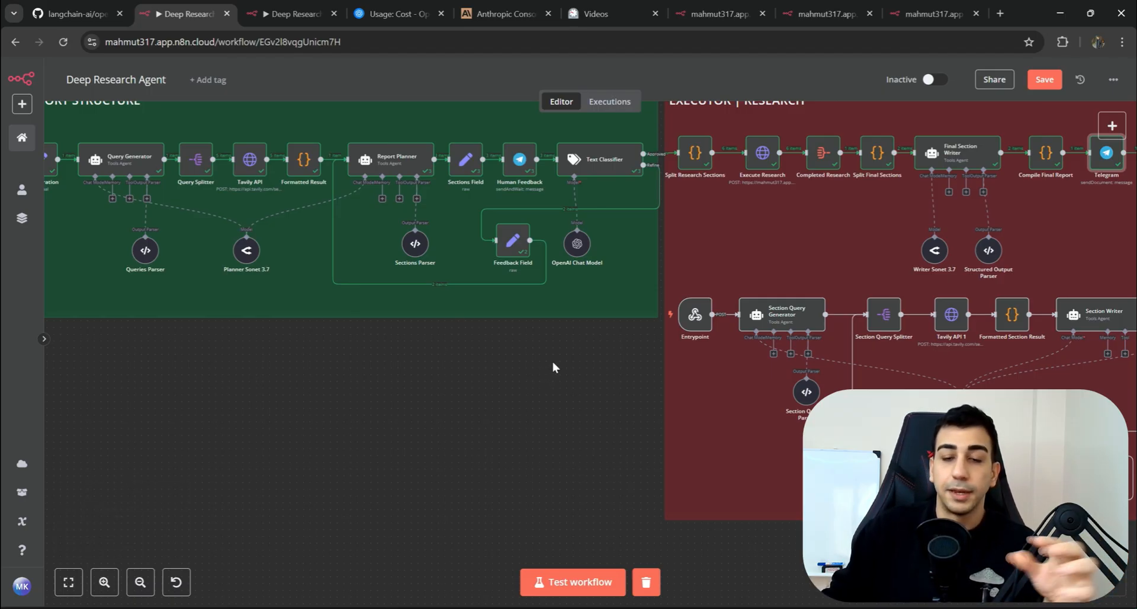
mouse_move(519, 318)
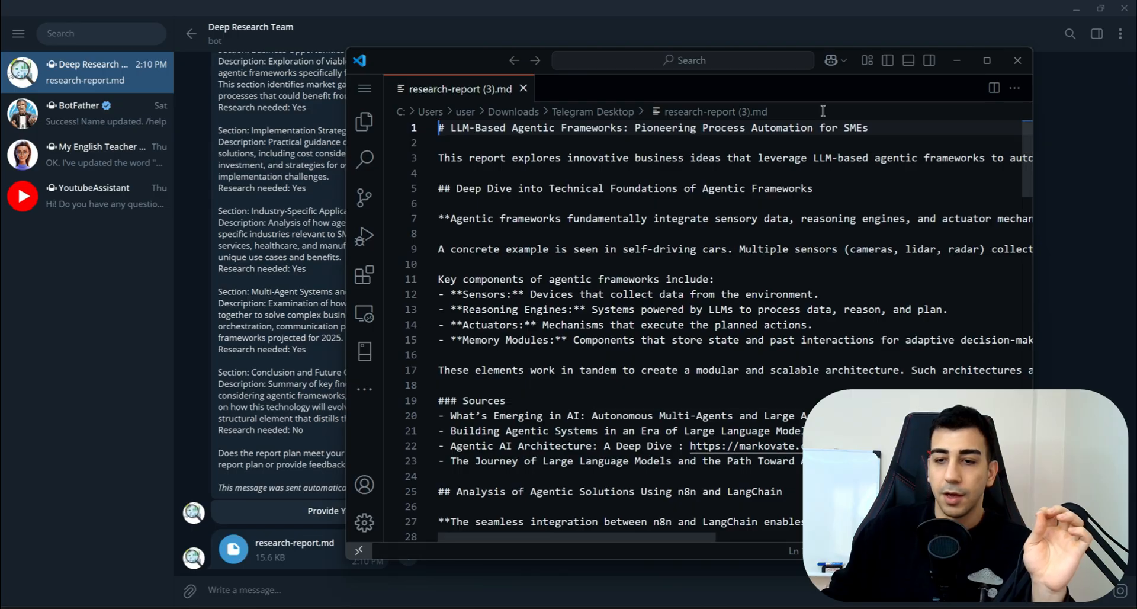
Maximize VS Code and open a rendered markdown preview of research-report (3).md
click(985, 60)
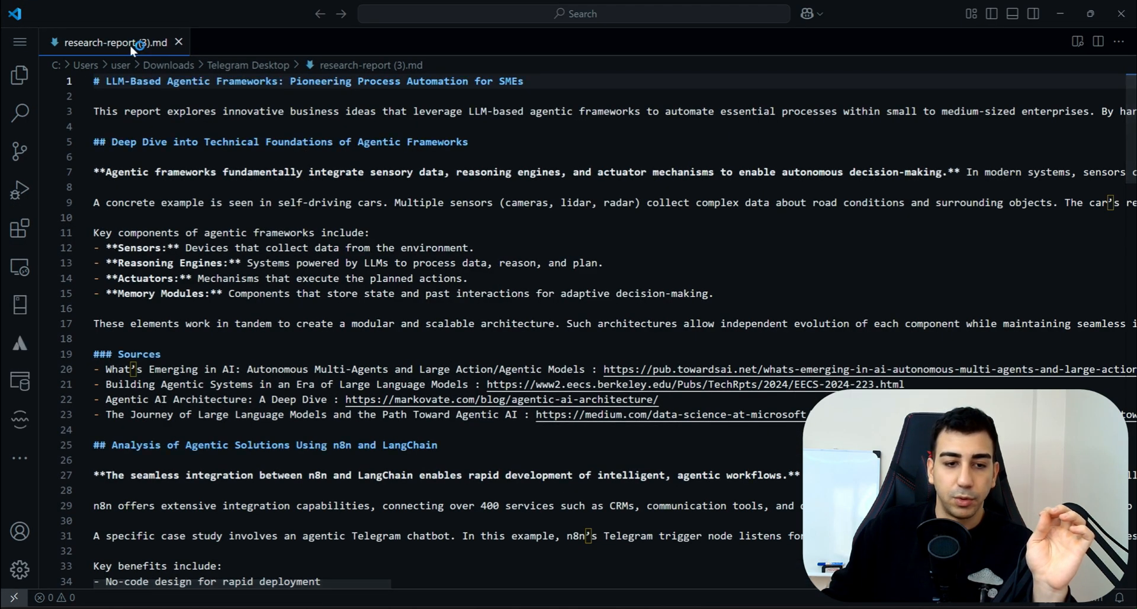
right_click(116, 42)
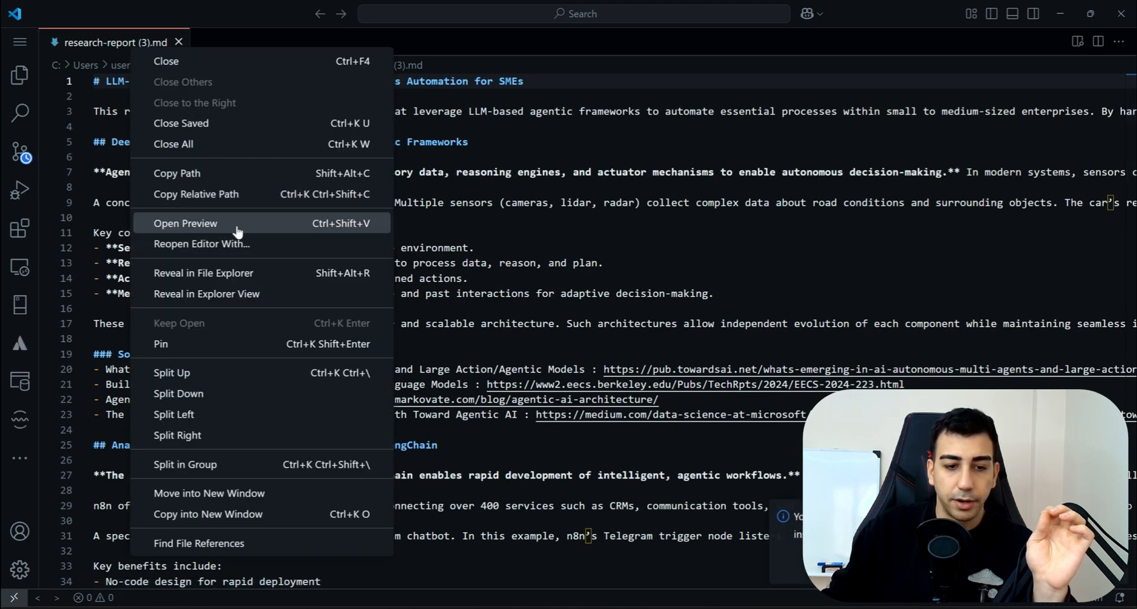
click(185, 222)
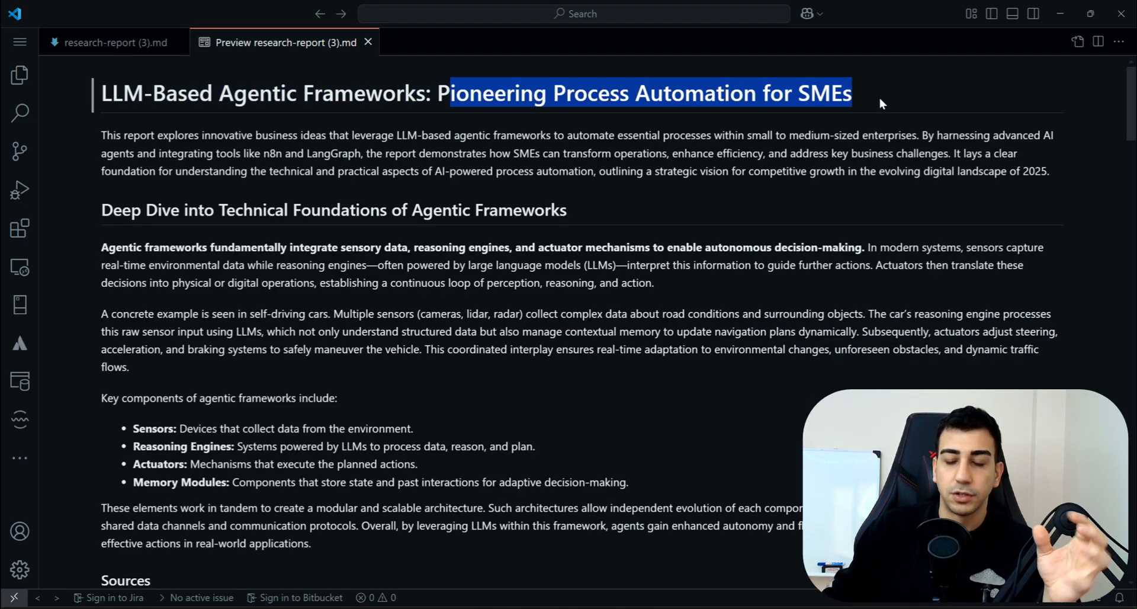
double_click(824, 93)
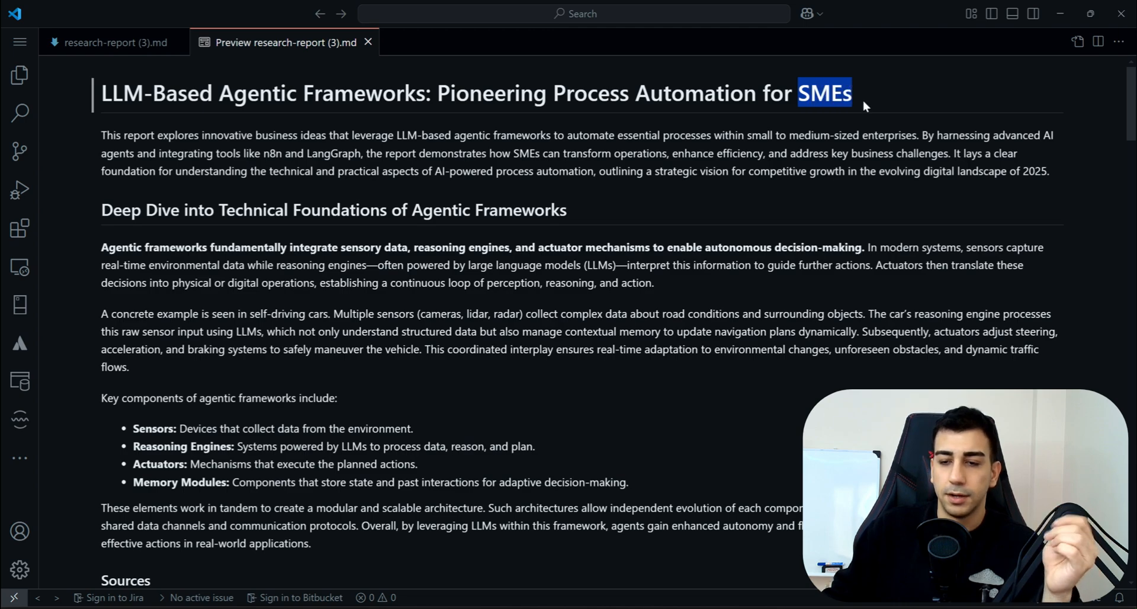
click(876, 109)
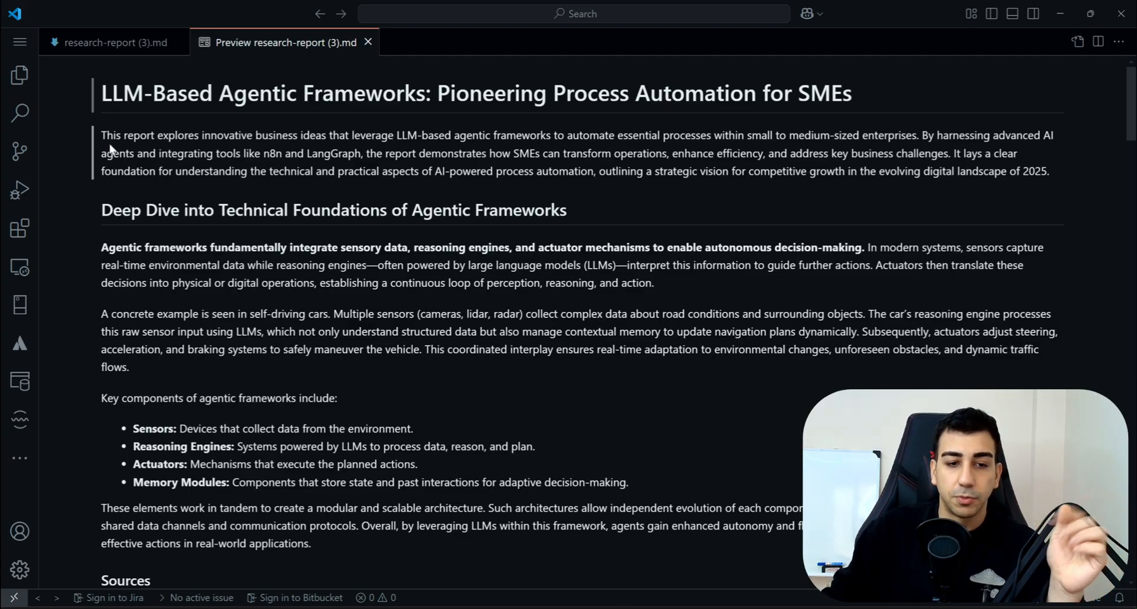
drag(201, 136, 384, 152)
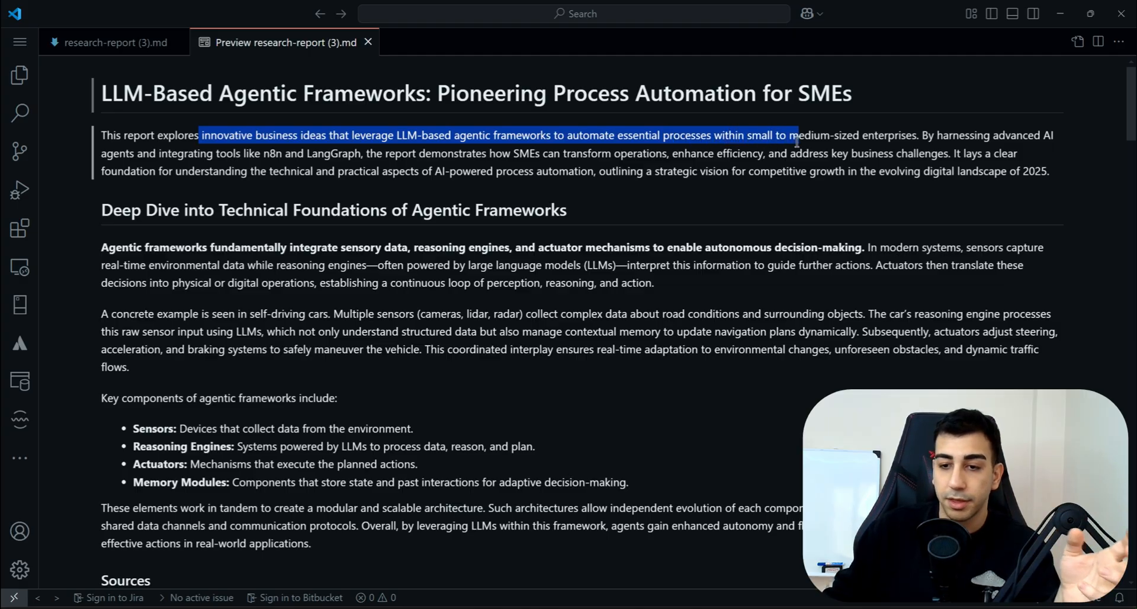
scroll(down, 3)
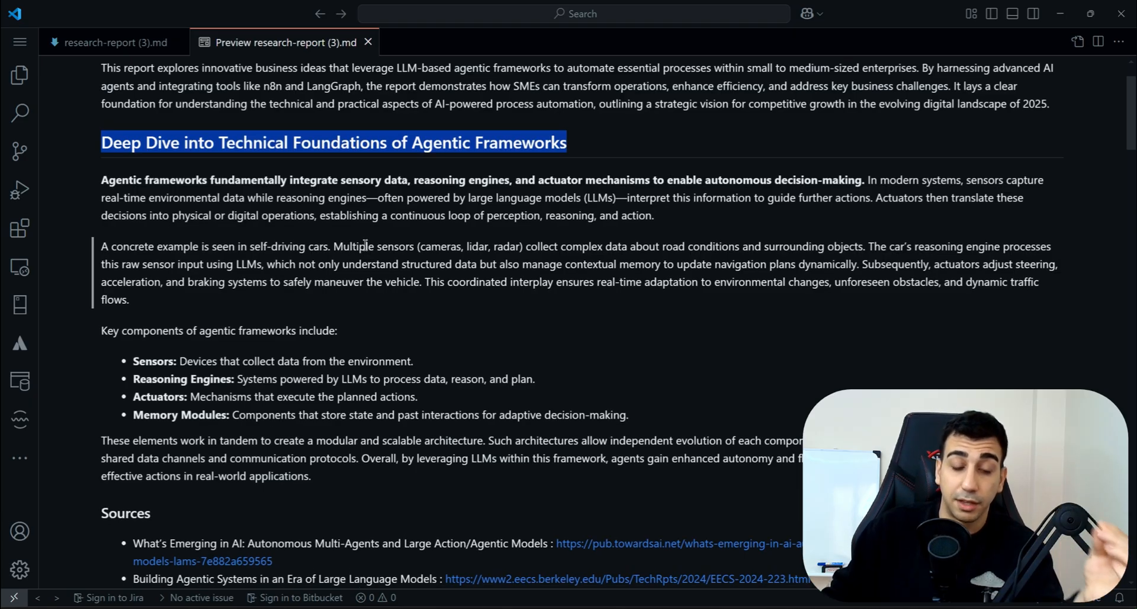
scroll(down, 3)
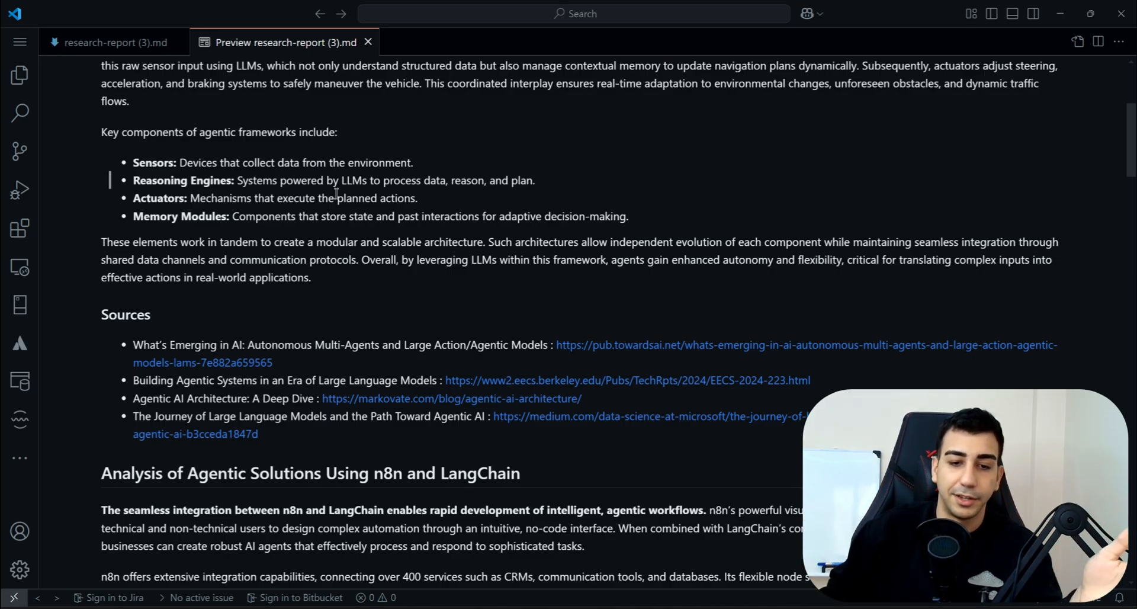
mouse_move(163, 210)
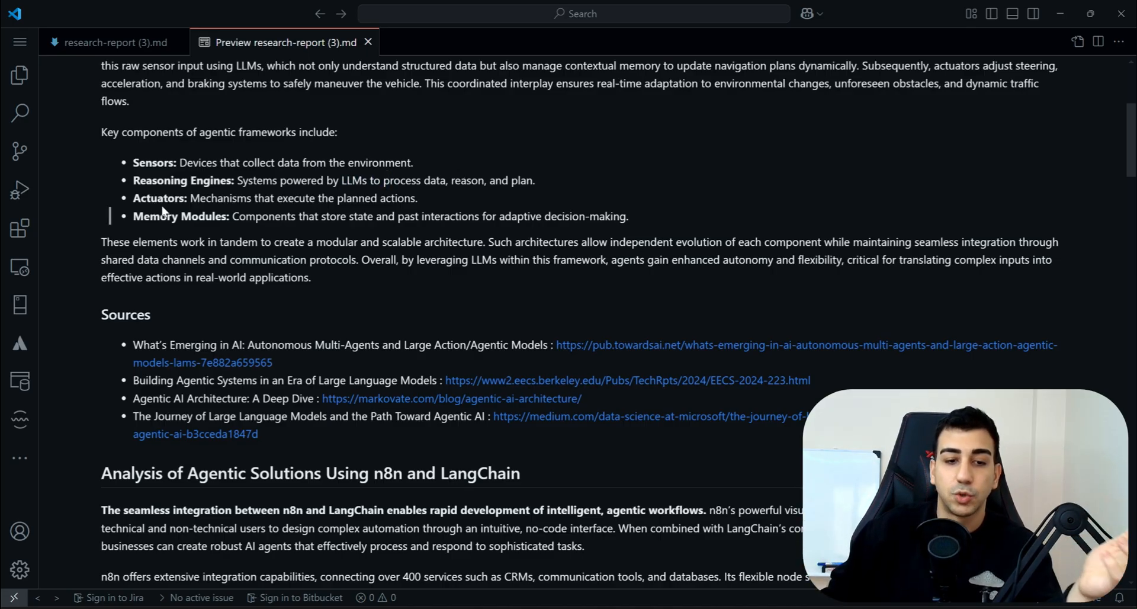
mouse_move(436, 207)
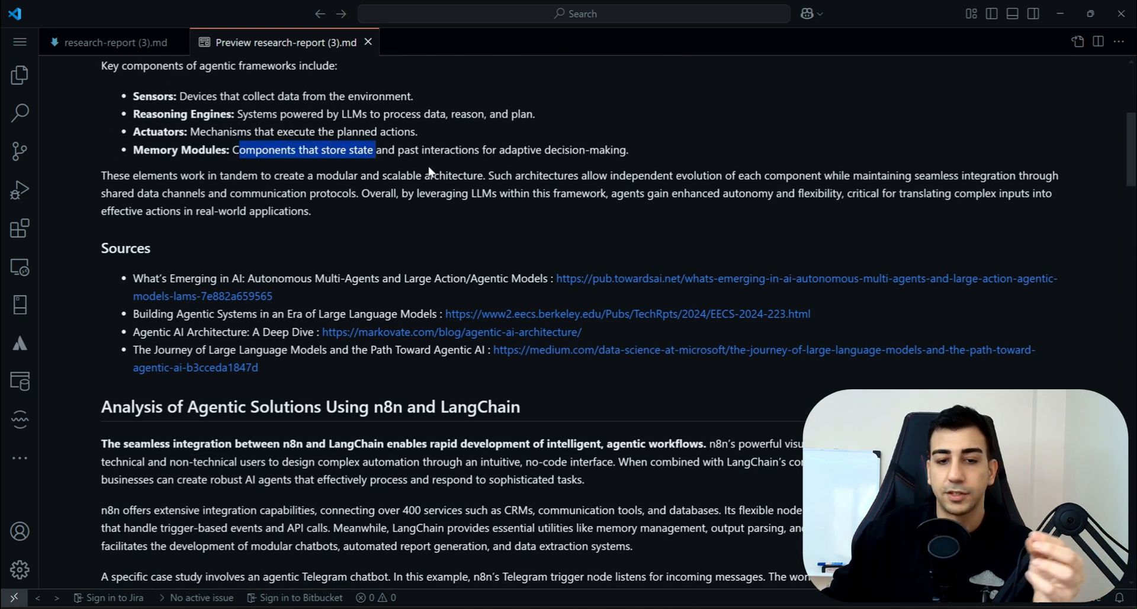
triple_click(362, 150)
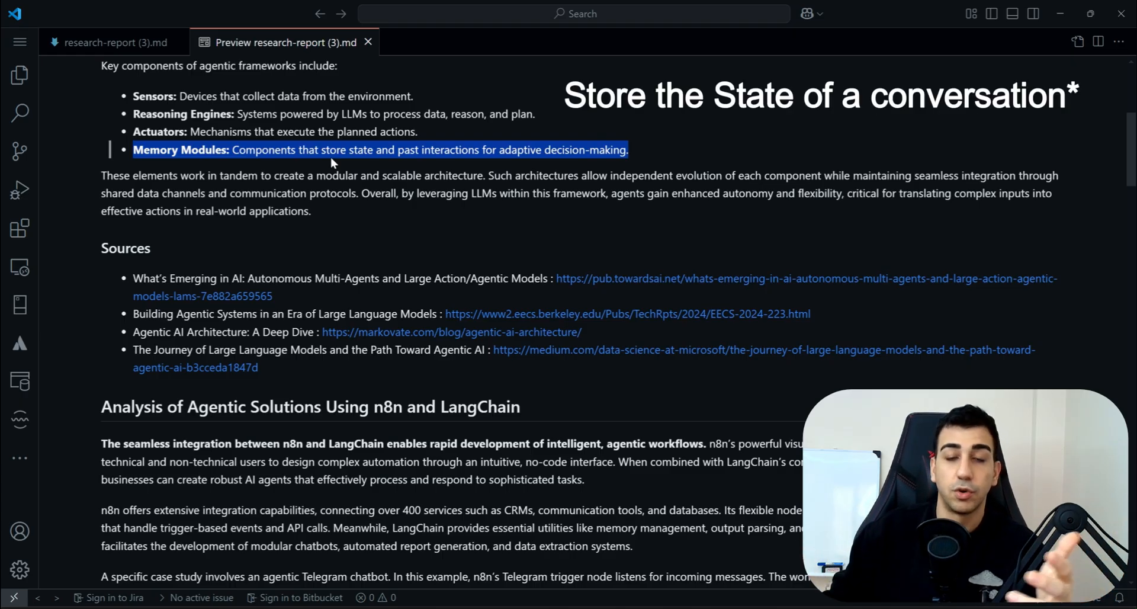
scroll(down, 3)
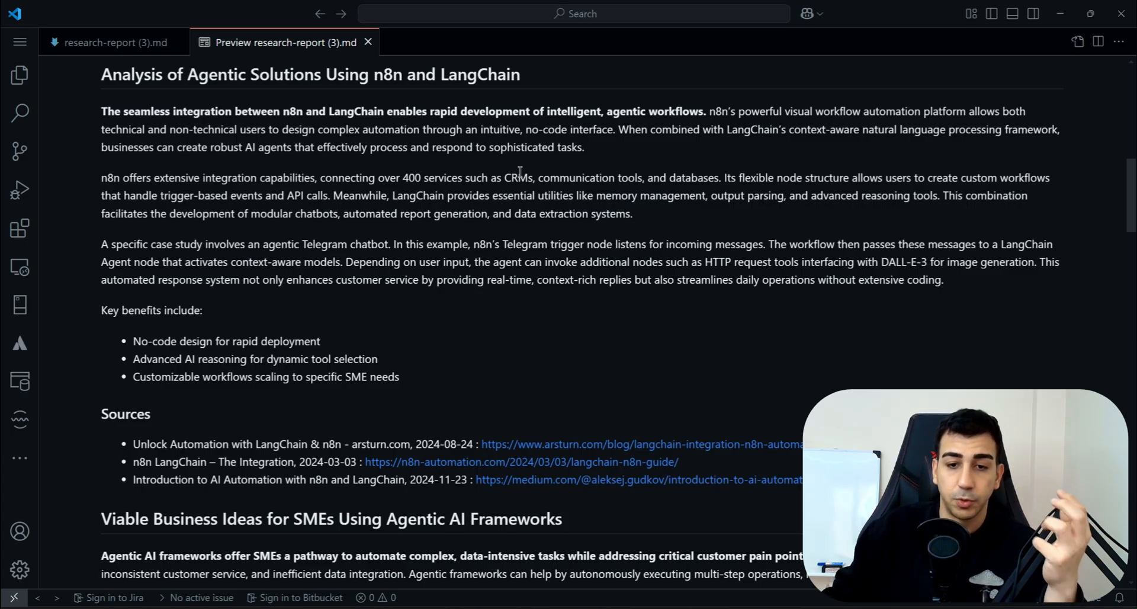
scroll(down, 3)
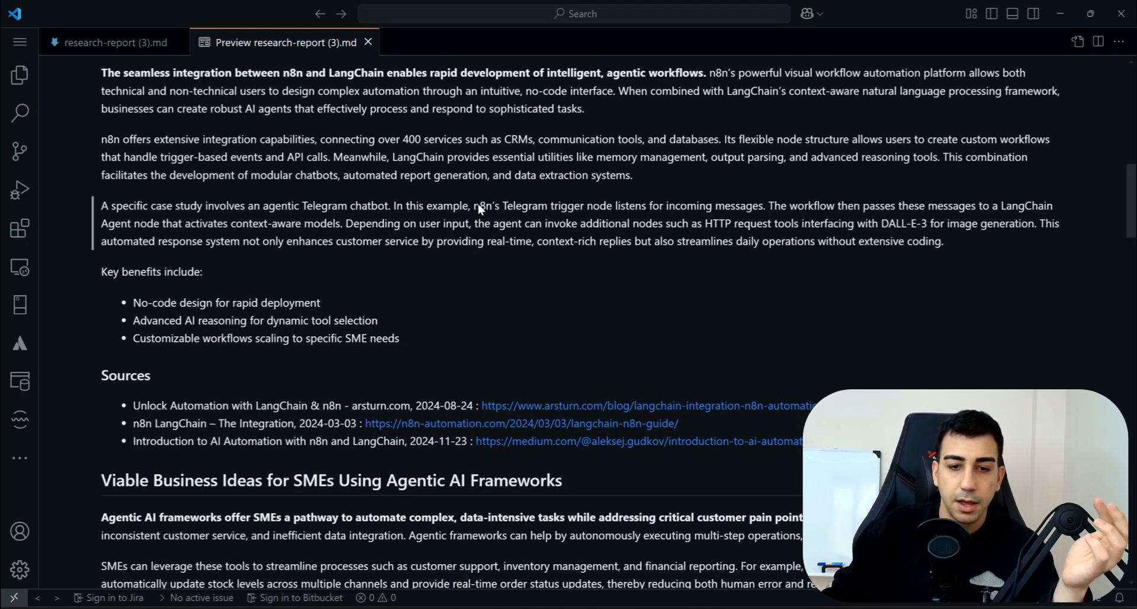
scroll(down, 3)
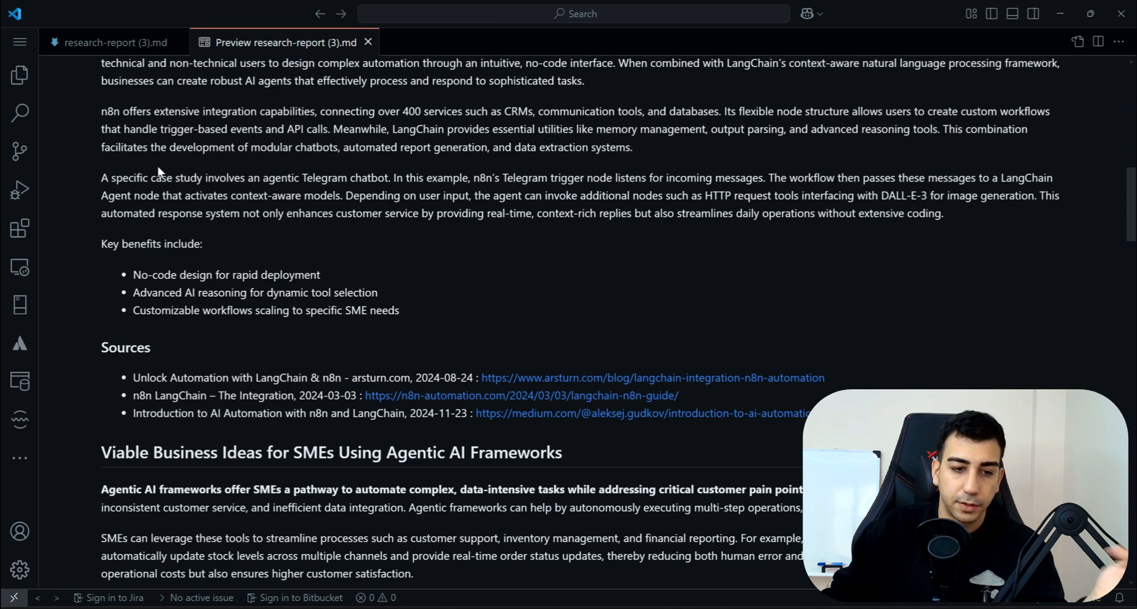
mouse_move(285, 171)
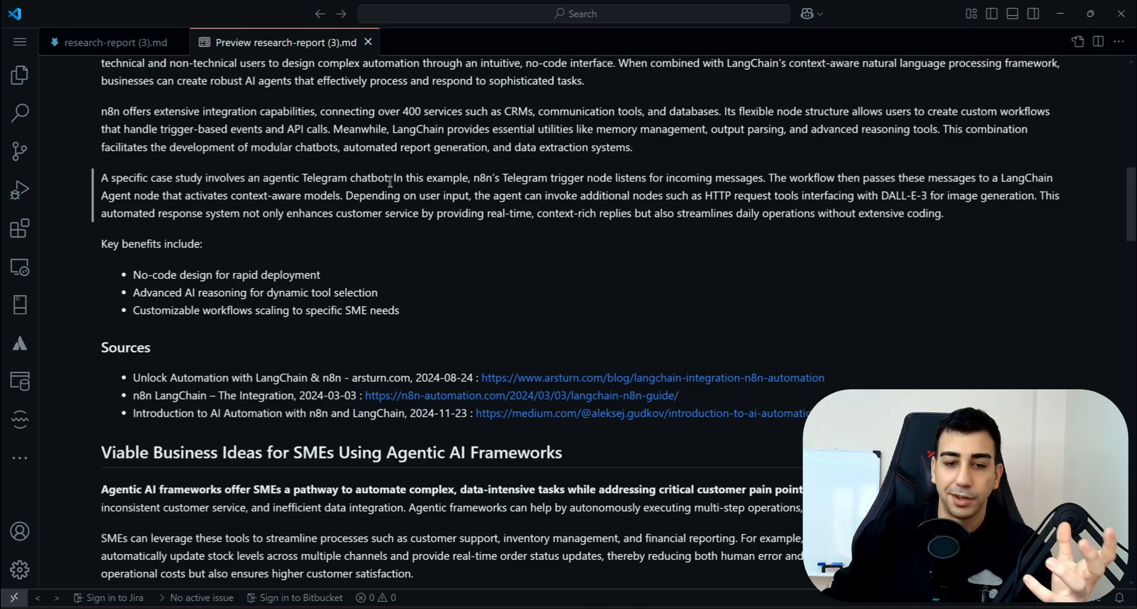
drag(395, 178, 479, 178)
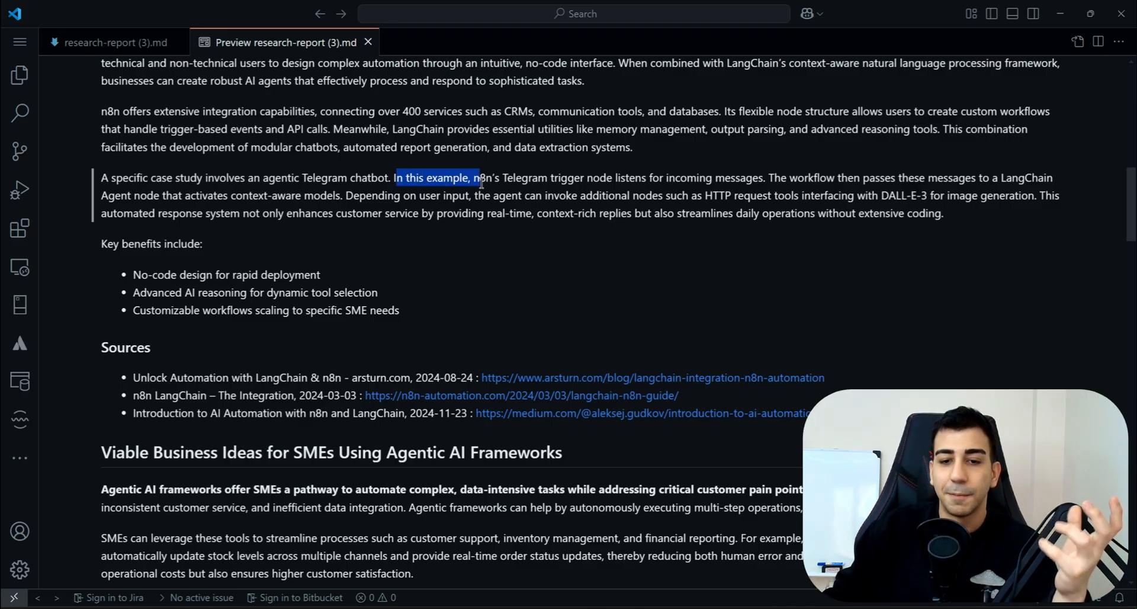
click(601, 196)
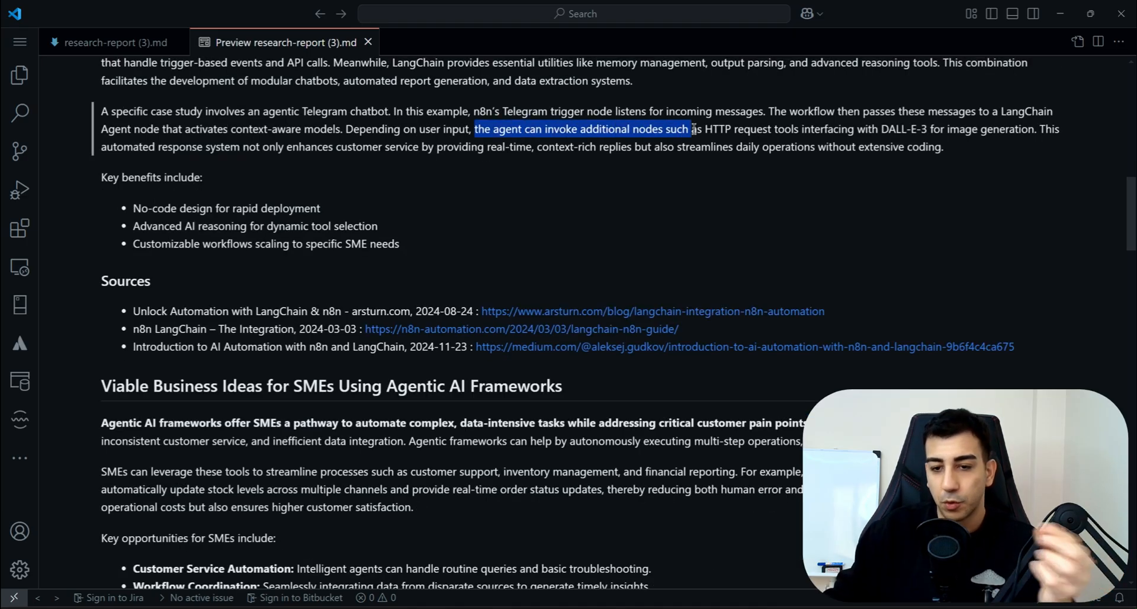
drag(692, 128, 849, 129)
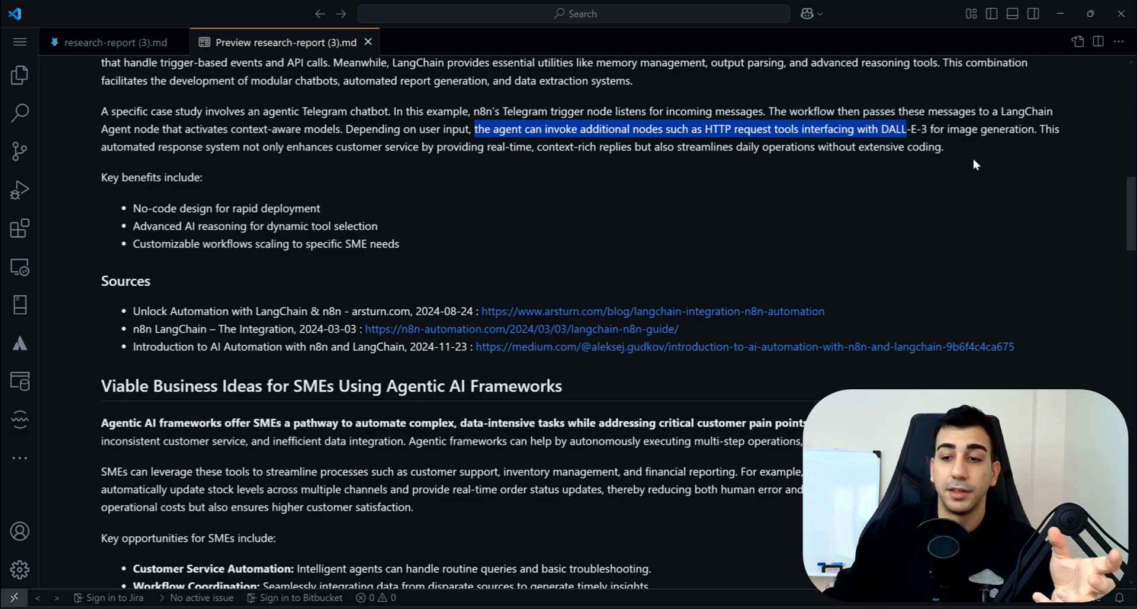
scroll(down, 3)
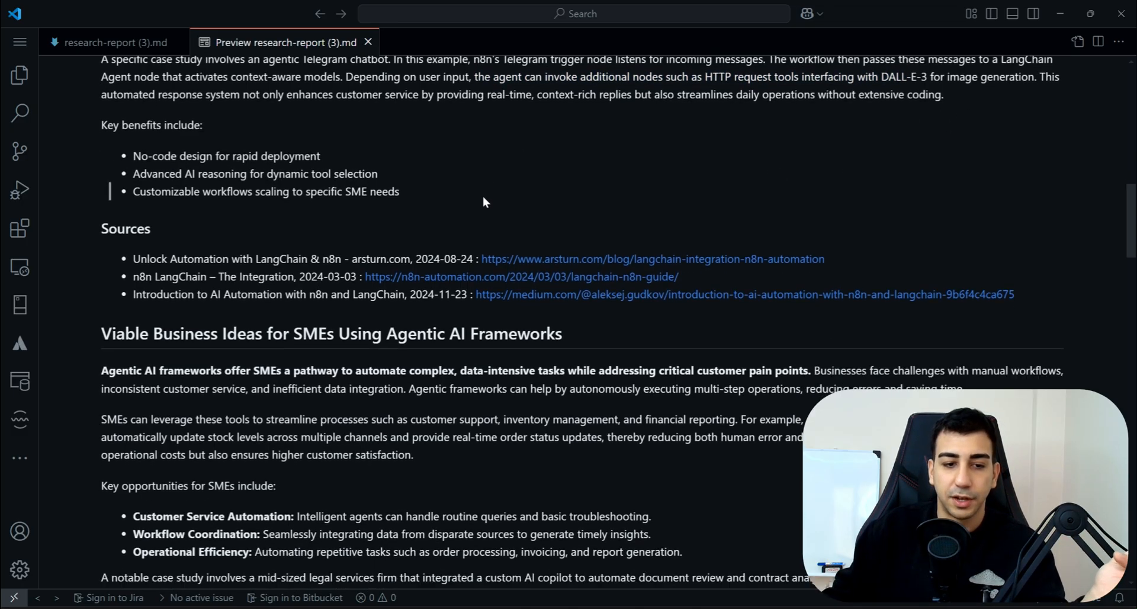
scroll(down, 3)
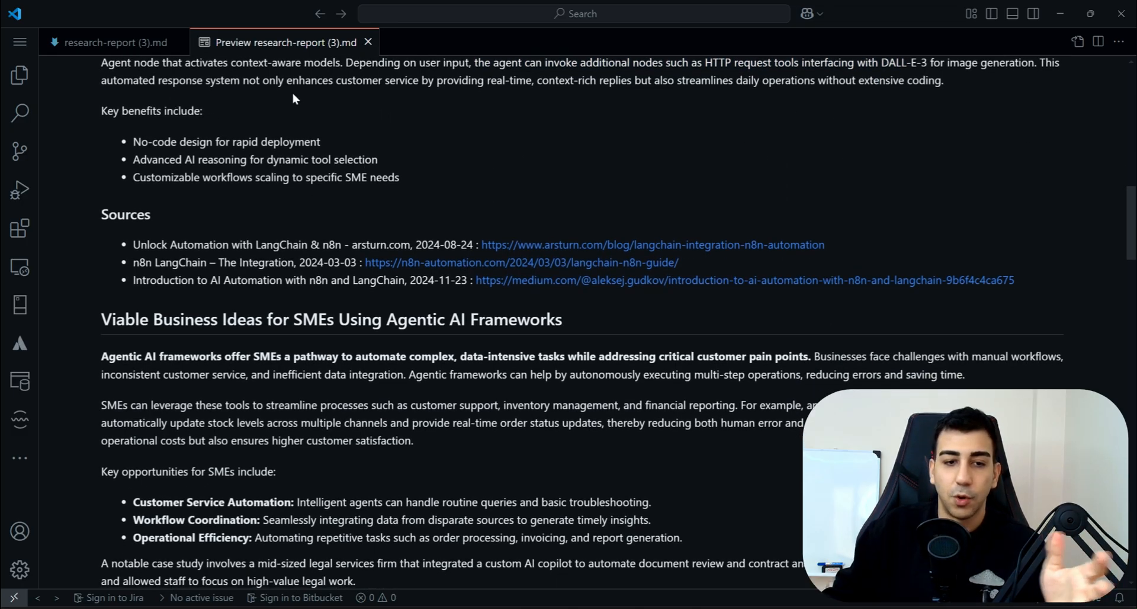
mouse_move(381, 82)
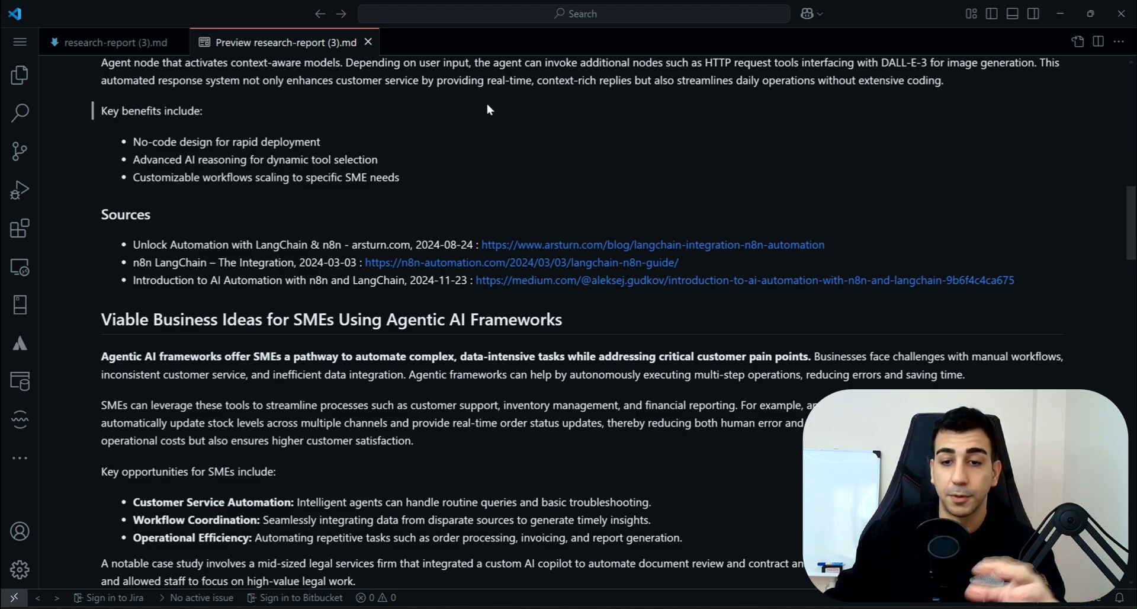
mouse_move(559, 115)
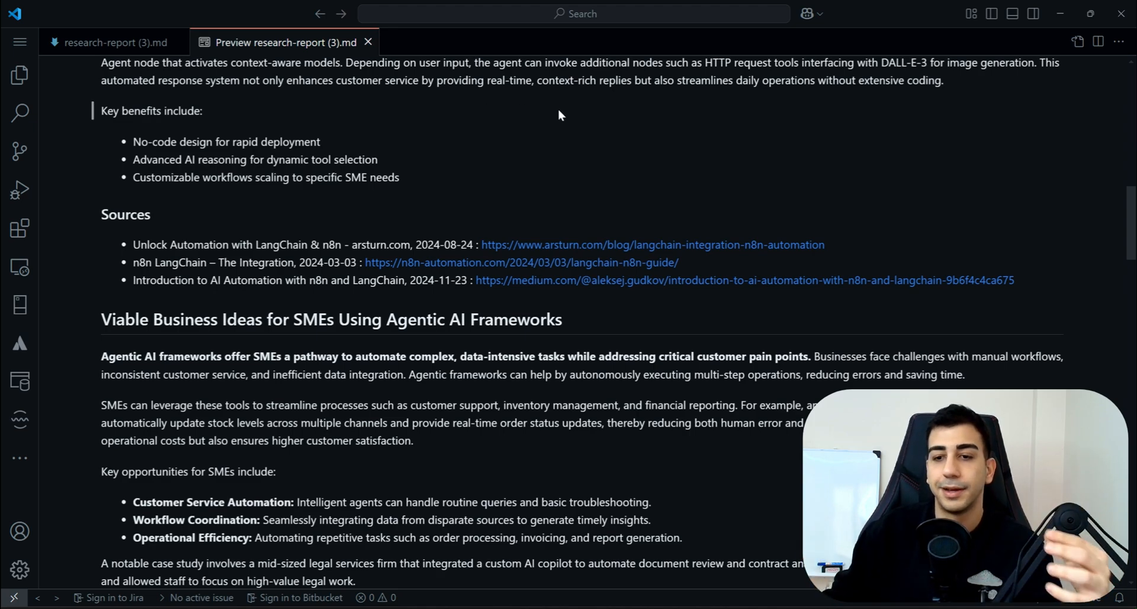
mouse_move(551, 111)
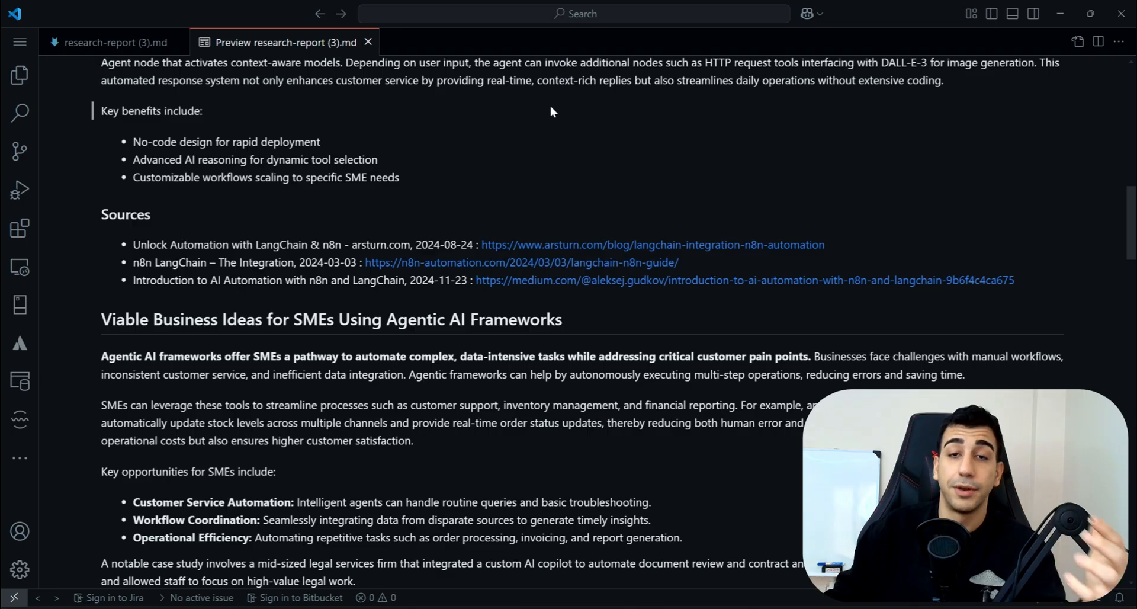
mouse_move(377, 149)
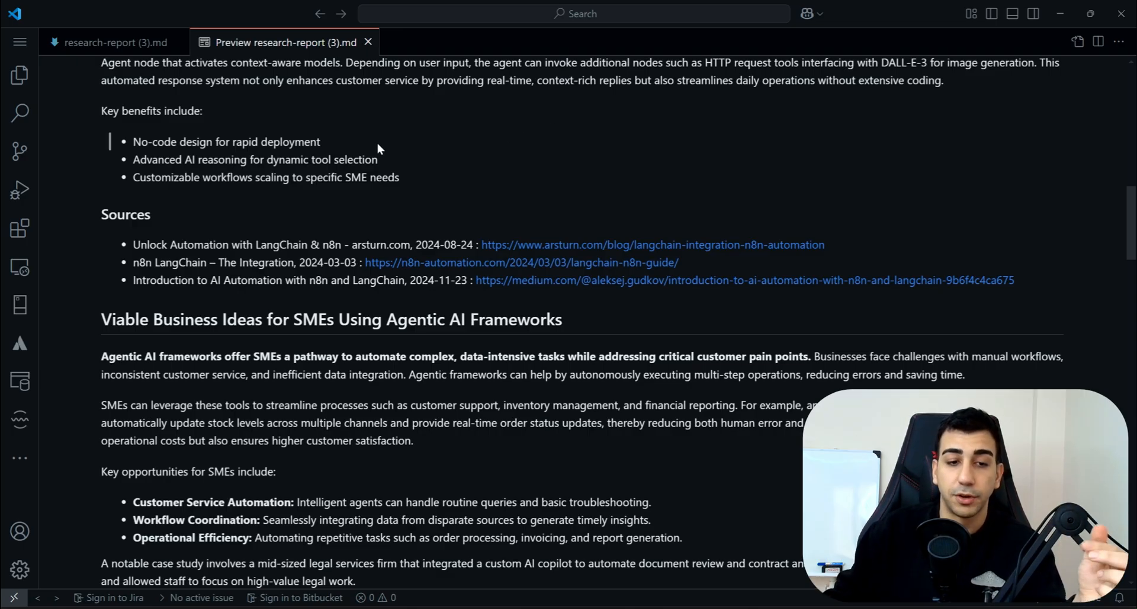
double_click(225, 142)
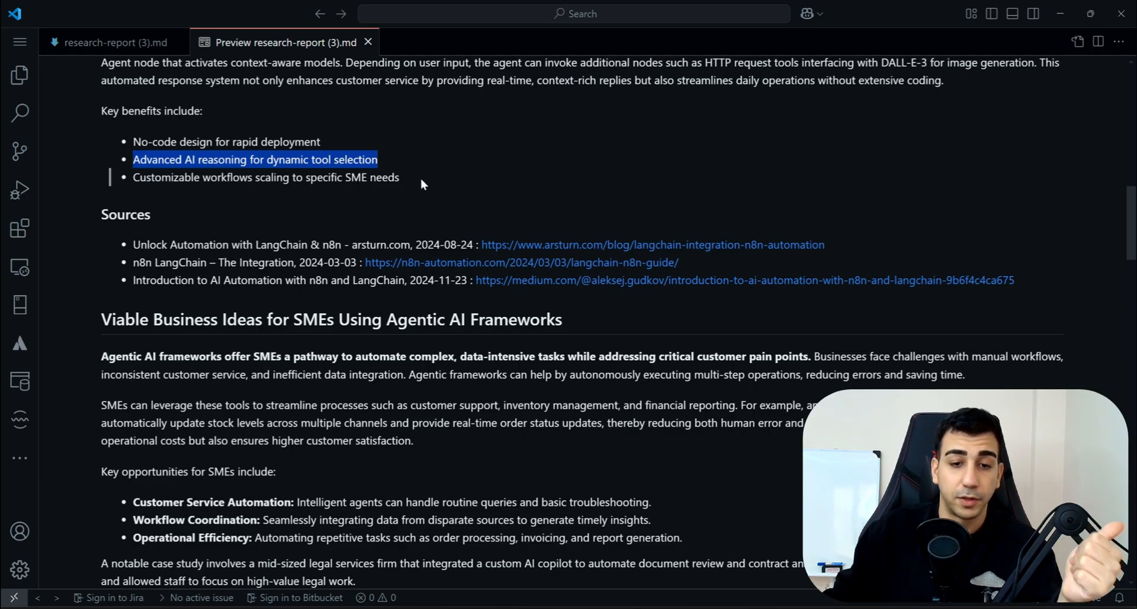
scroll(up, 3)
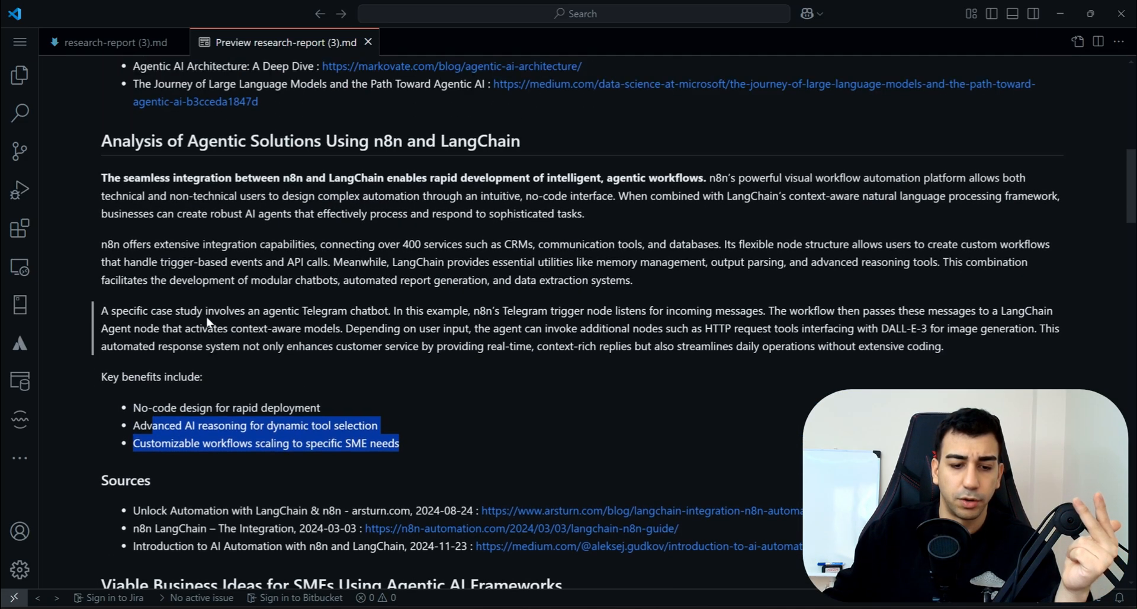
scroll(down, 3)
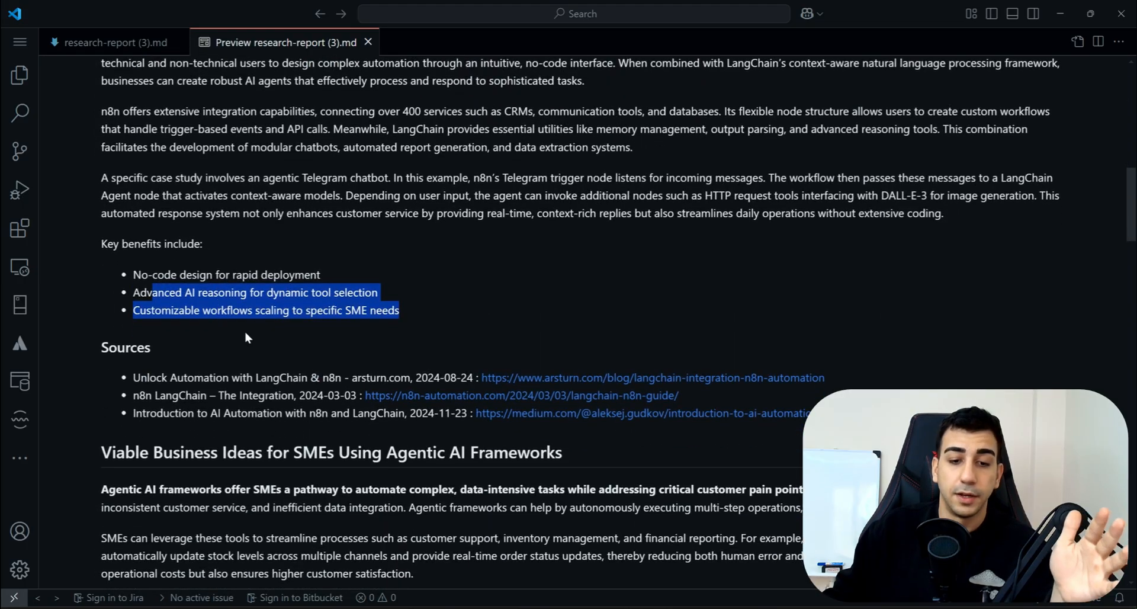
scroll(down, 3)
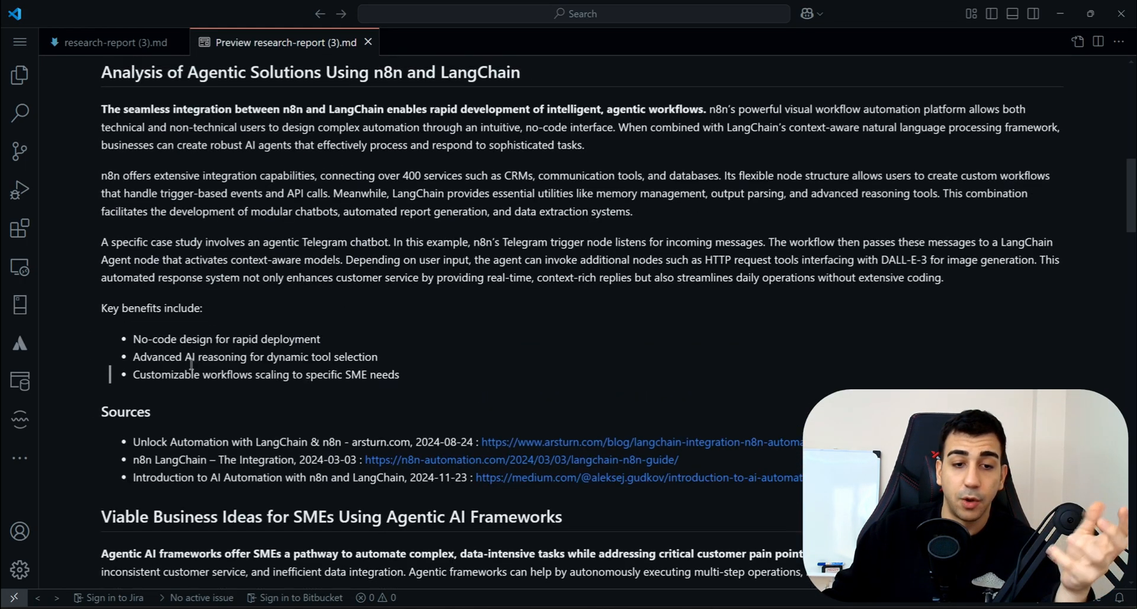
drag(101, 414, 805, 481)
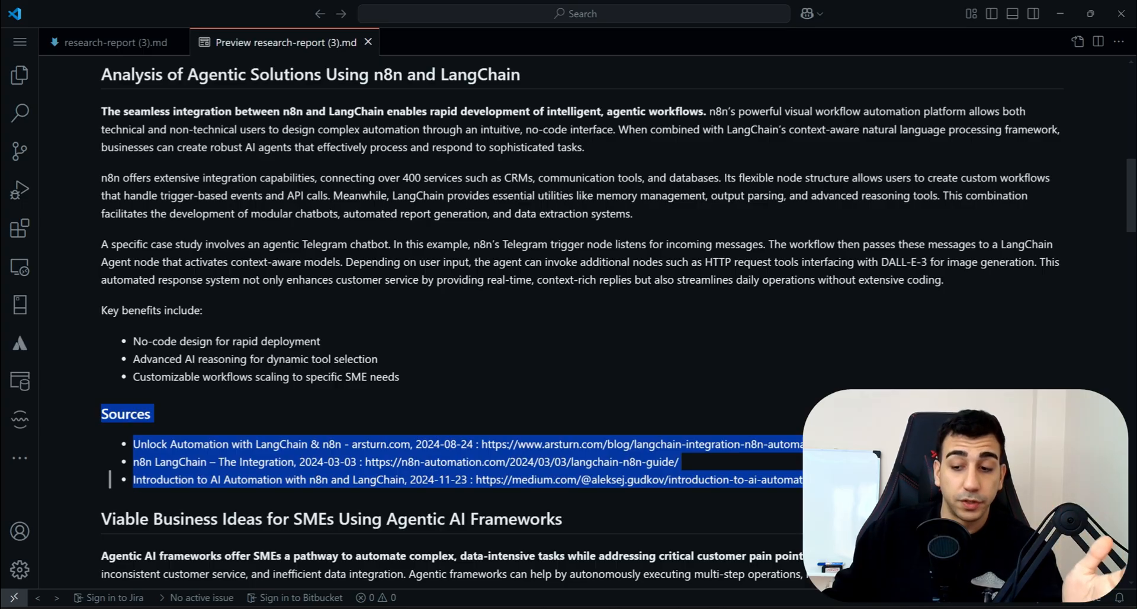
scroll(down, 3)
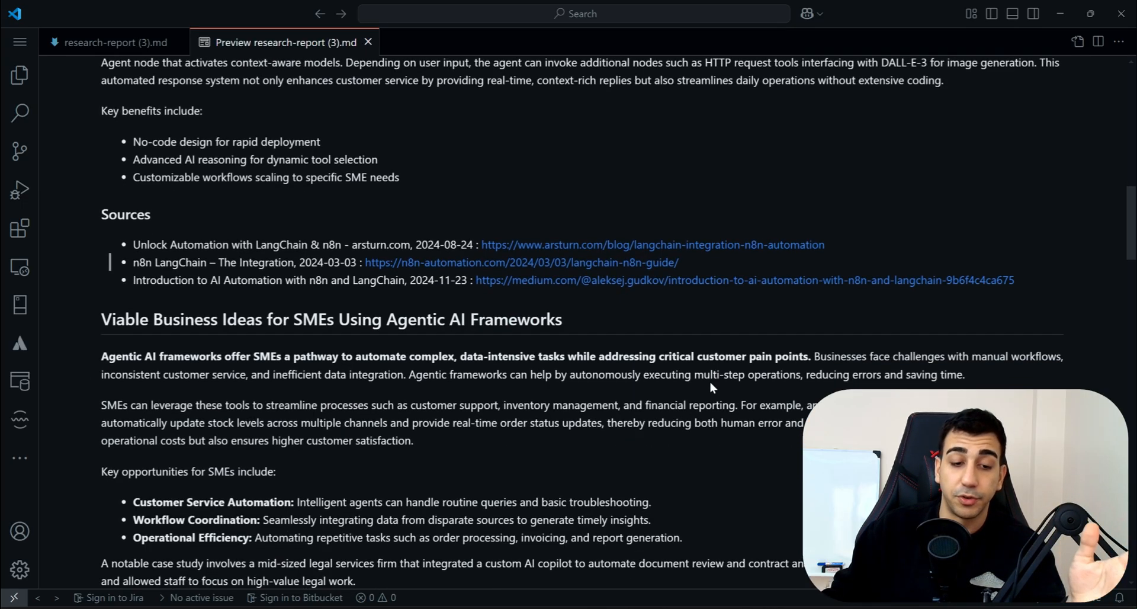
scroll(down, 3)
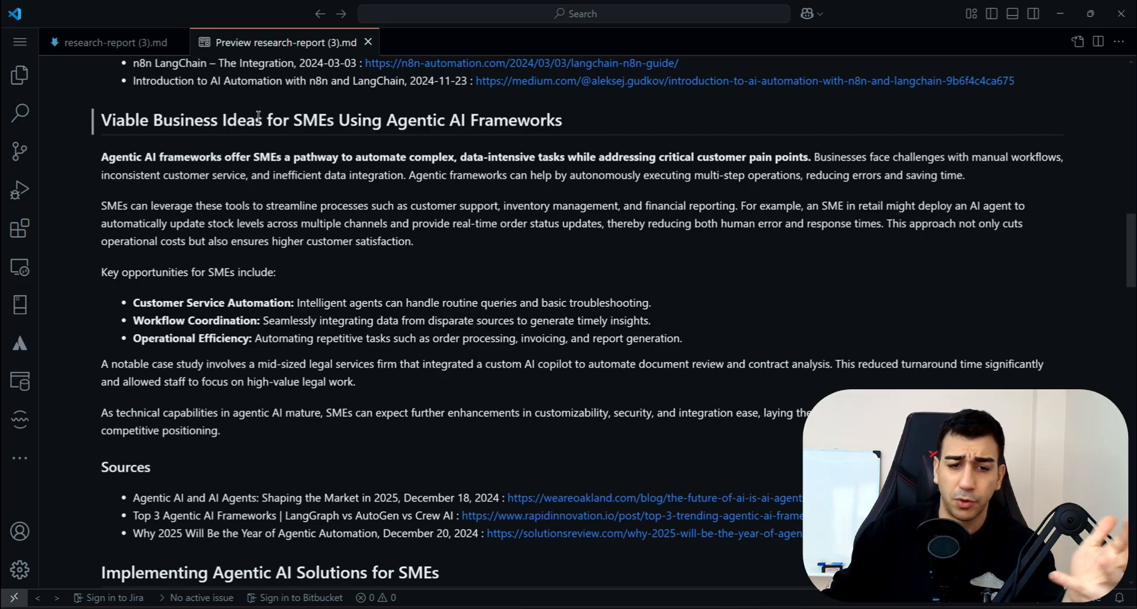
scroll(down, 3)
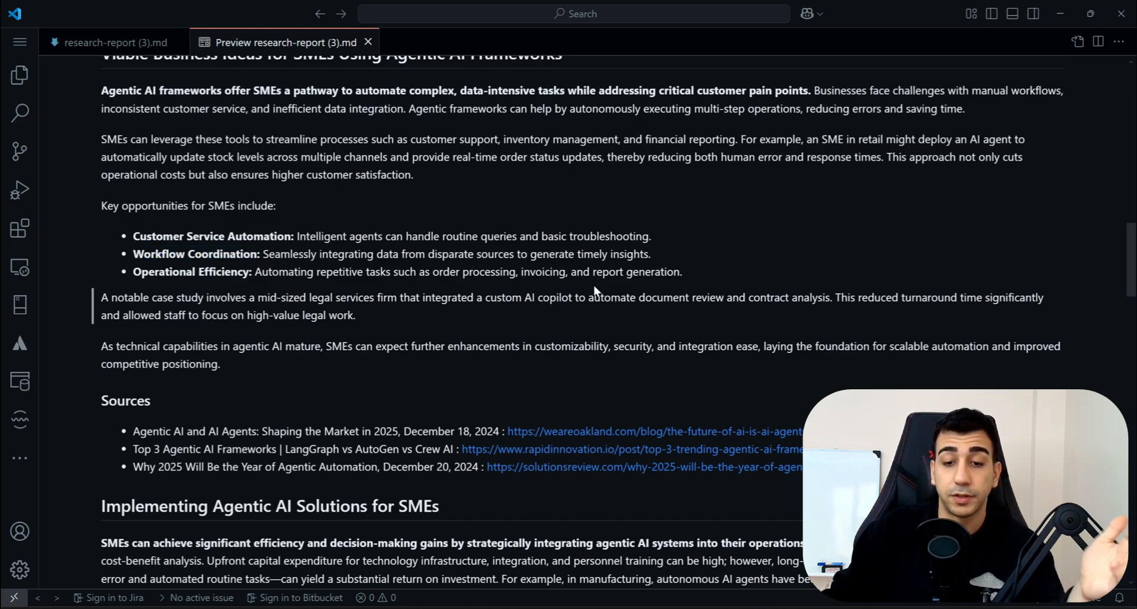
scroll(down, 3)
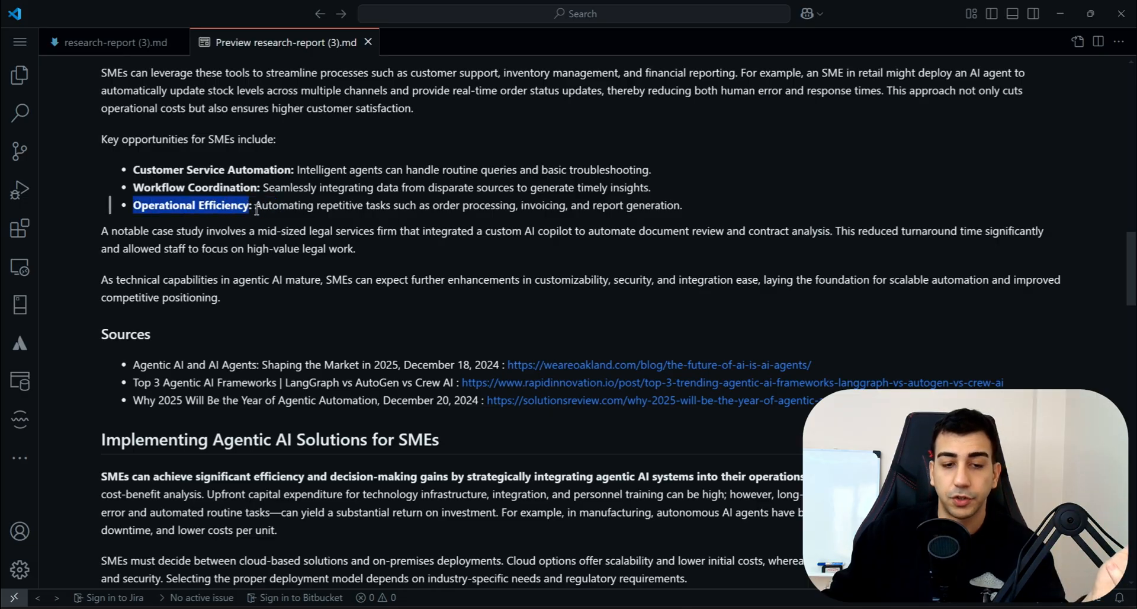
drag(255, 205, 458, 205)
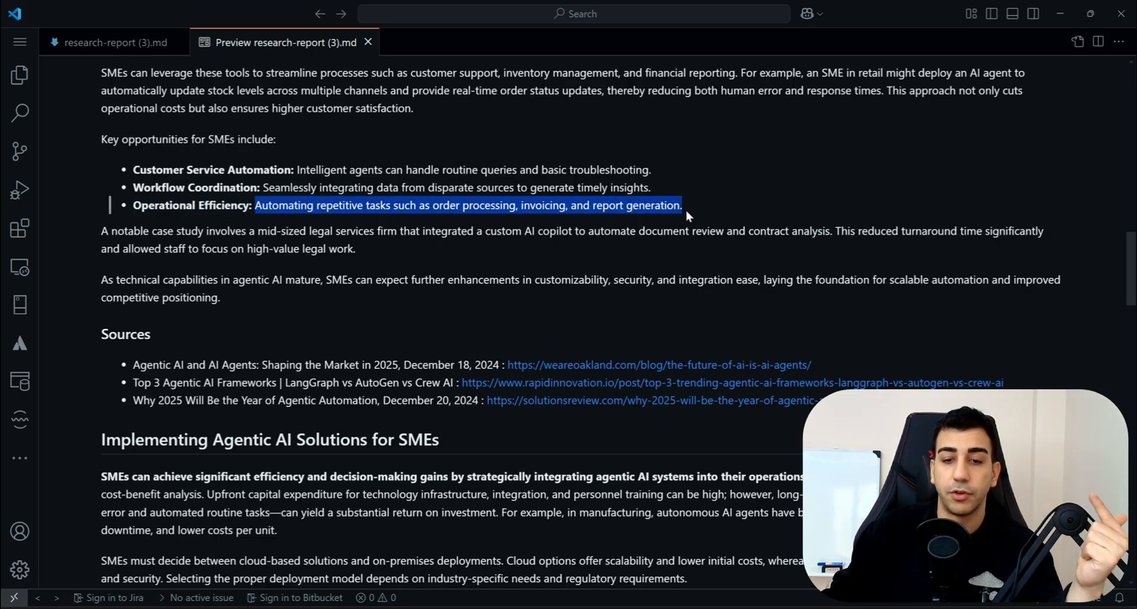
click(414, 239)
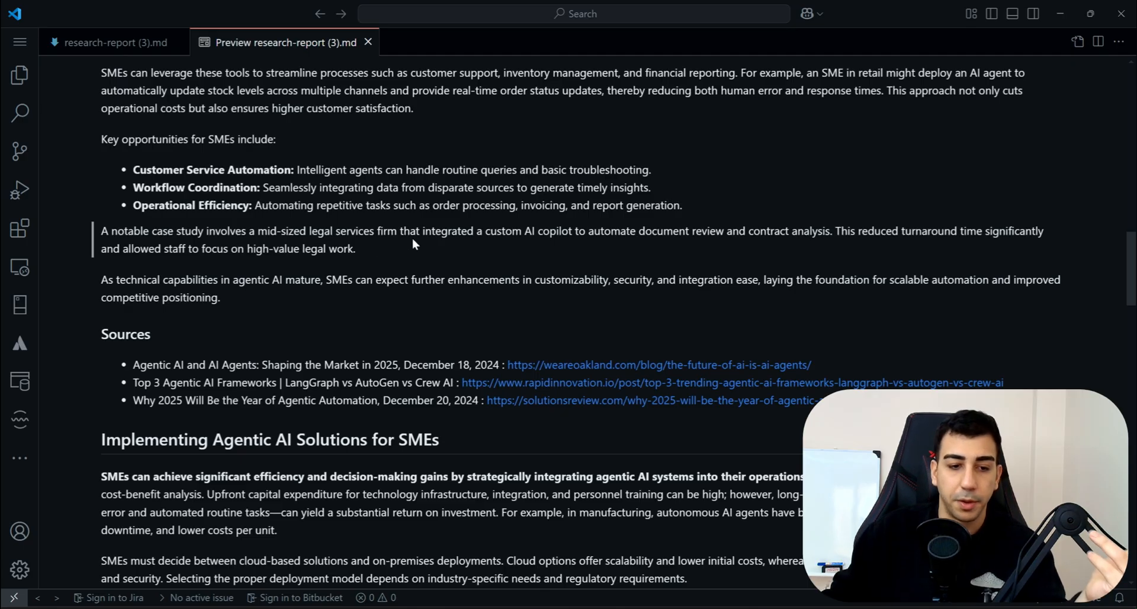
scroll(down, 3)
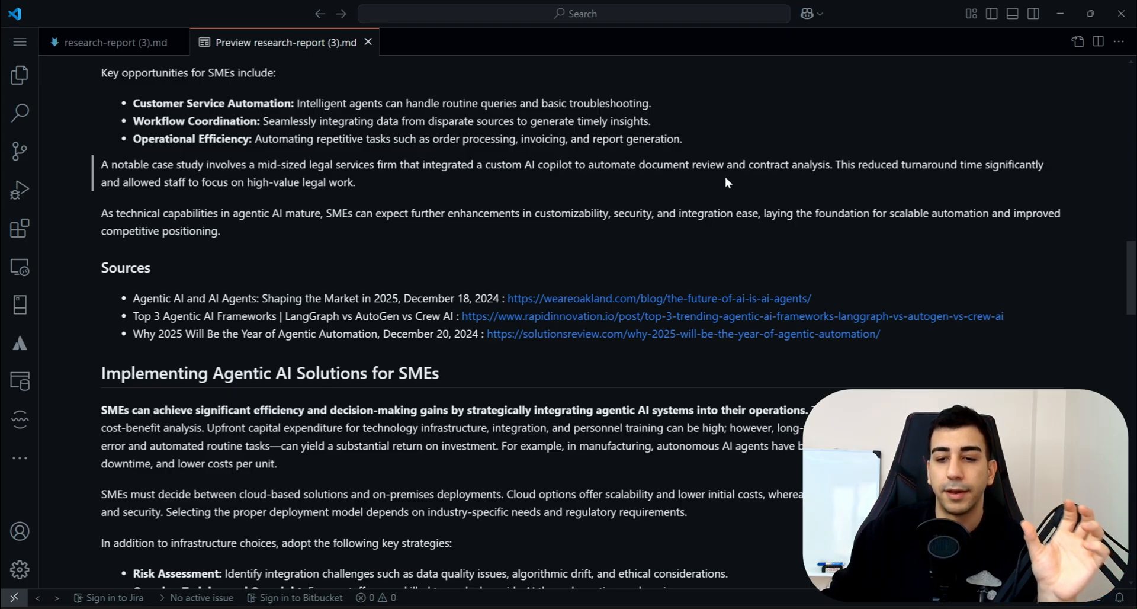
drag(834, 165, 950, 164)
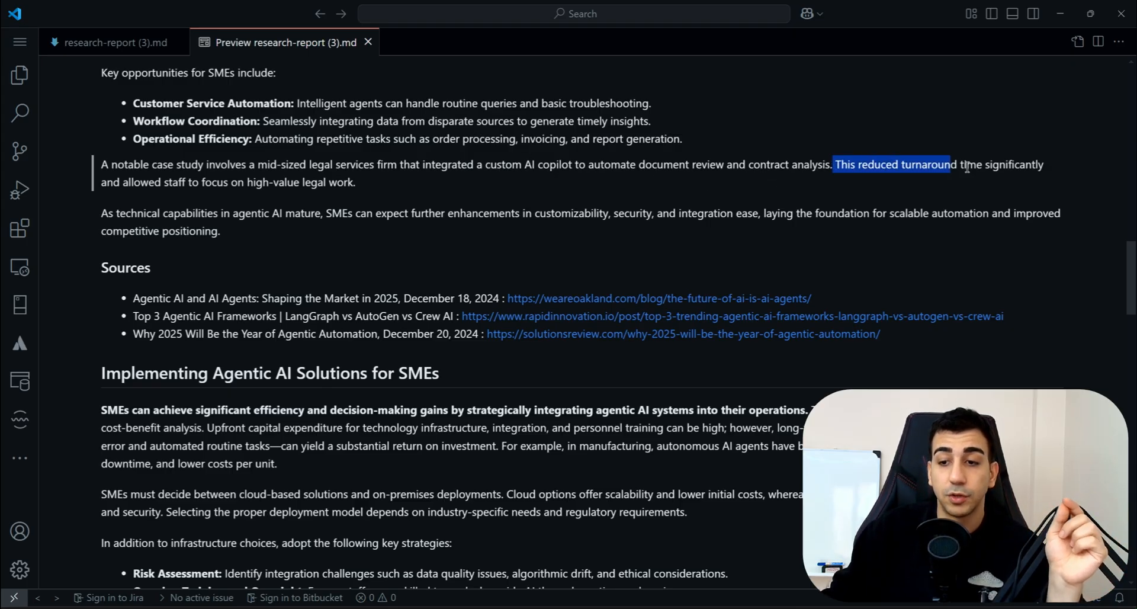
drag(949, 165, 354, 181)
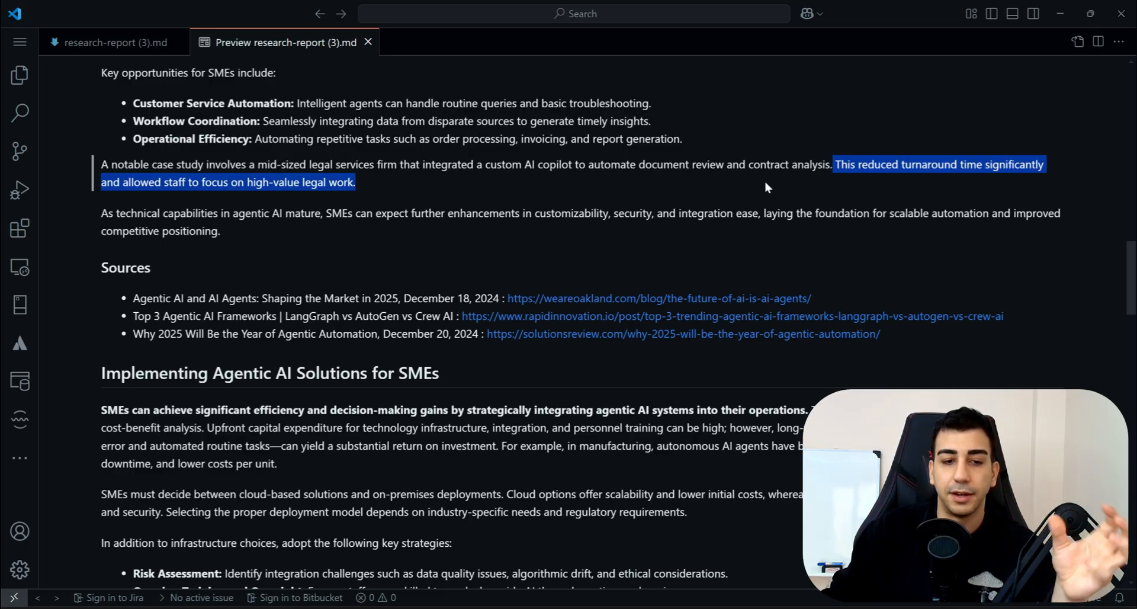
mouse_move(362, 246)
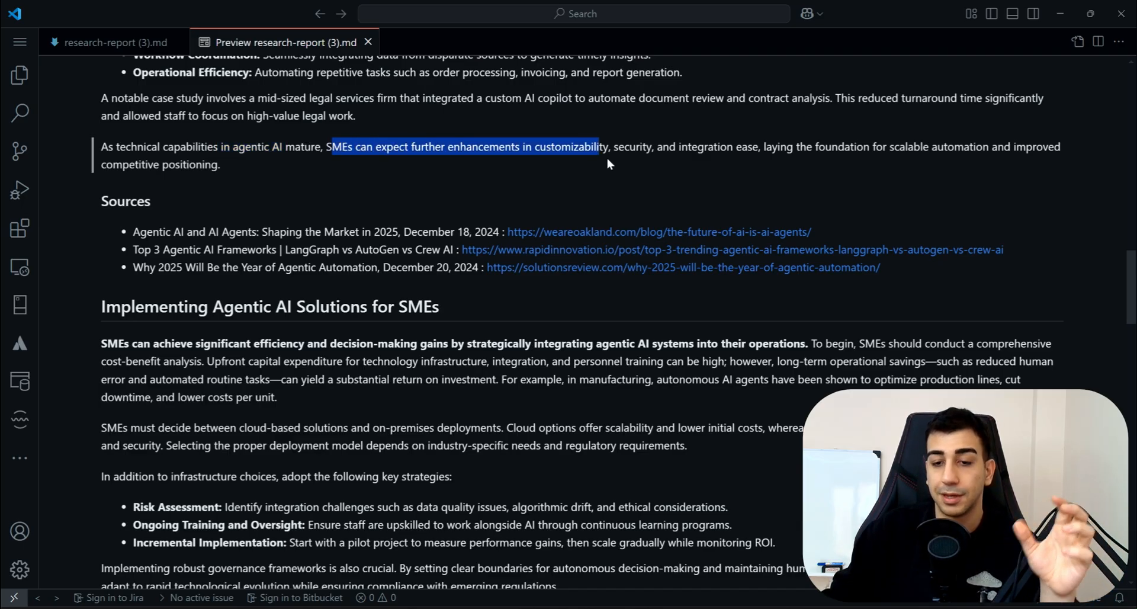
mouse_move(689, 165)
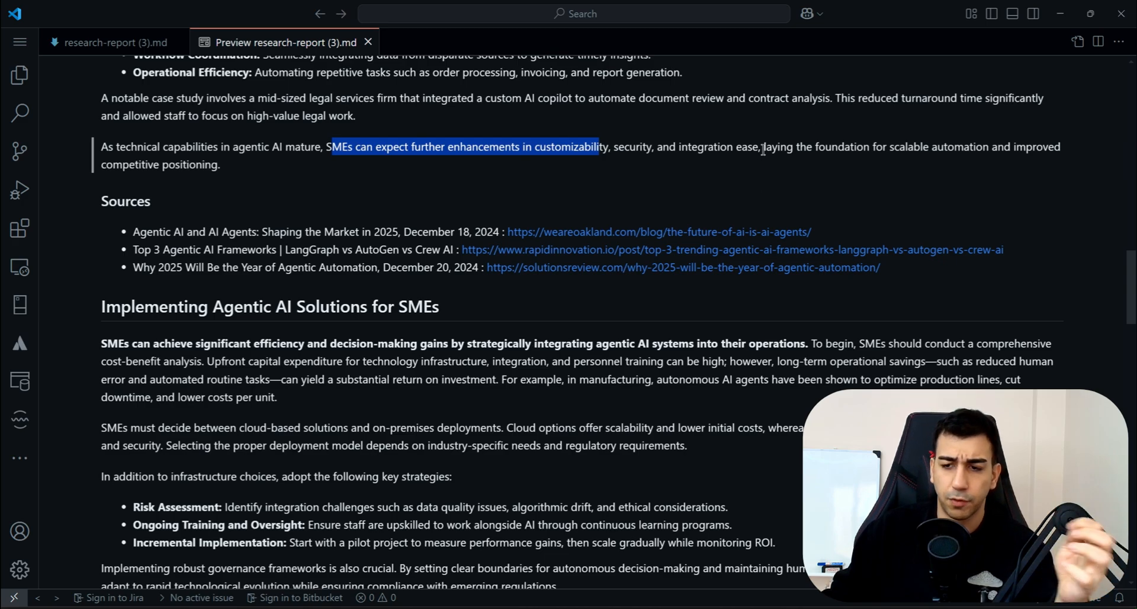
scroll(down, 3)
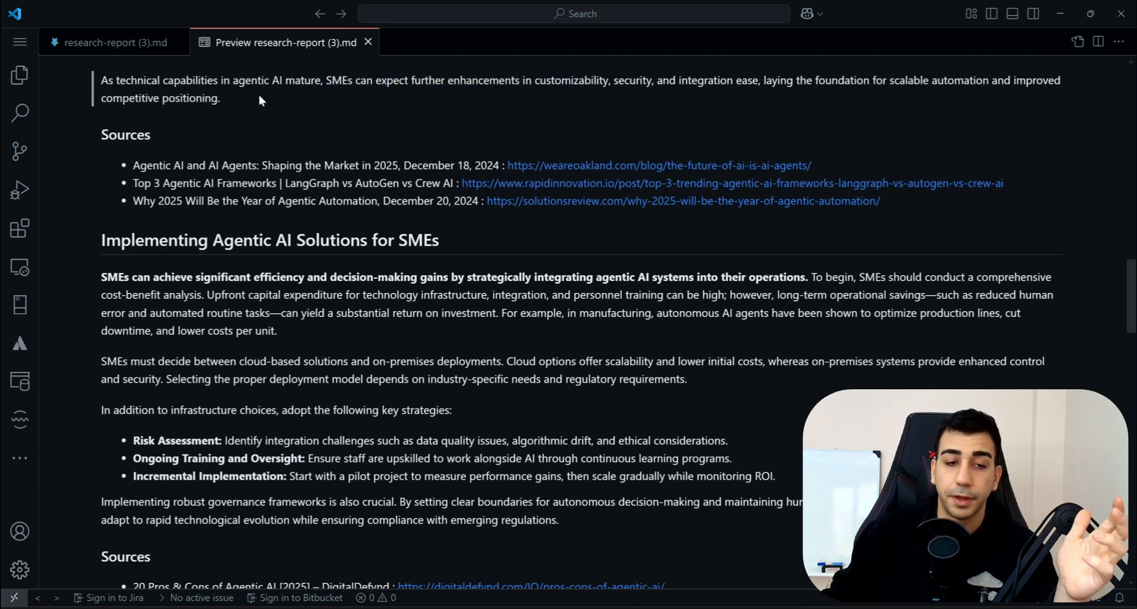
drag(103, 134, 879, 201)
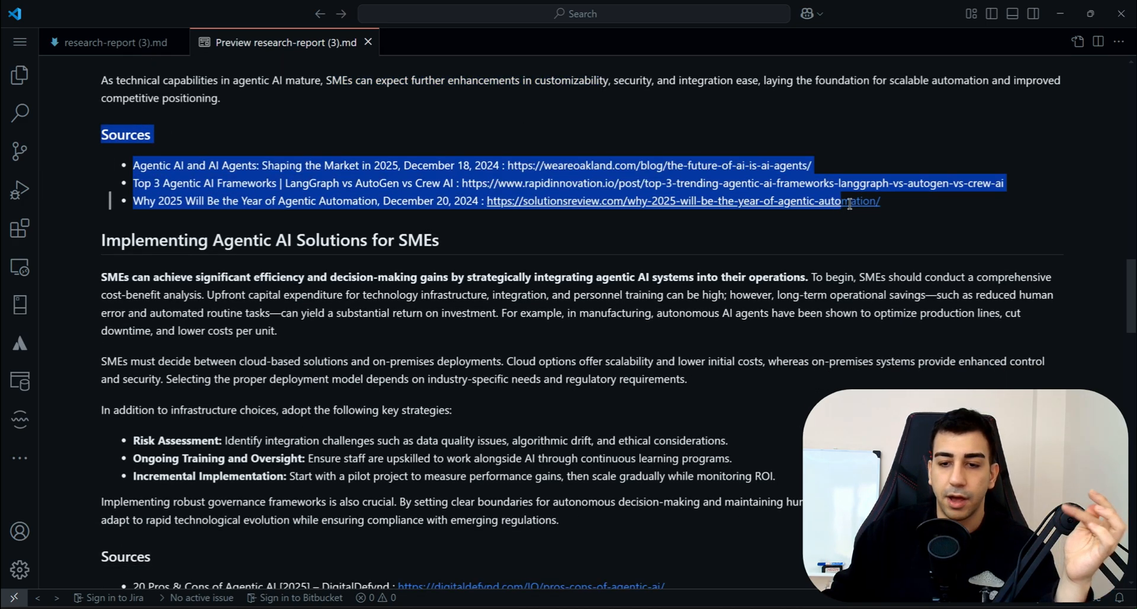
click(435, 227)
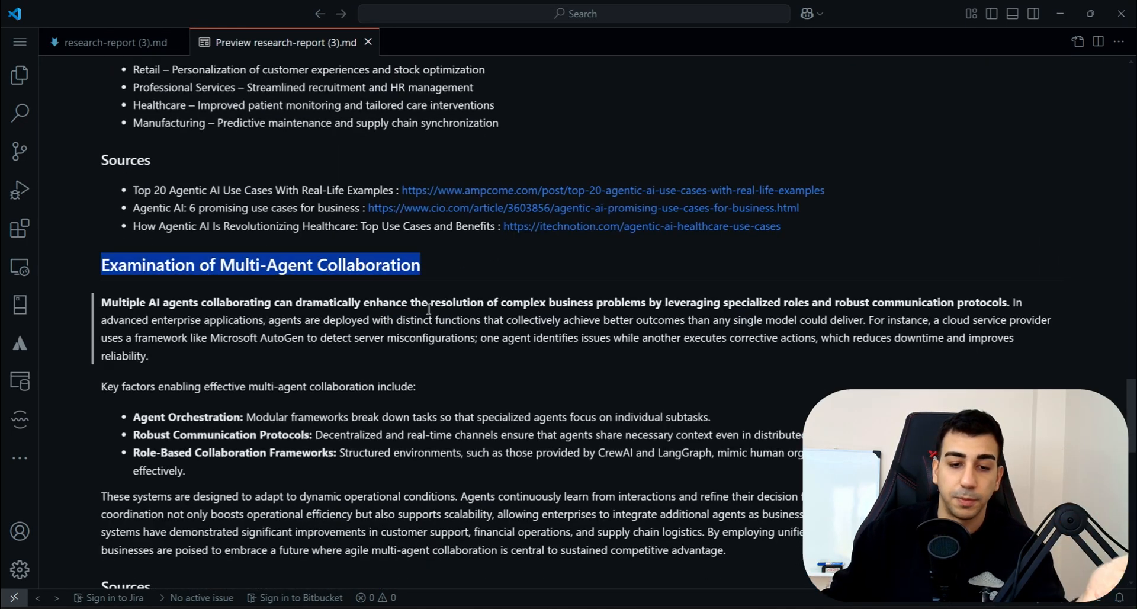
scroll(down, 3)
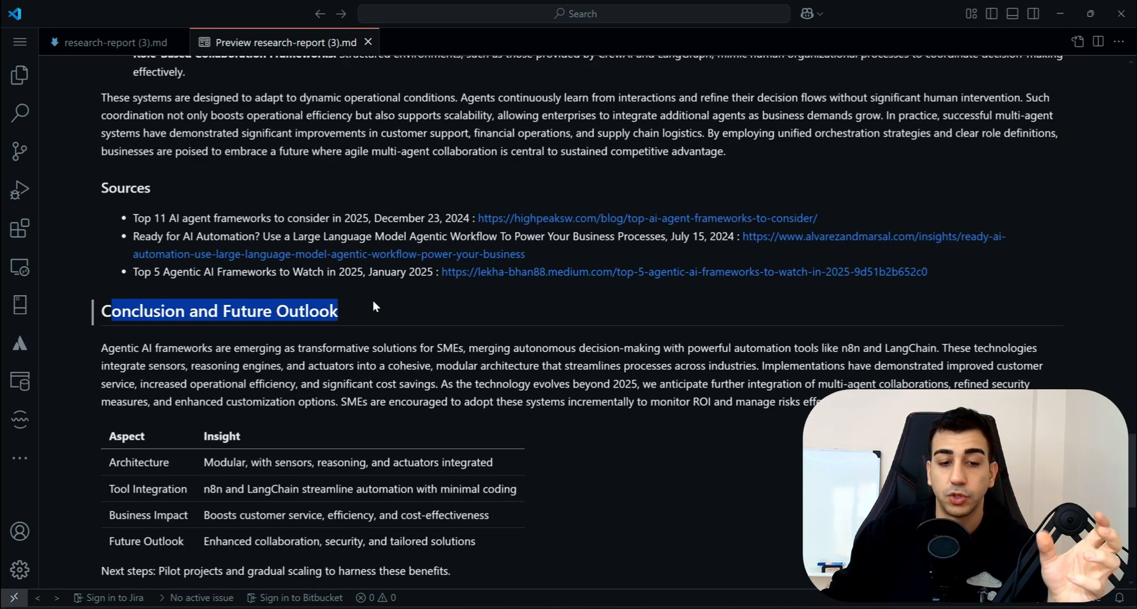
scroll(down, 3)
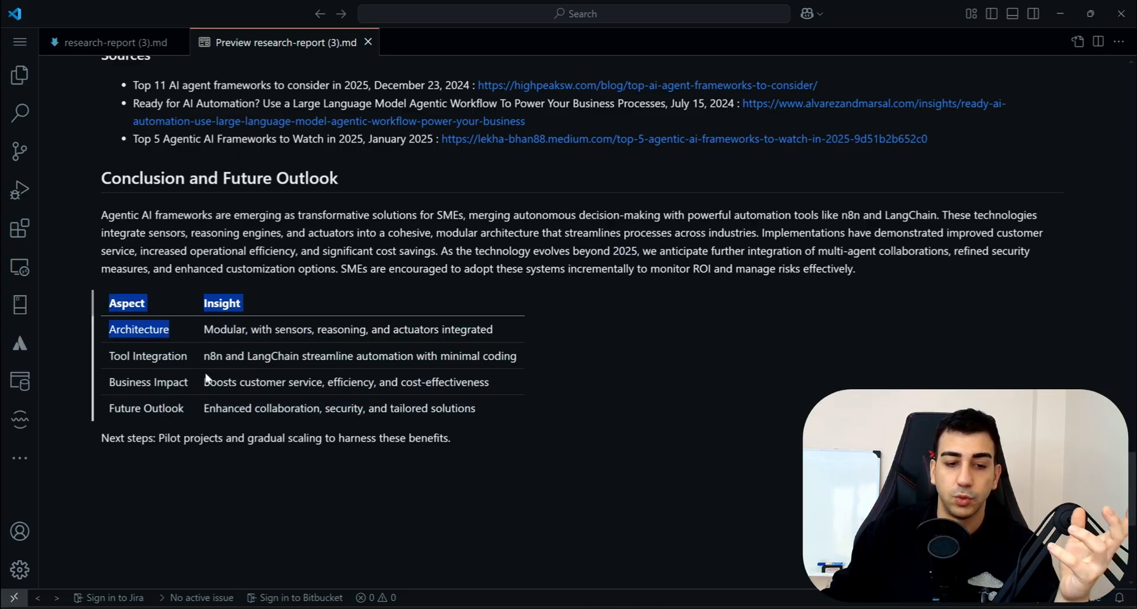
click(172, 339)
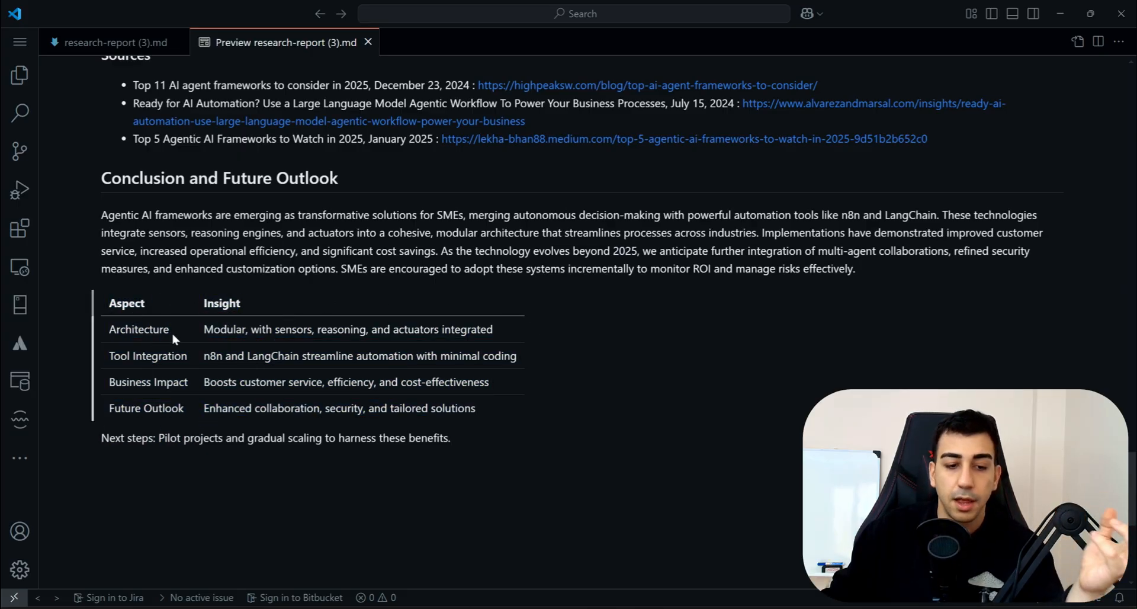
drag(109, 303, 113, 377)
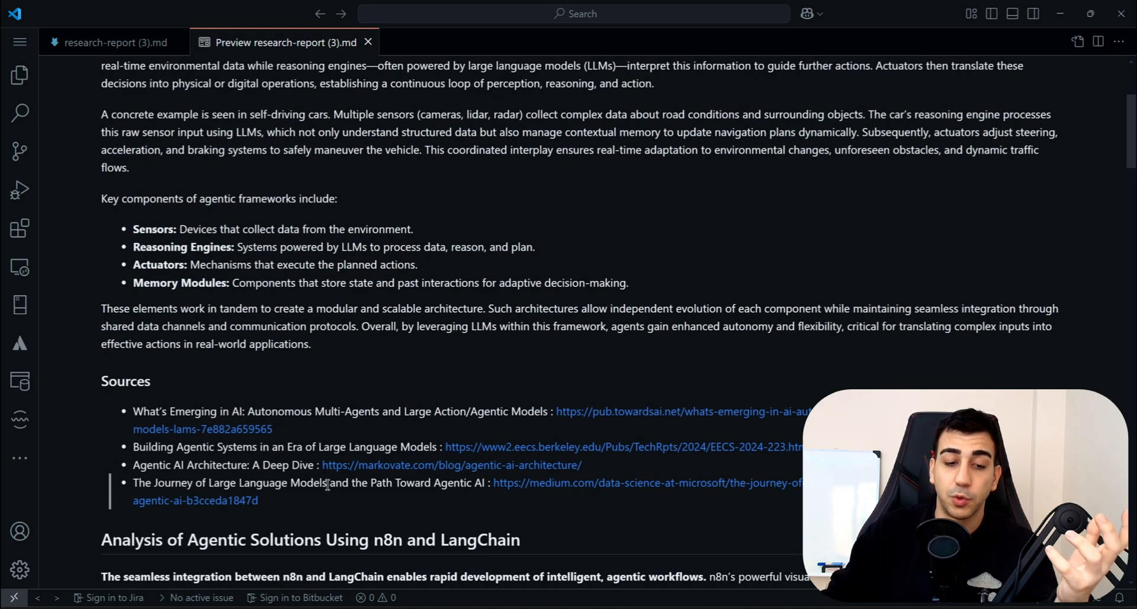
Scroll through the report's SME implementation sections, then switch to the Deep Research Agent workflow
scroll(up, 3)
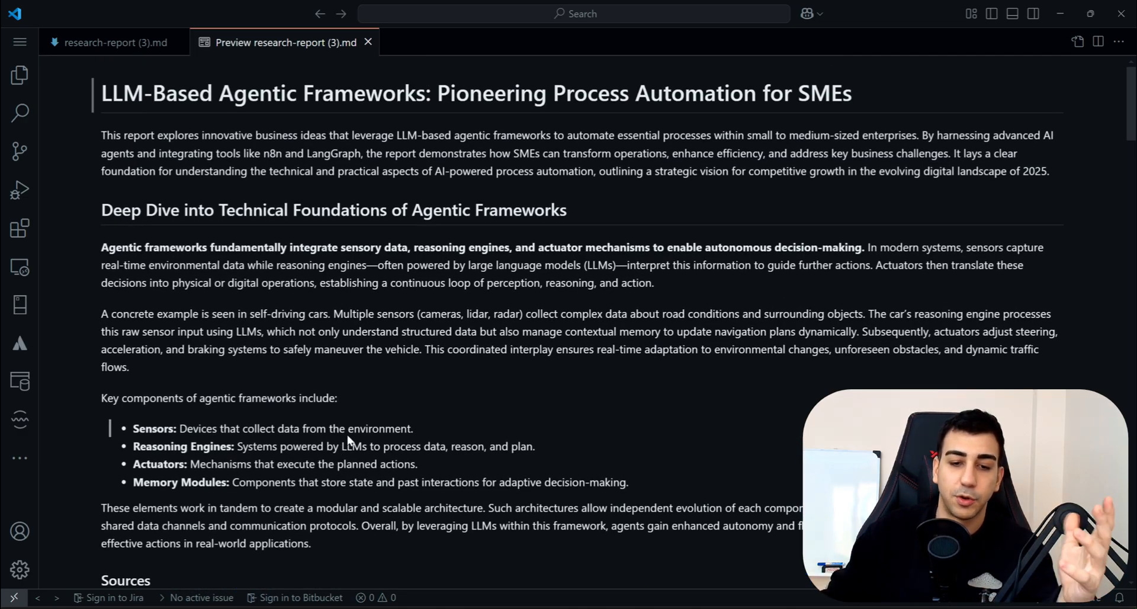
scroll(down, 3)
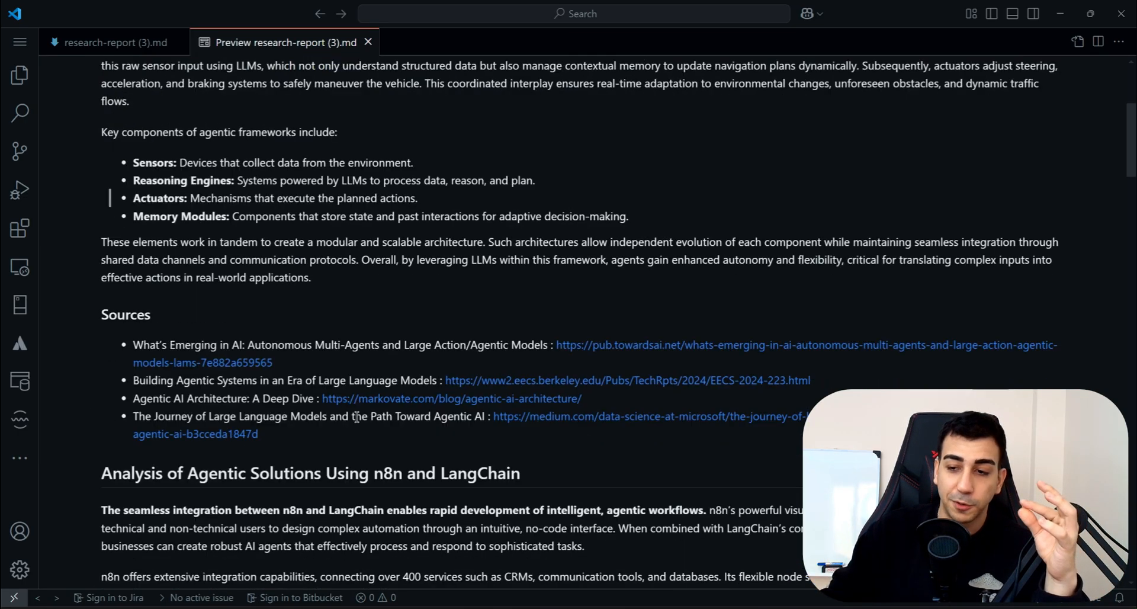
scroll(down, 3)
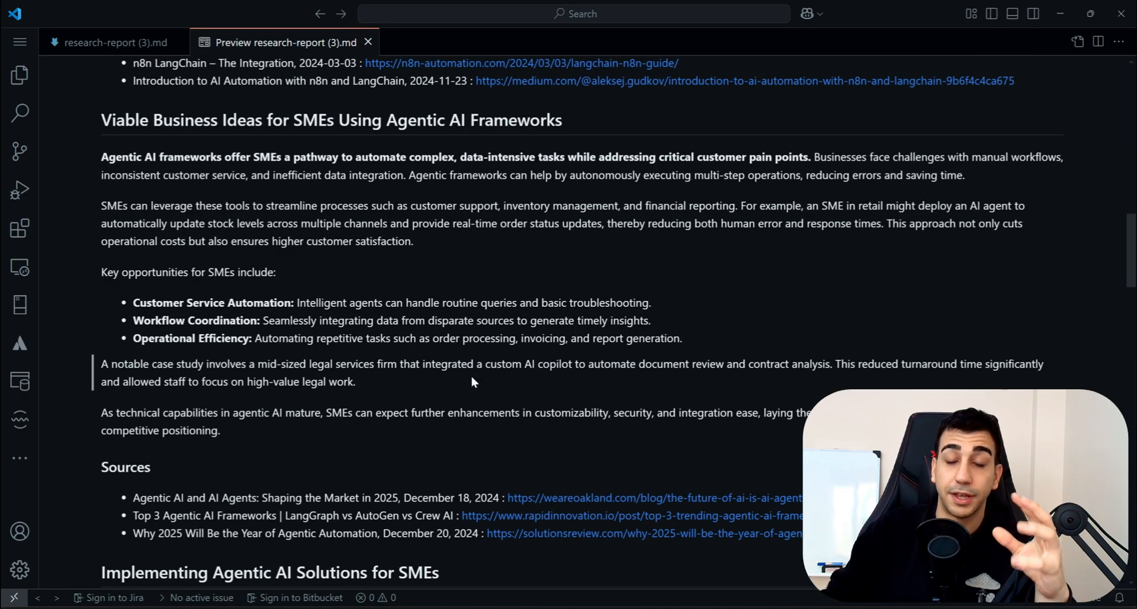
scroll(down, 3)
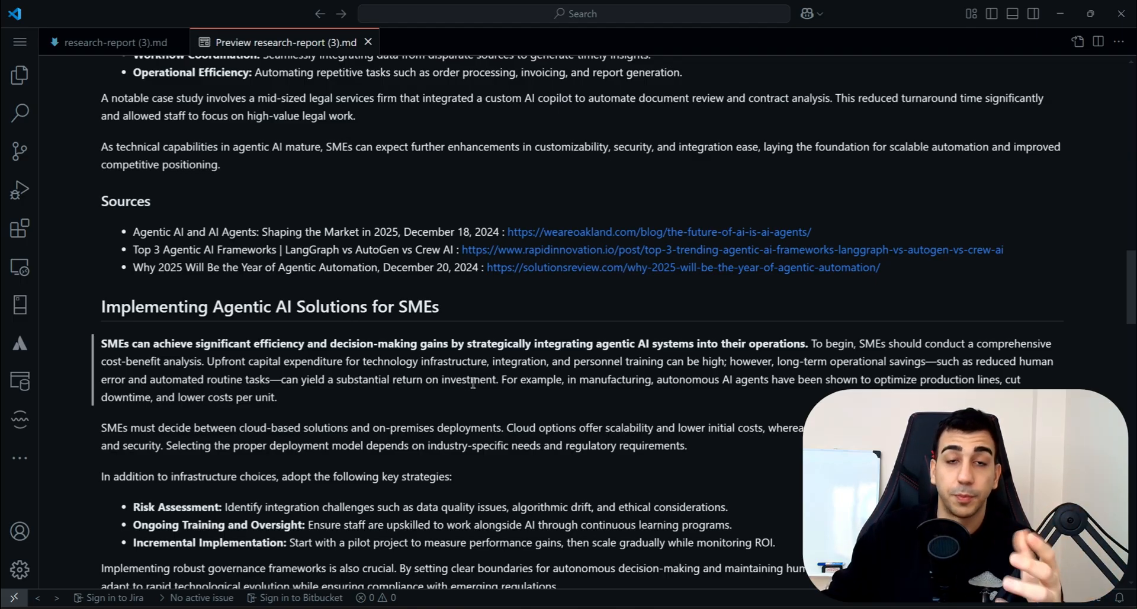
scroll(down, 3)
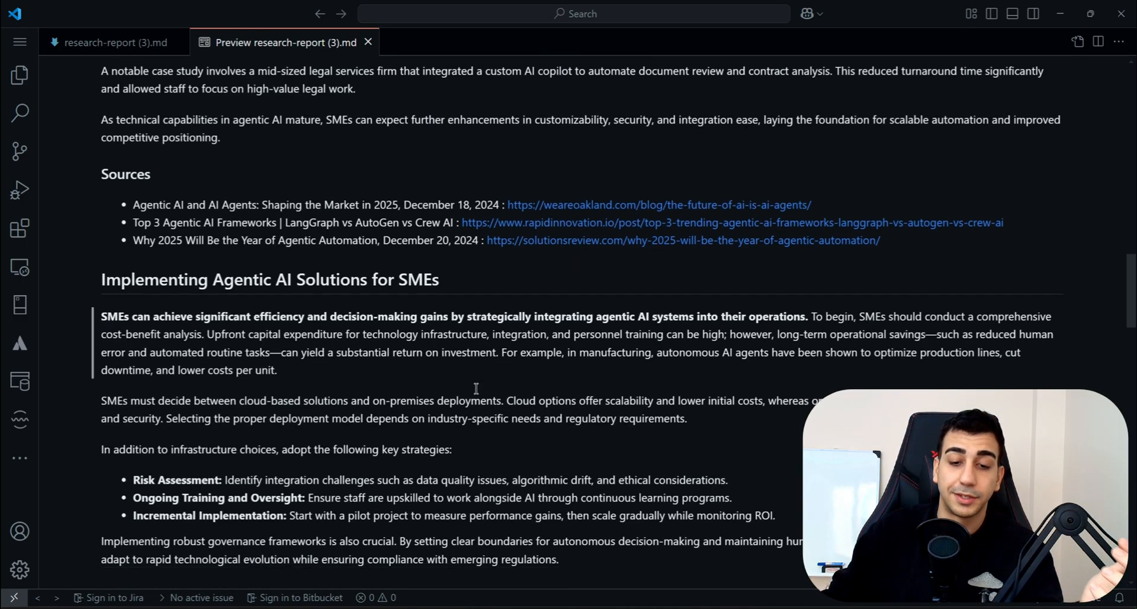
scroll(down, 3)
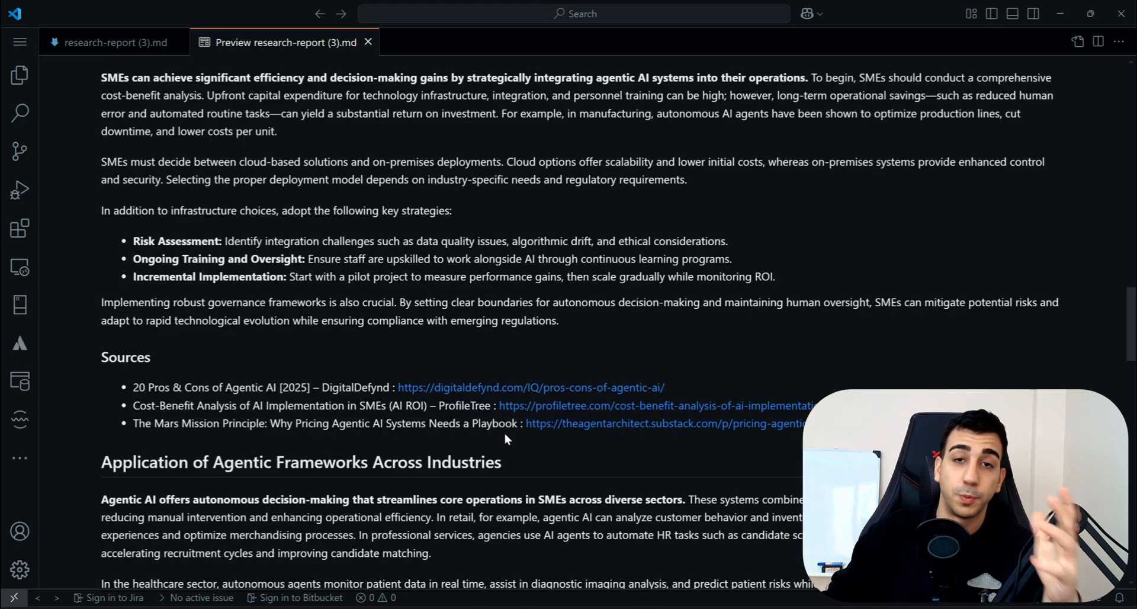
scroll(down, 3)
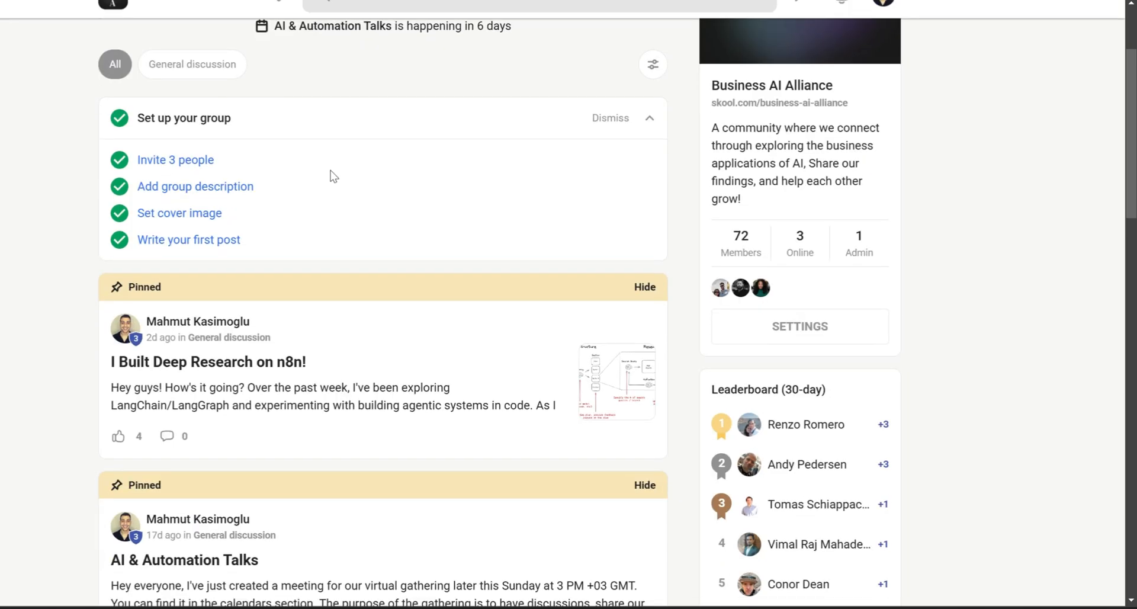
scroll(down, 3)
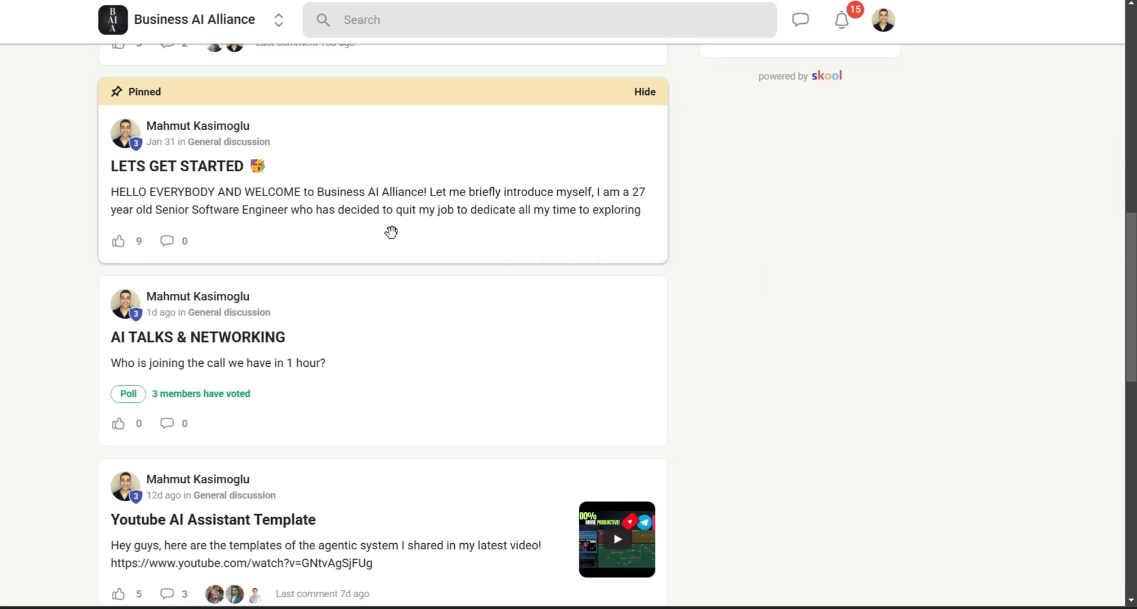
click(197, 337)
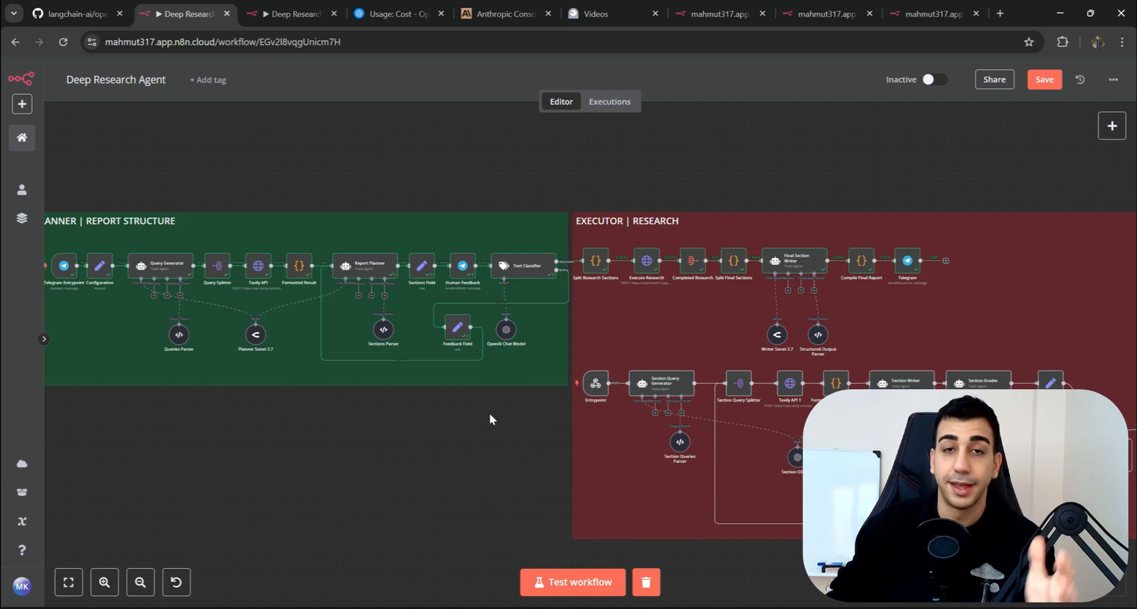
Pan the workflow canvas across the Planner and Executor groups
drag(489, 418, 285, 431)
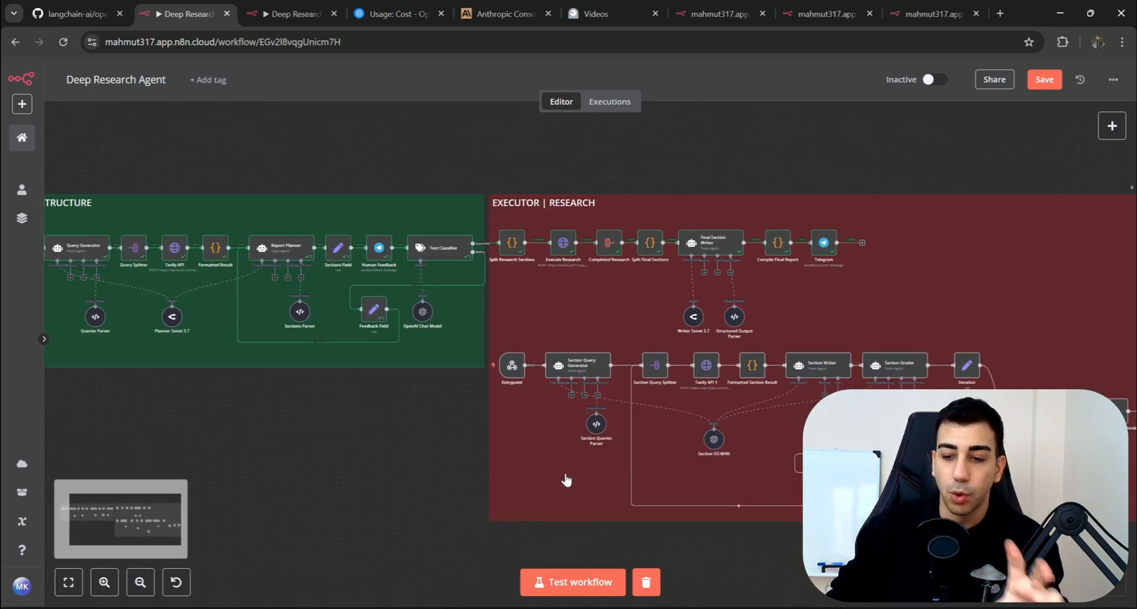
drag(566, 479, 454, 427)
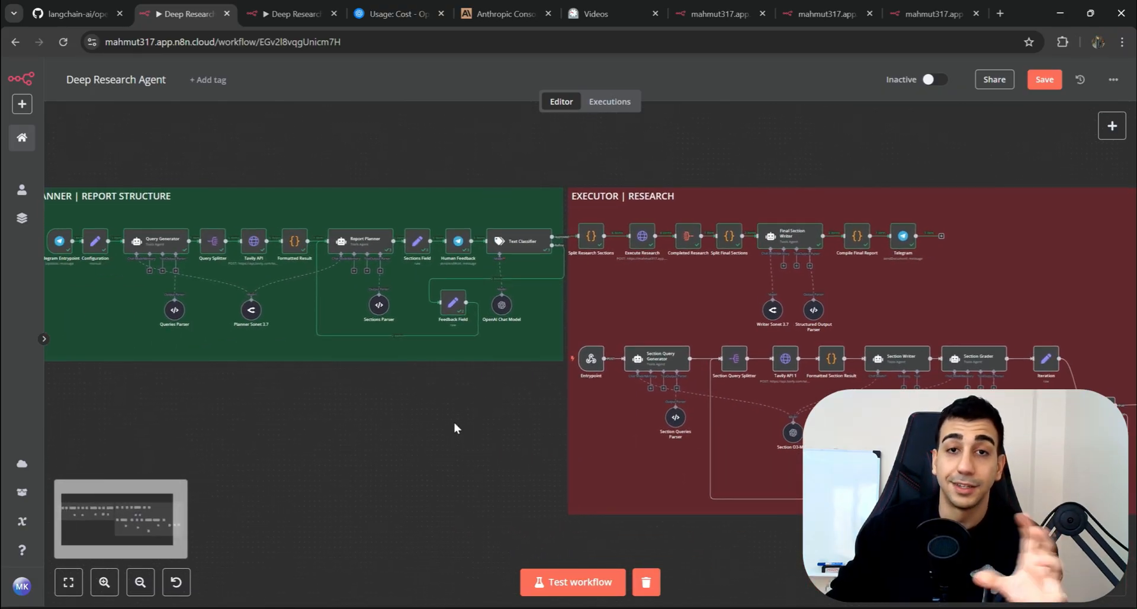